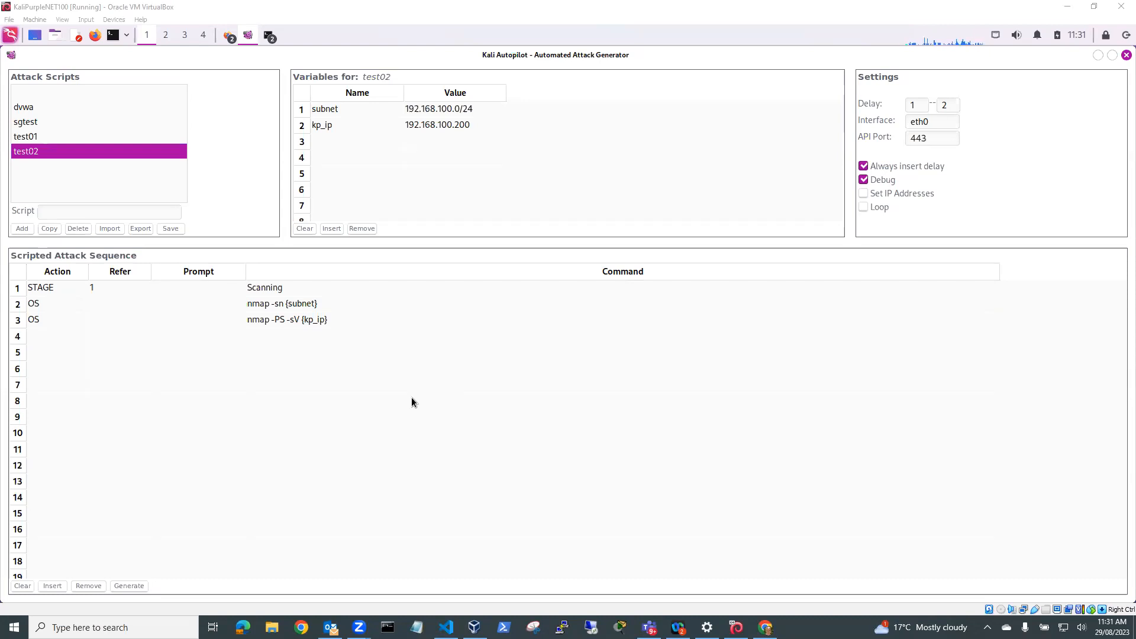
mouse_move(34, 140)
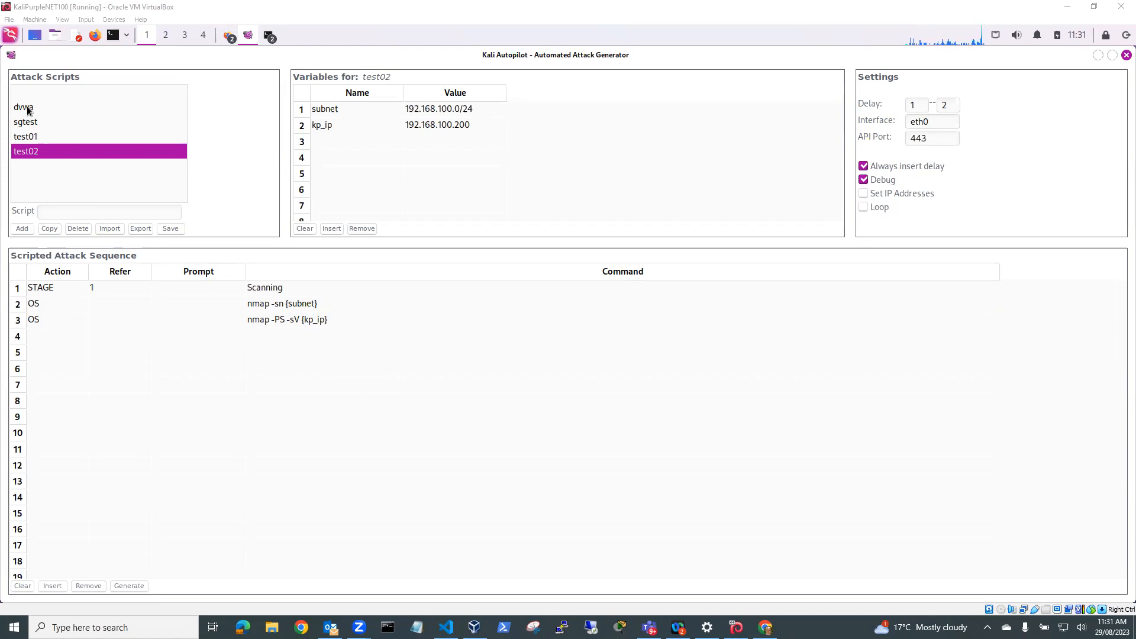
Load the dvwa attack script from the Attack Scripts list.
click(24, 108)
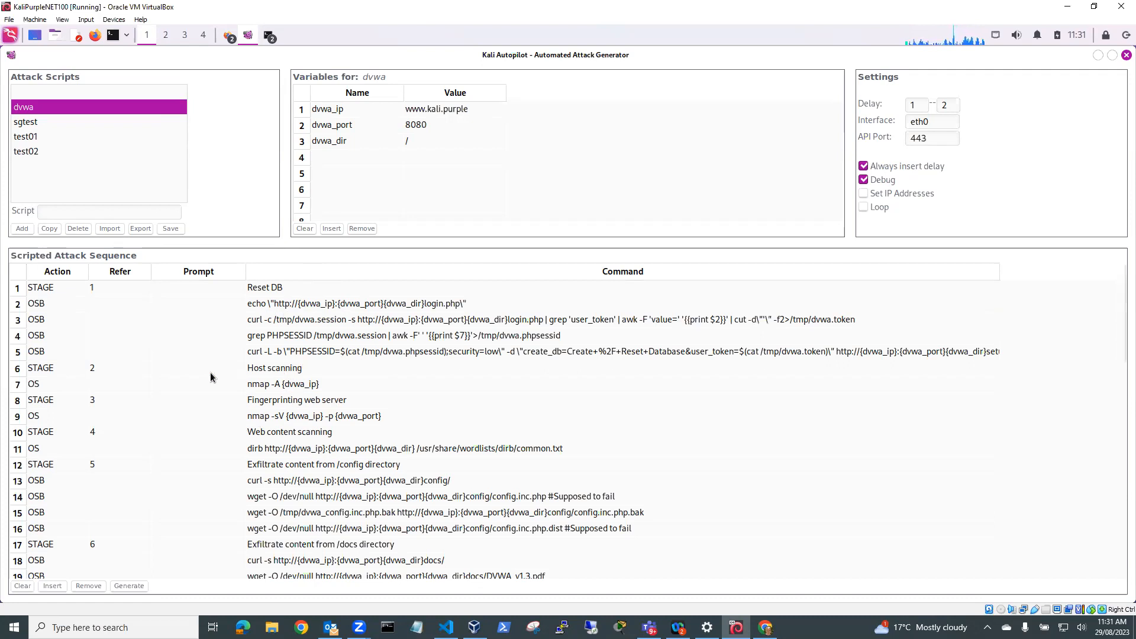
mouse_move(151, 366)
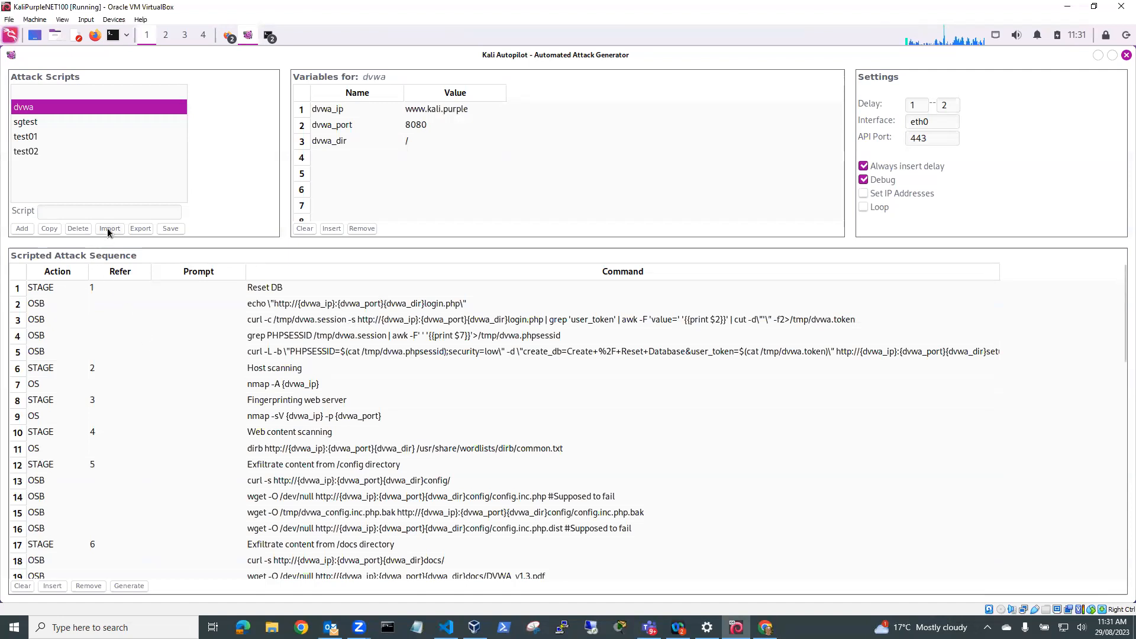
Start an import and browse to Home > autopilot > purple-hub > juice-shop.
click(109, 229)
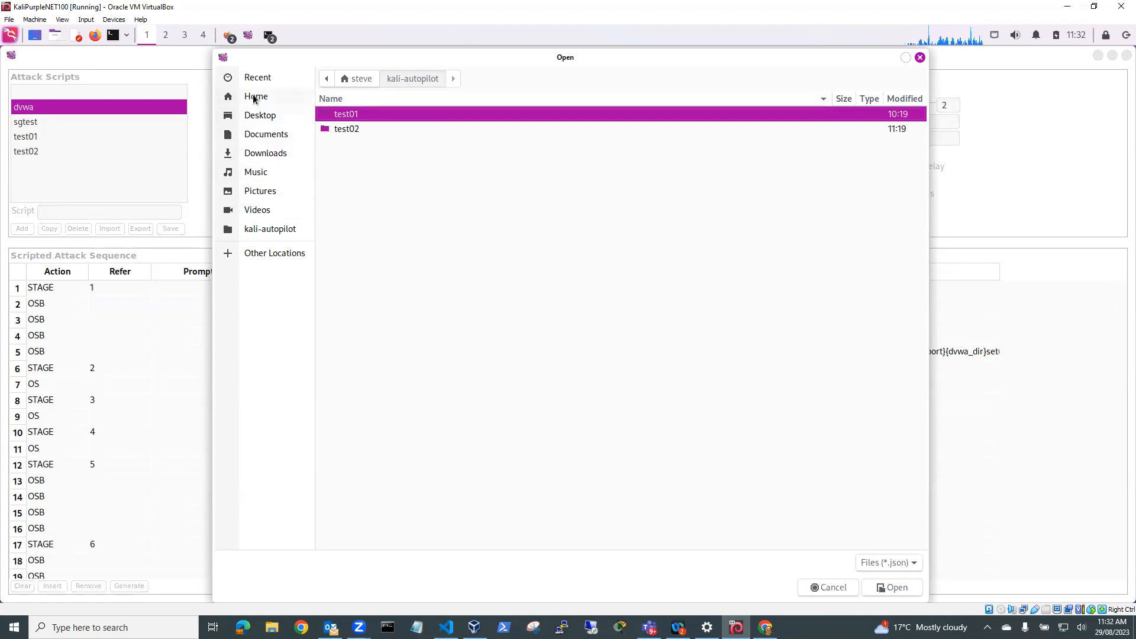
click(256, 97)
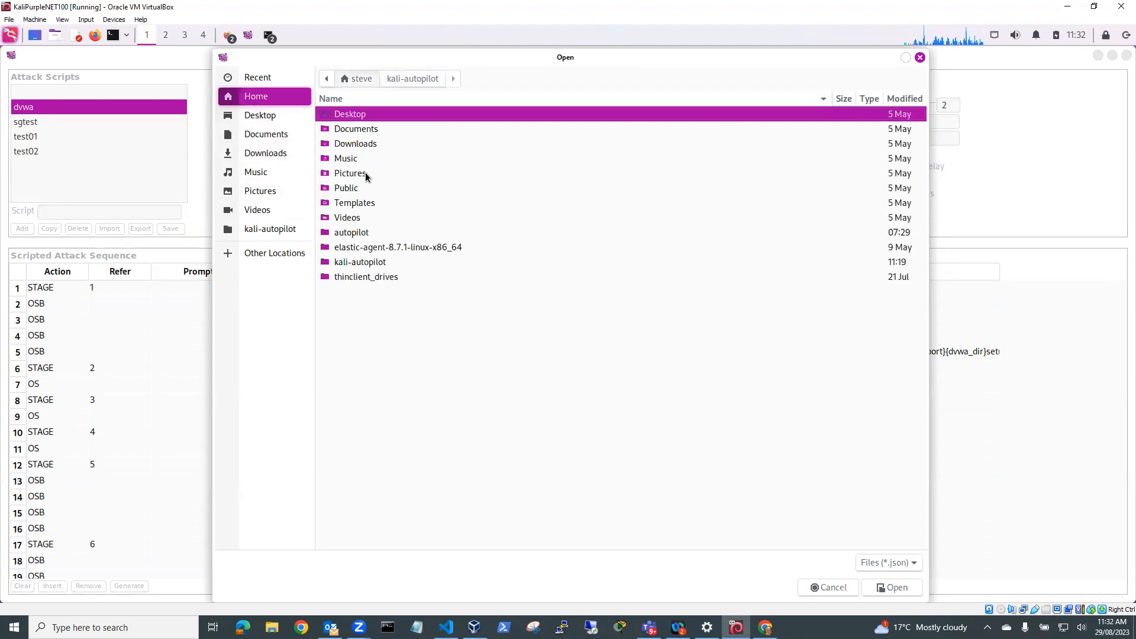
double_click(351, 232)
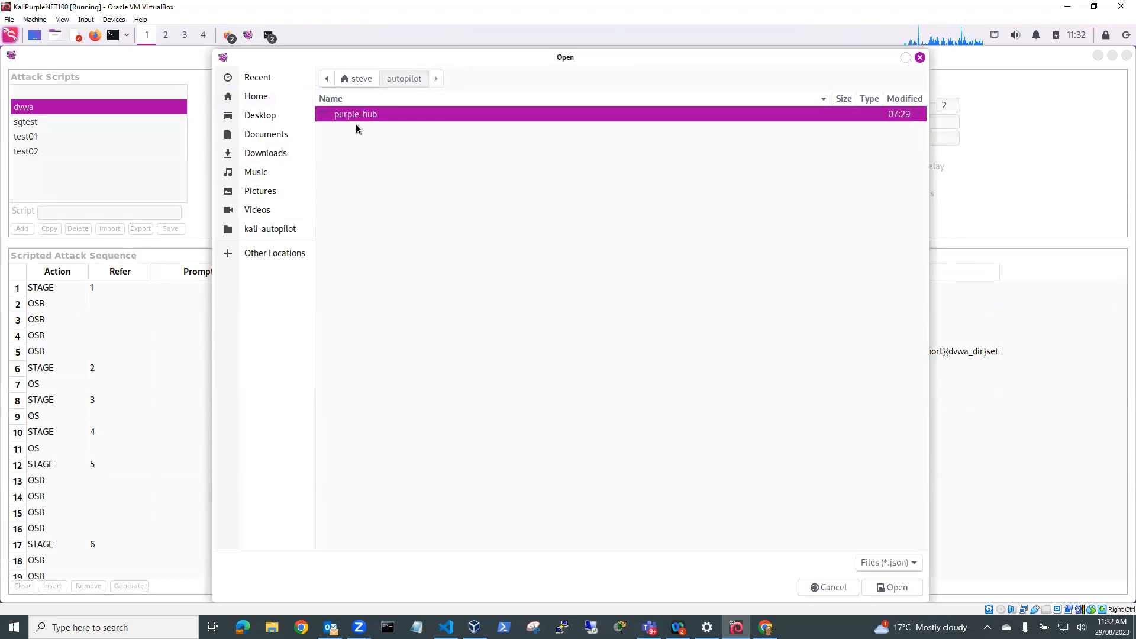
double_click(355, 115)
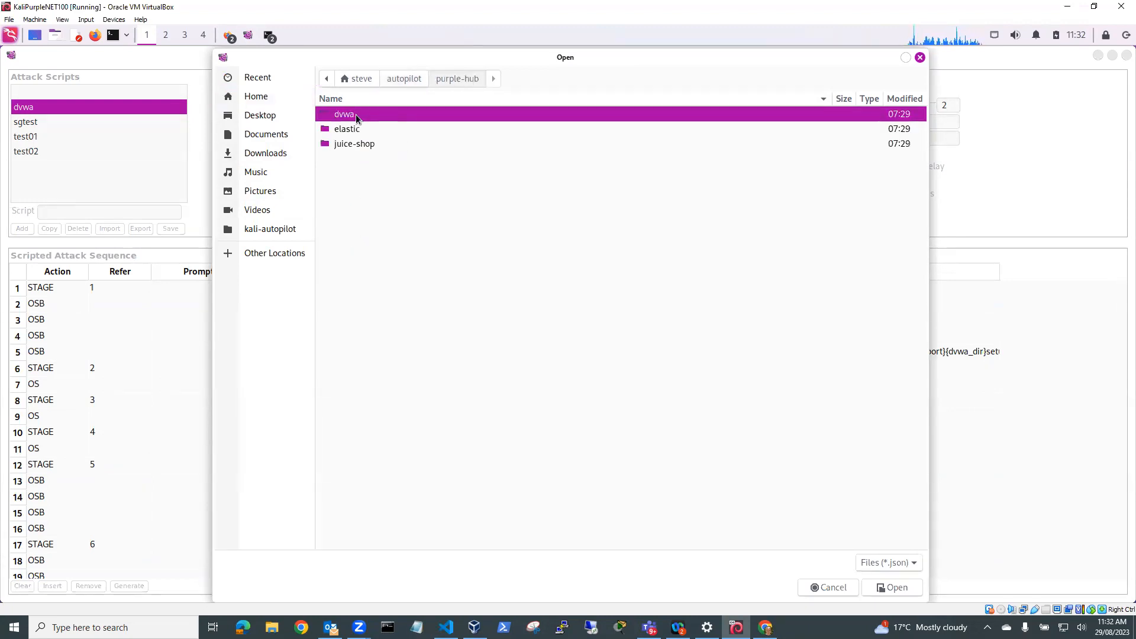
click(354, 143)
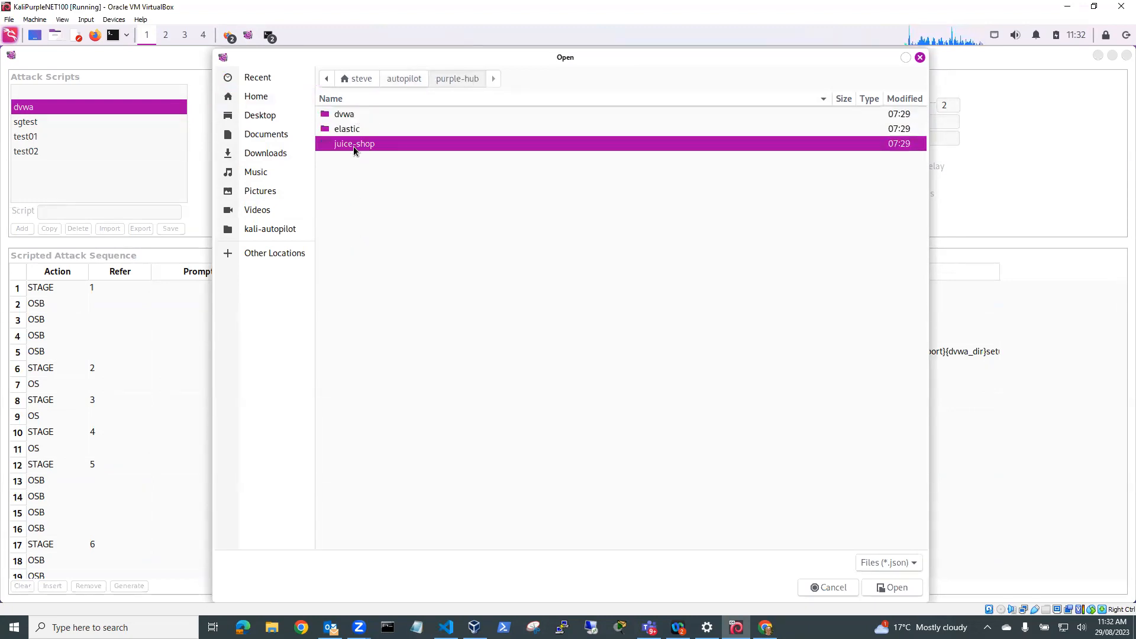
double_click(354, 143)
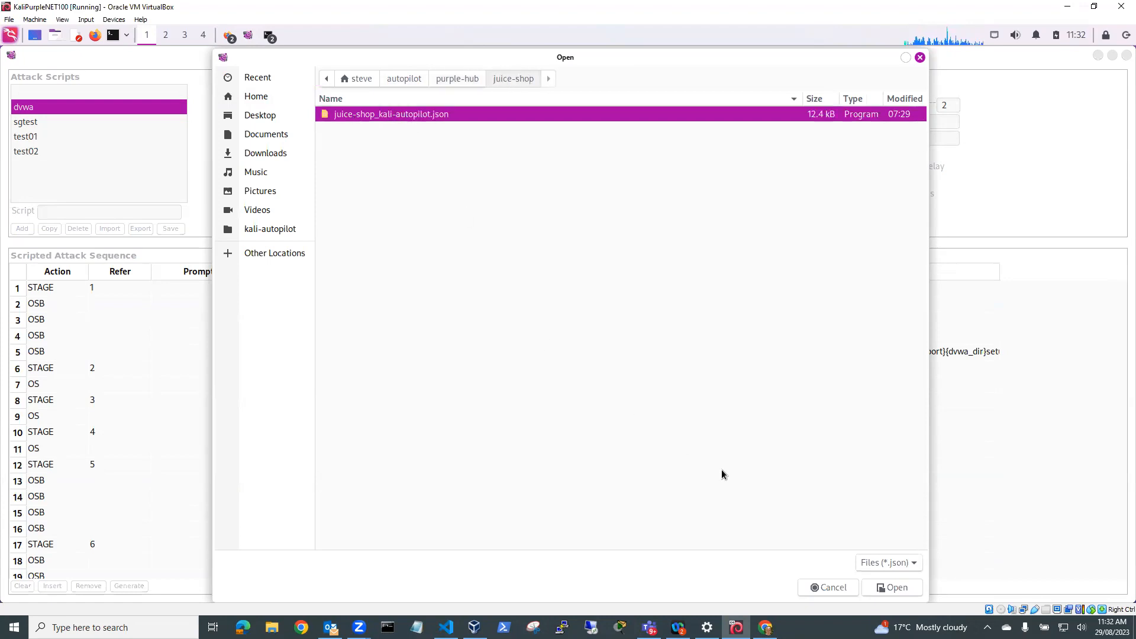
mouse_move(388, 132)
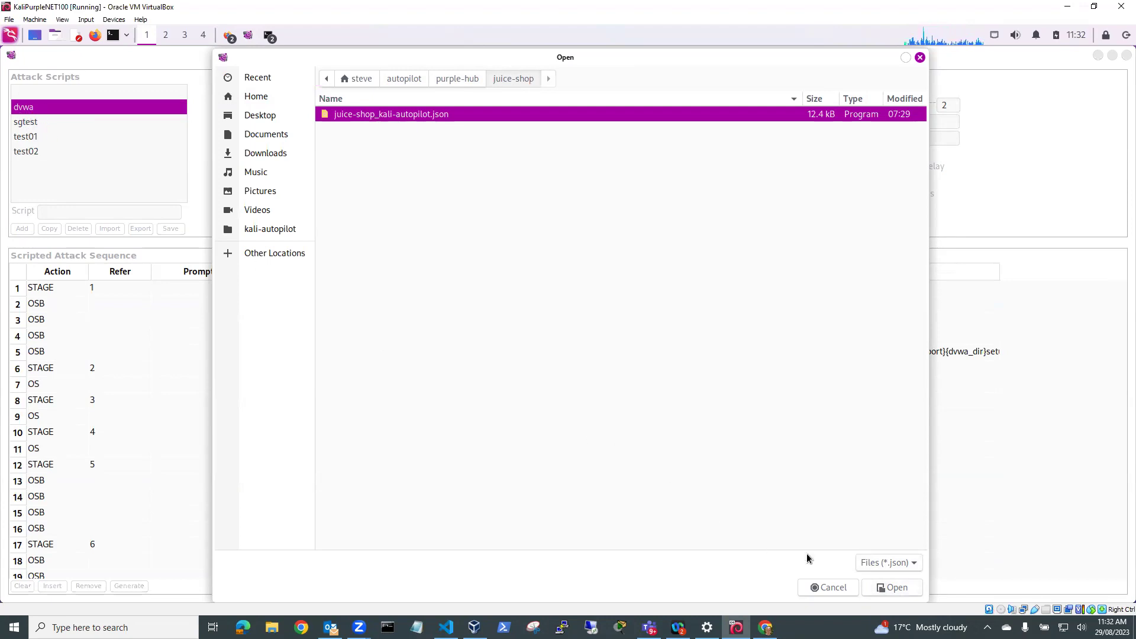
Import juice-shop_kali-autopilot.json and confirm adding the juice-shop script.
click(892, 587)
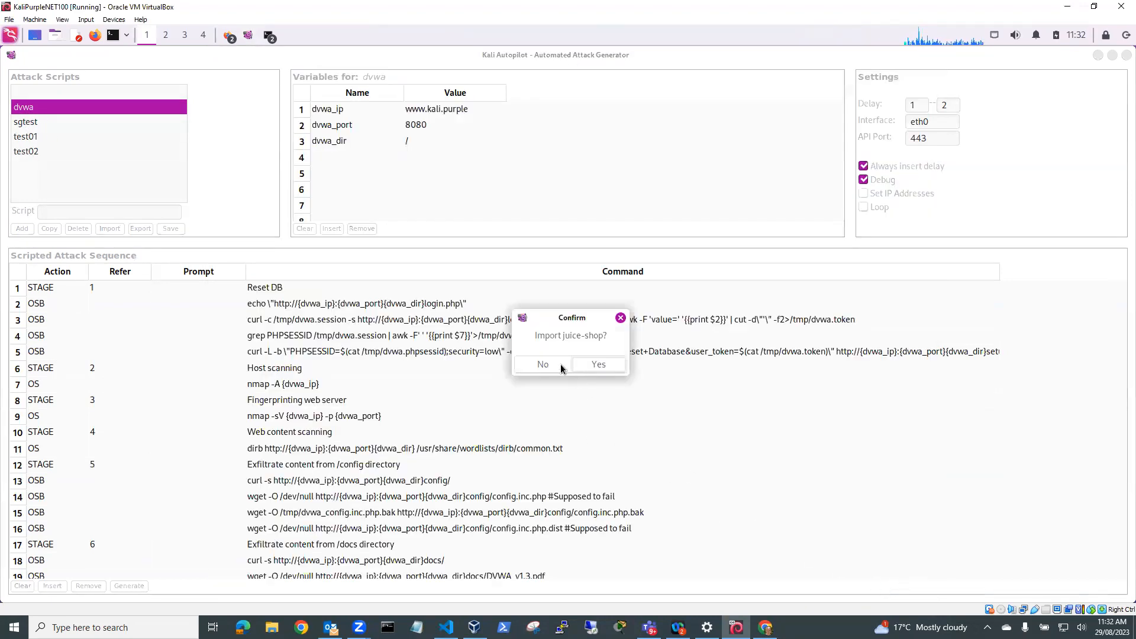
click(598, 365)
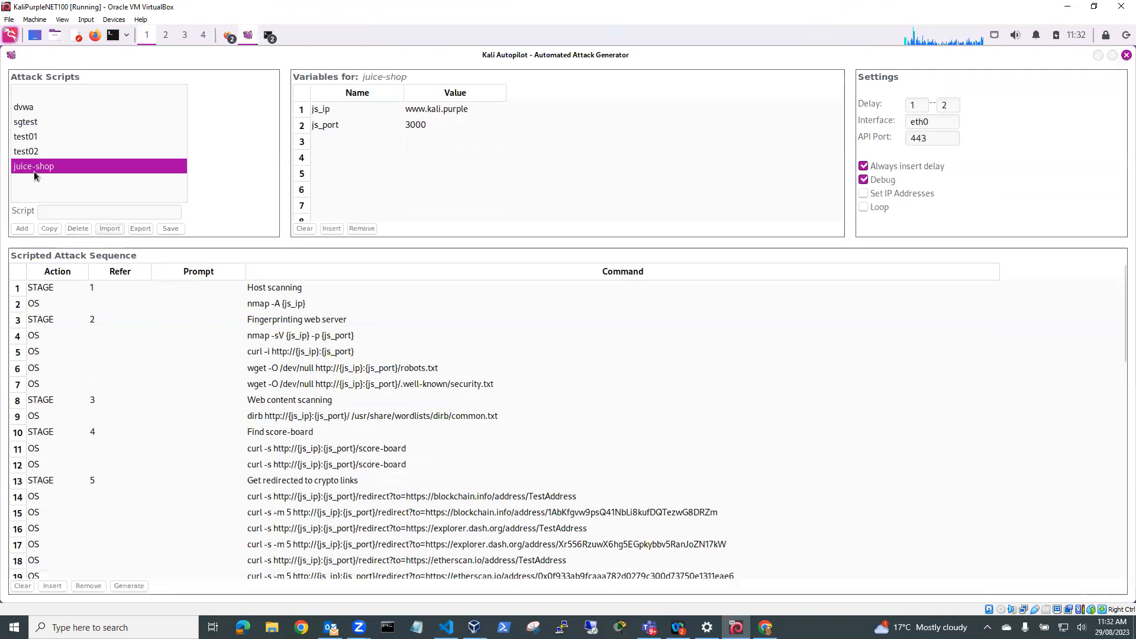
mouse_move(37, 173)
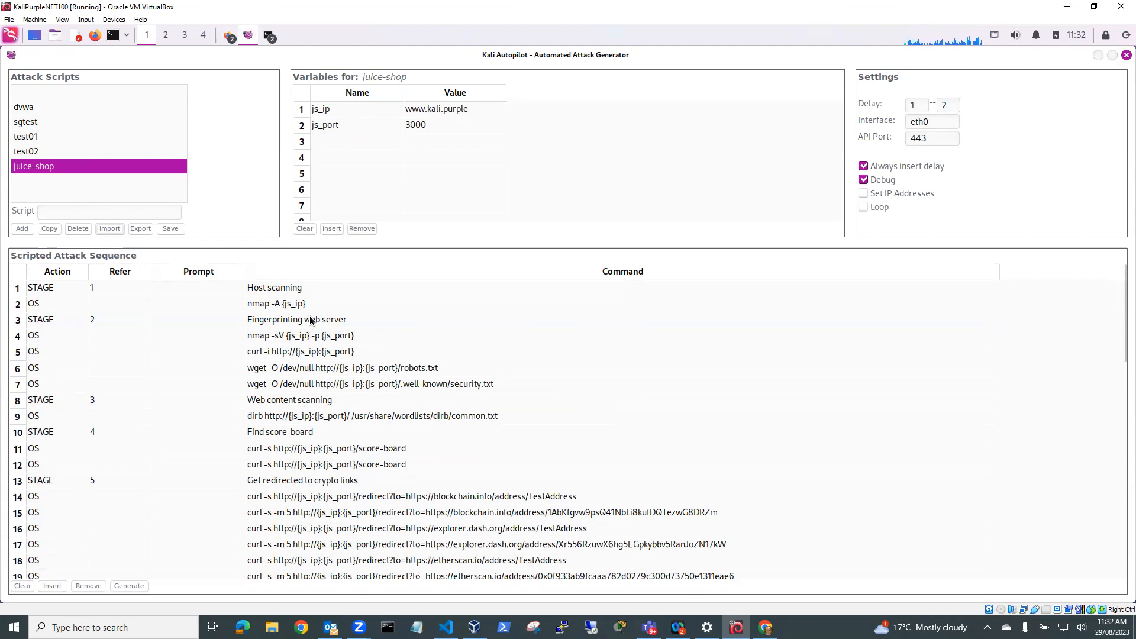
mouse_move(287, 337)
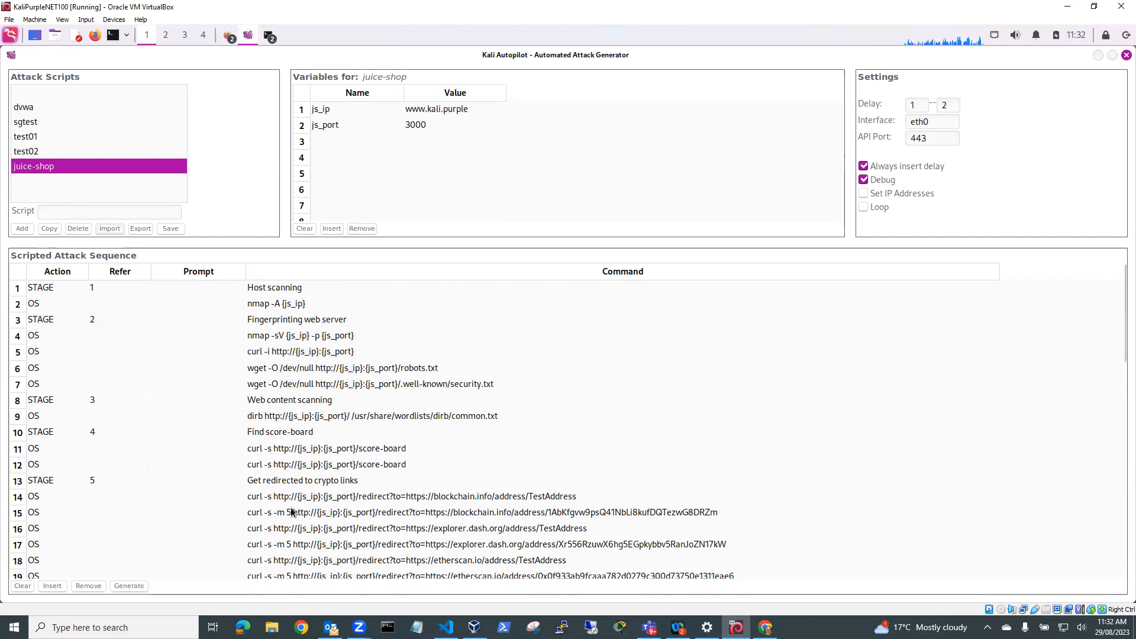
mouse_move(292, 435)
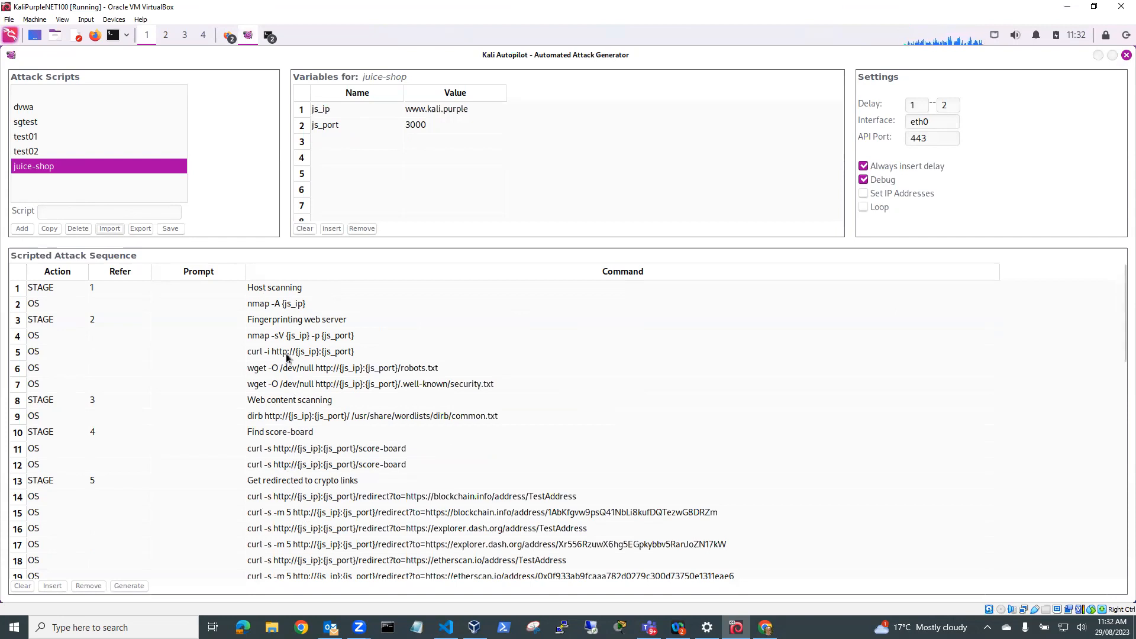
Load the test01 script from the Attack Scripts list.
click(30, 136)
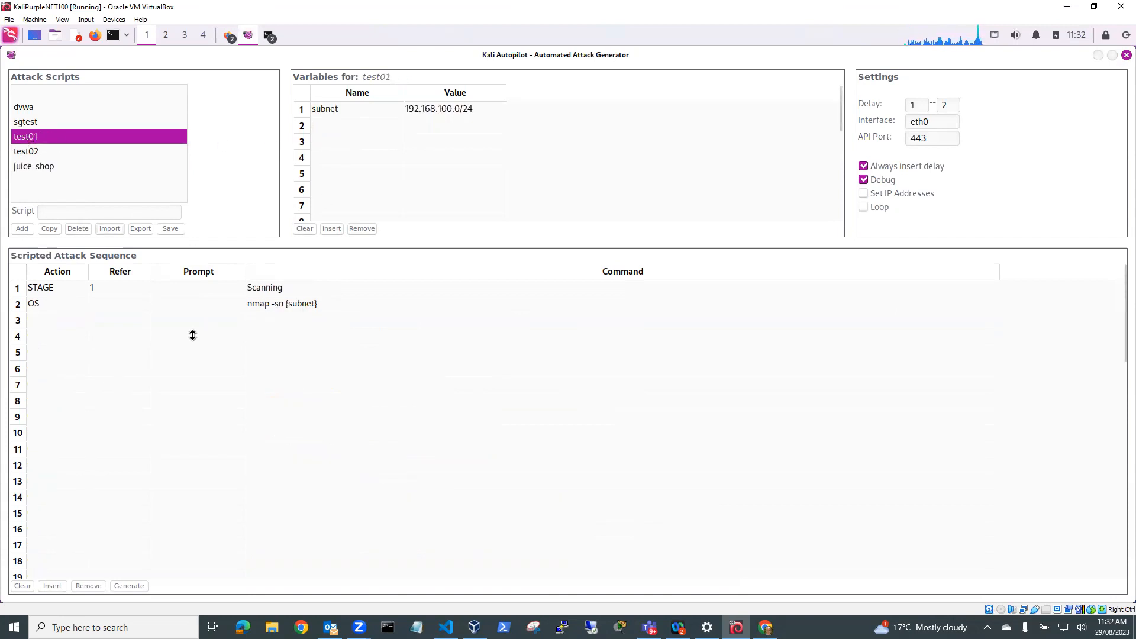
mouse_move(324, 114)
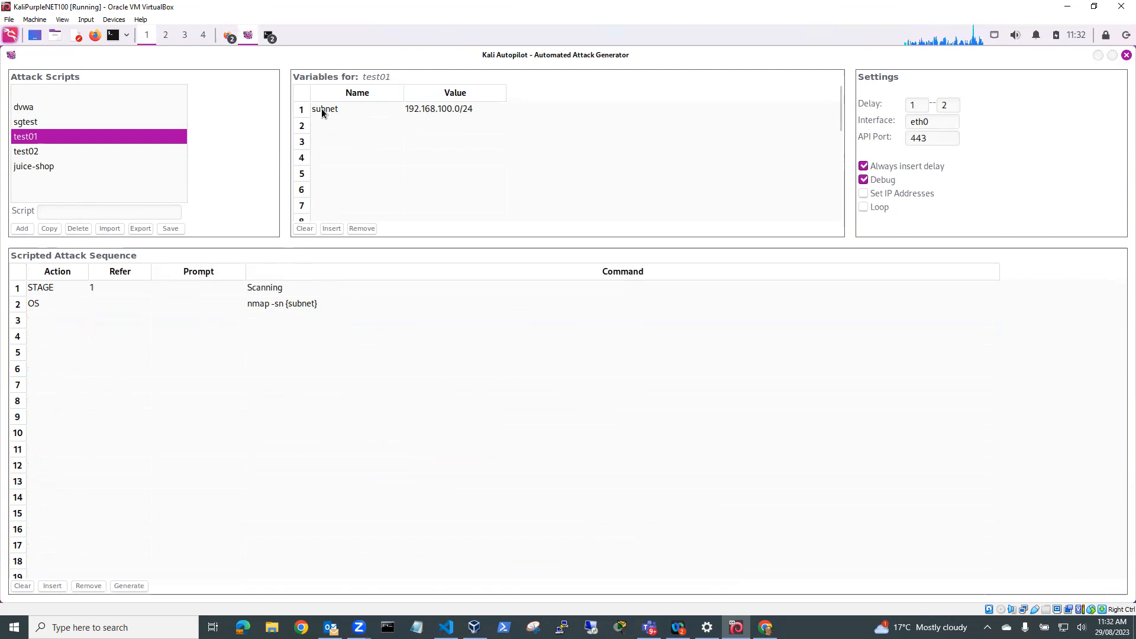
mouse_move(439, 116)
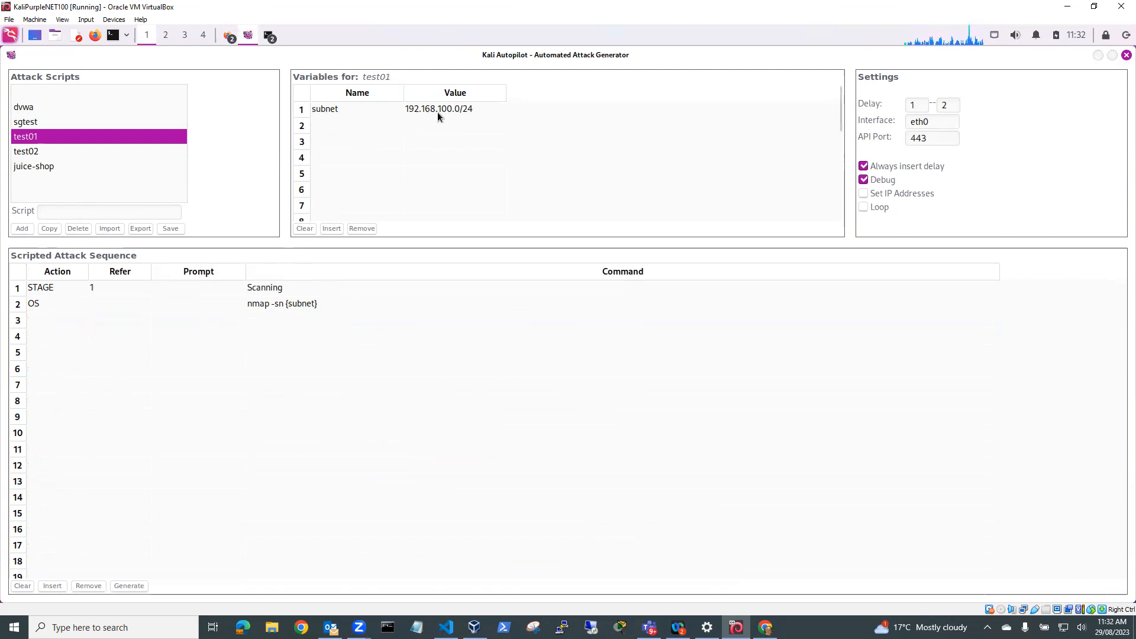
mouse_move(246, 313)
text(t)
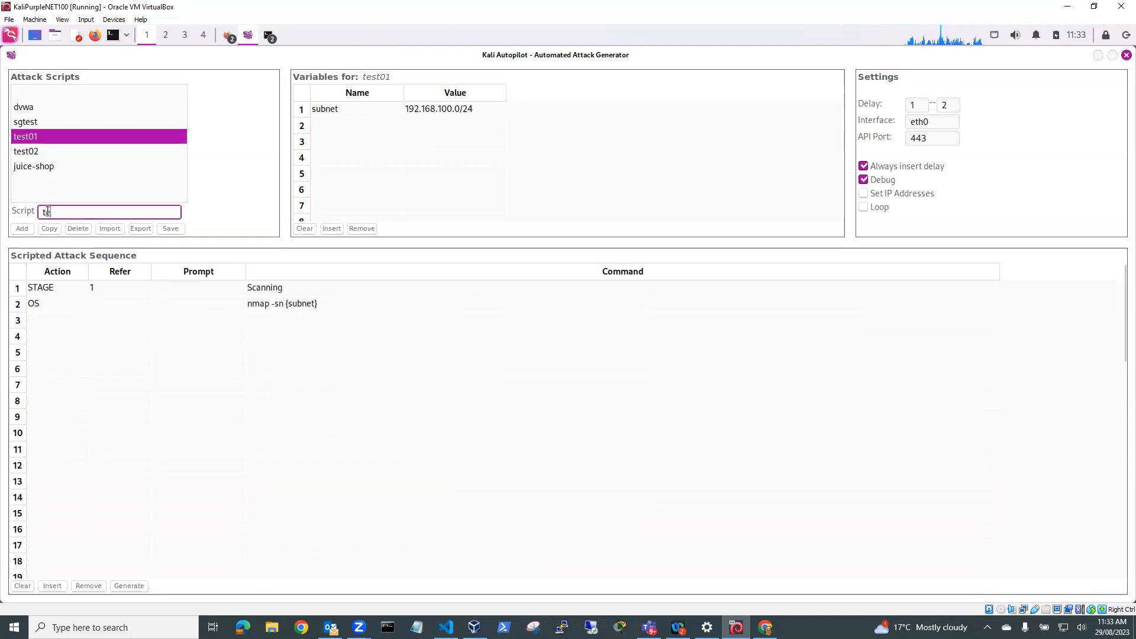
Name the script test03 and copy it from test01.
text(est03)
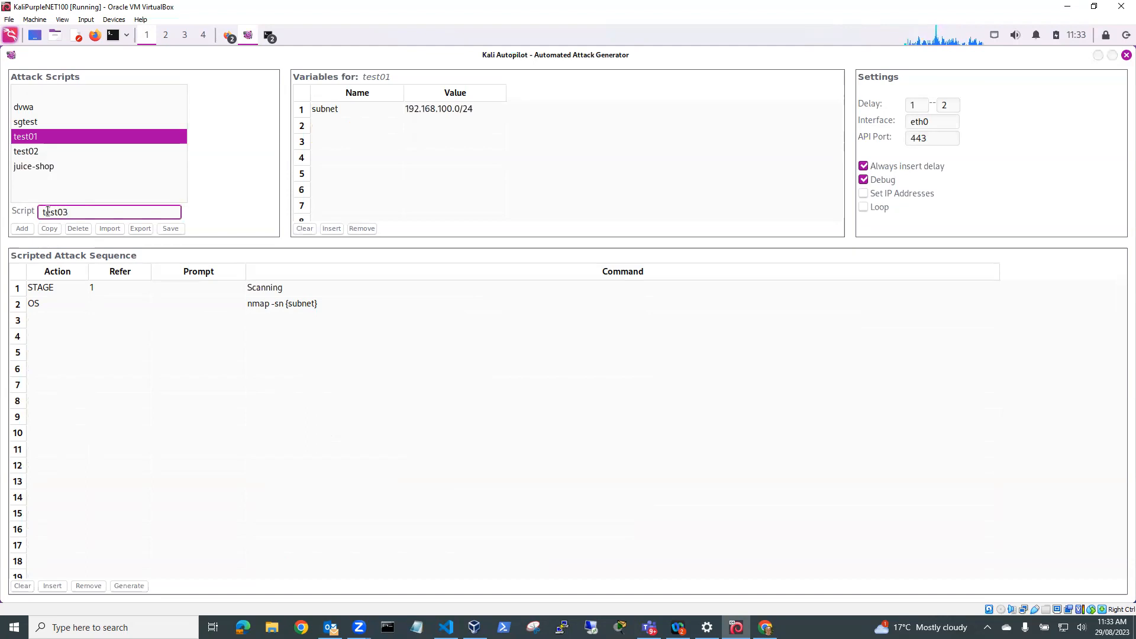
click(21, 229)
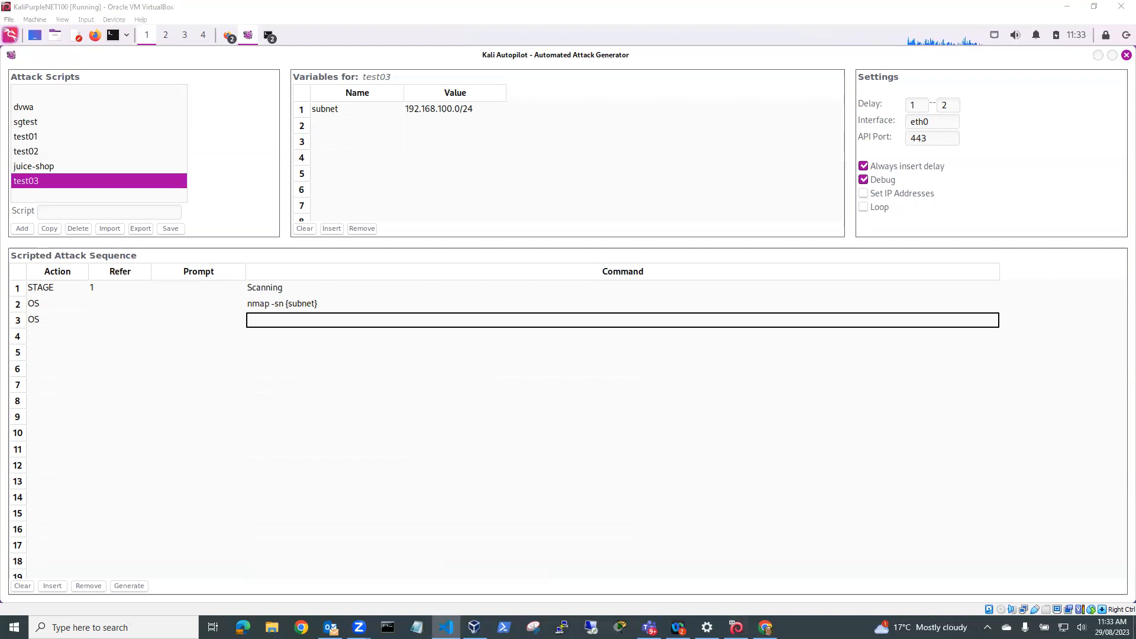
mouse_move(469, 467)
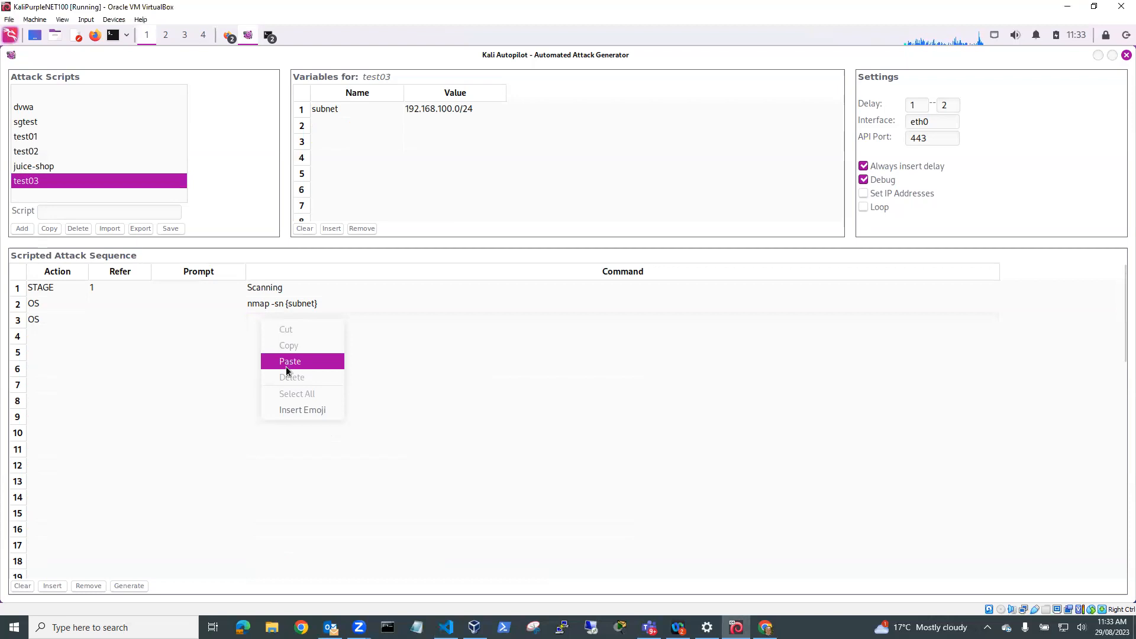
Paste the nmap host scan into row 3 and add variable kp_ip with value 192.168.100.200.
click(290, 361)
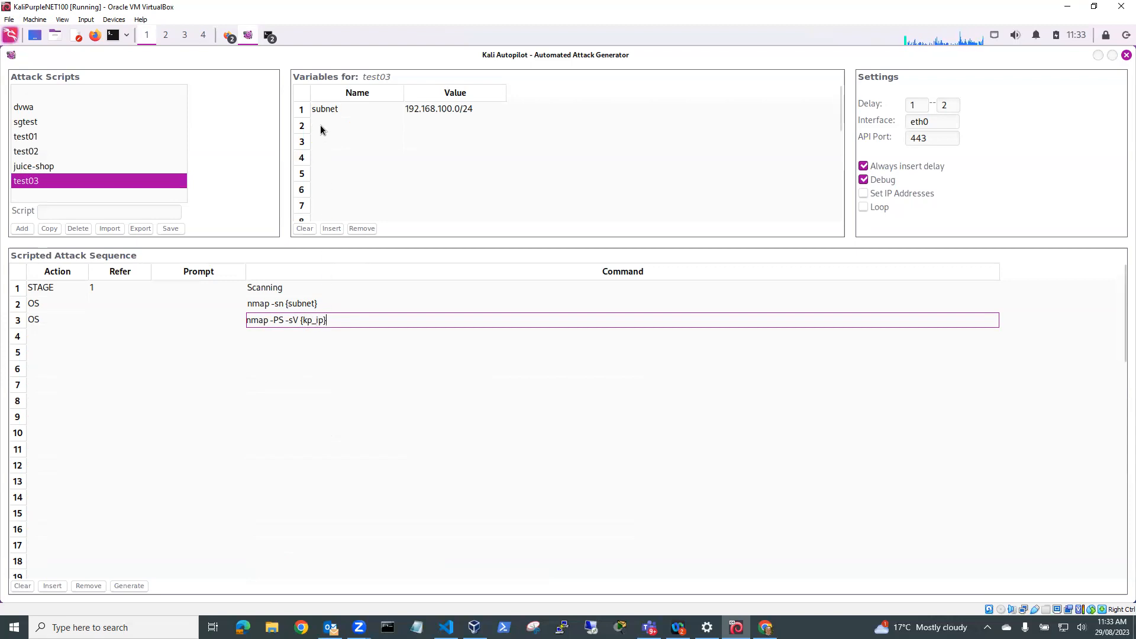
click(356, 125)
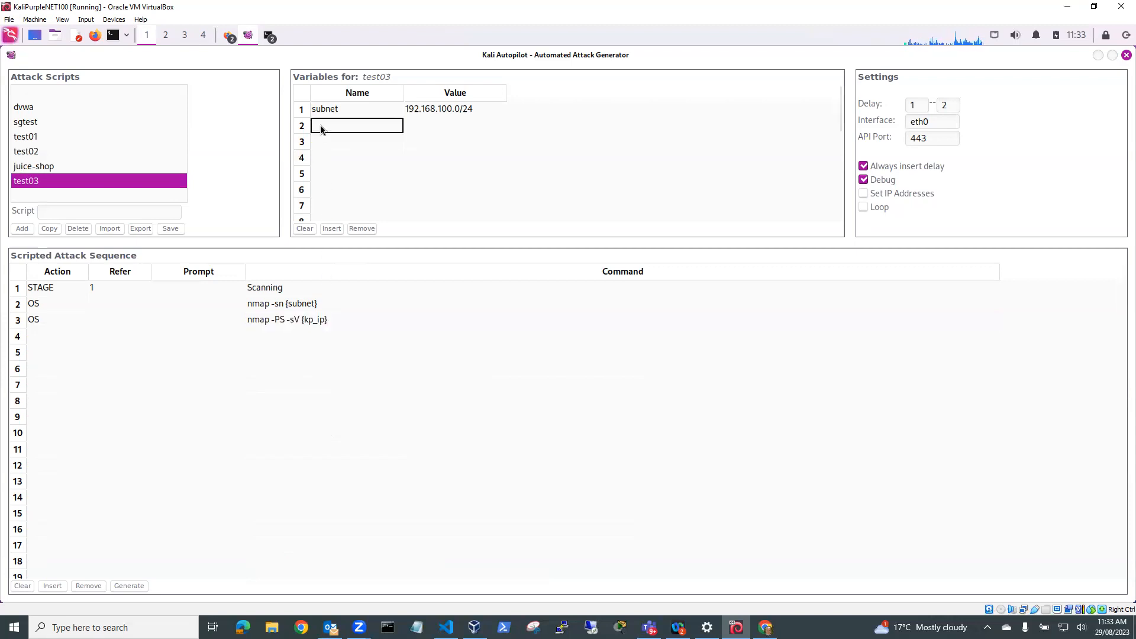
text(kp_ip)
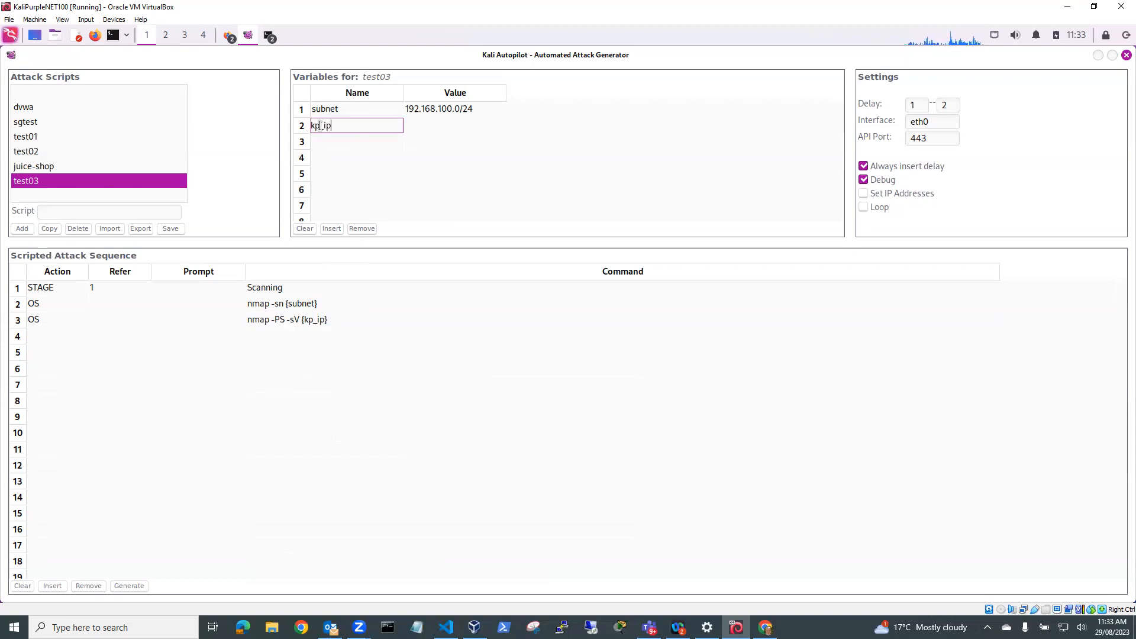
click(455, 125)
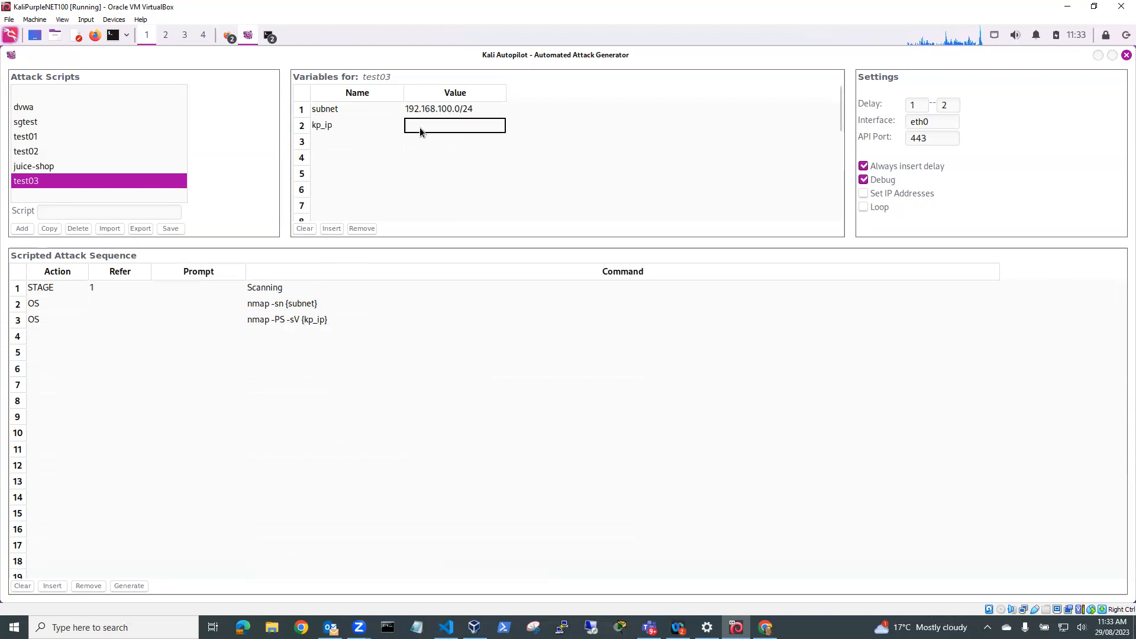
text(192.168.100.200)
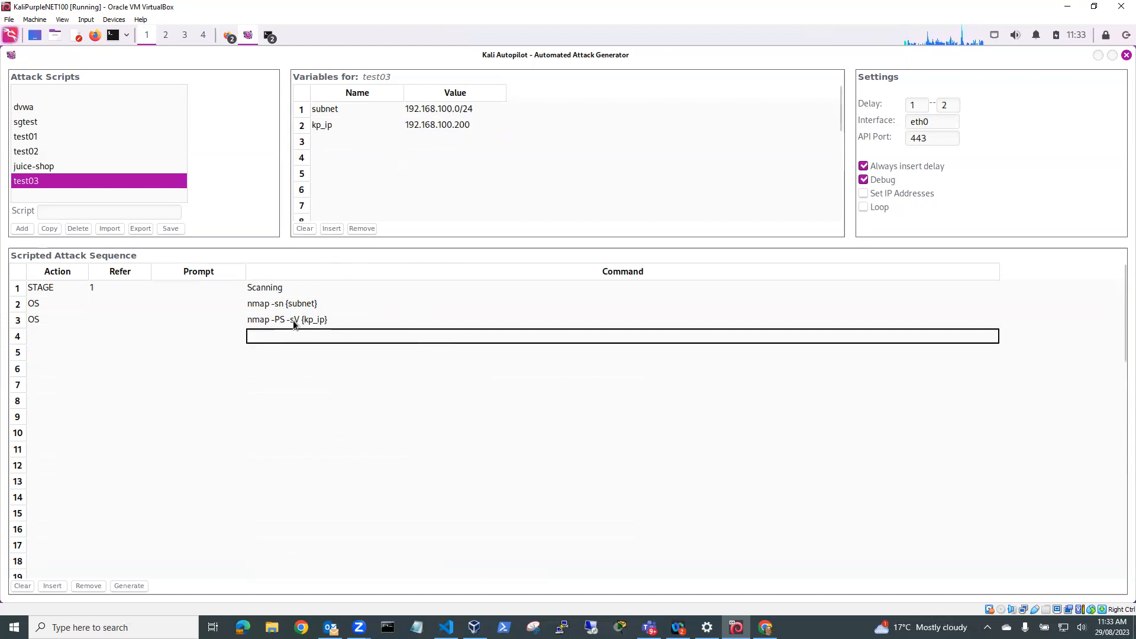
mouse_move(305, 323)
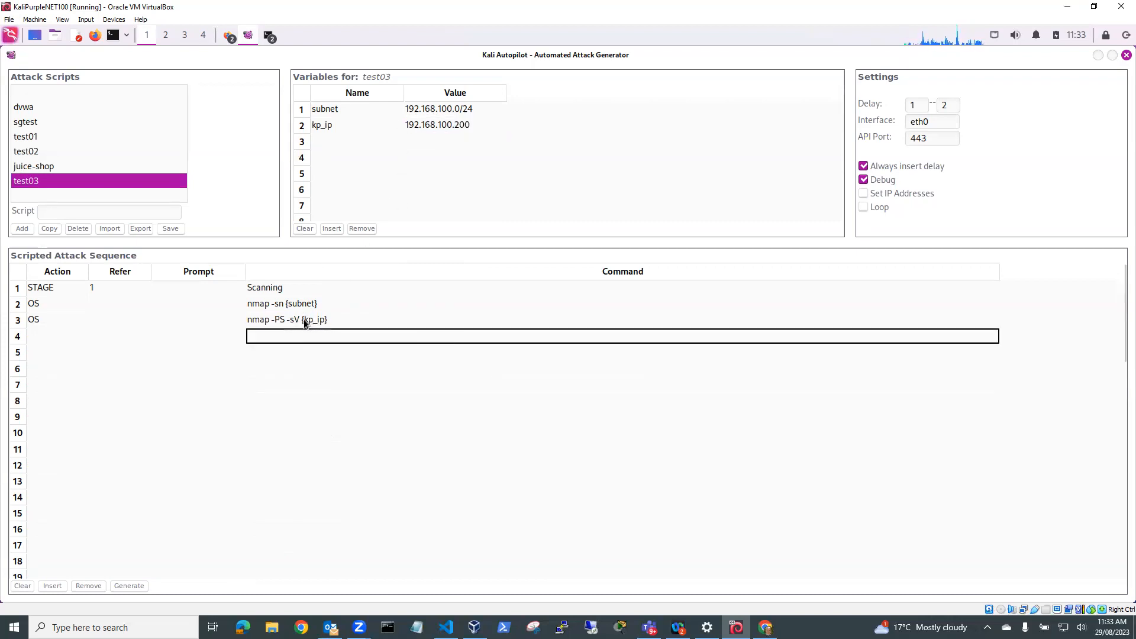
mouse_move(324, 328)
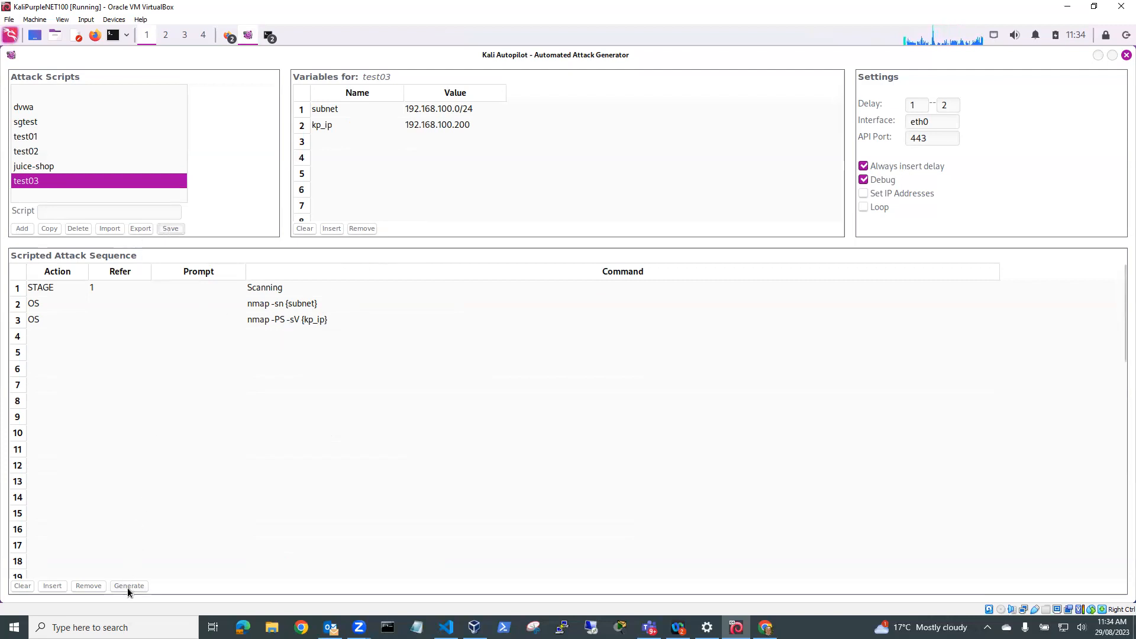
mouse_move(67, 294)
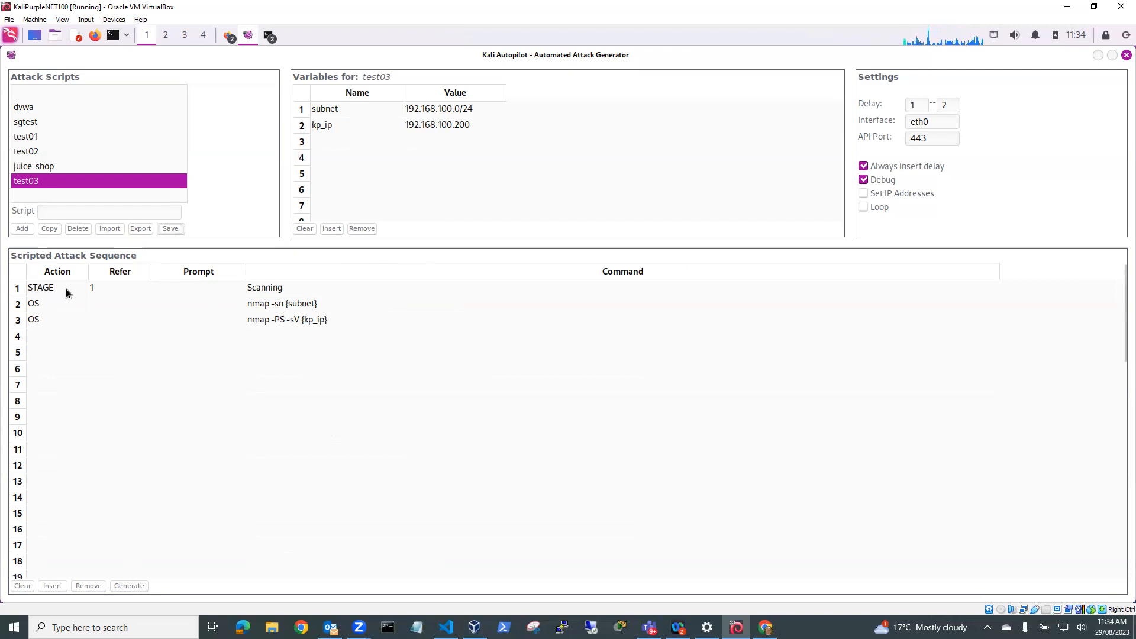
mouse_move(289, 293)
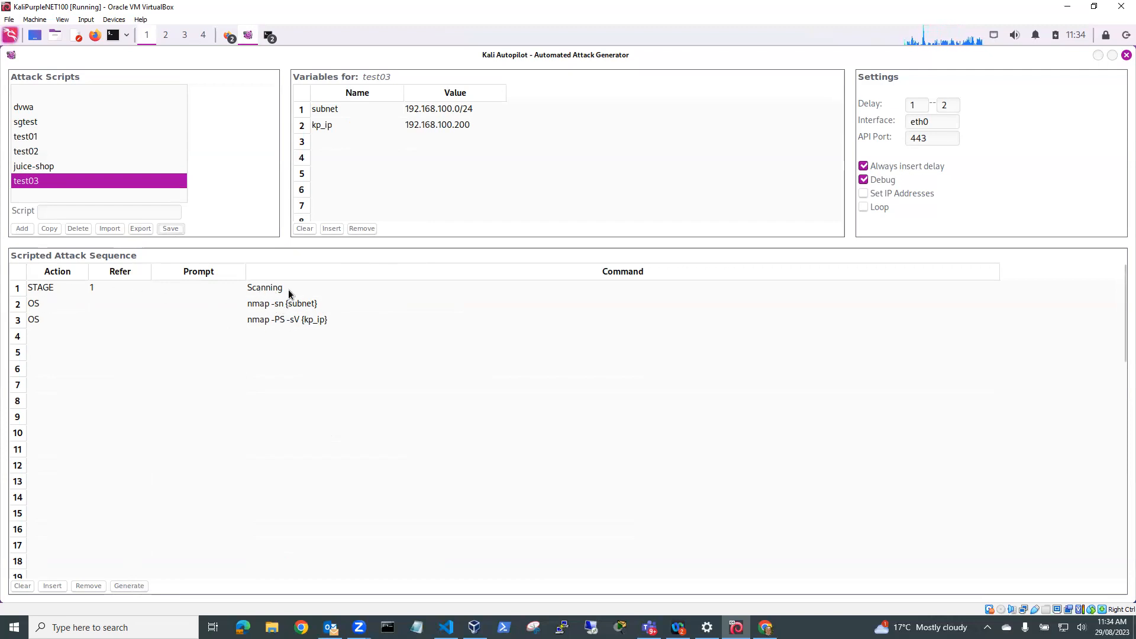
mouse_move(232, 314)
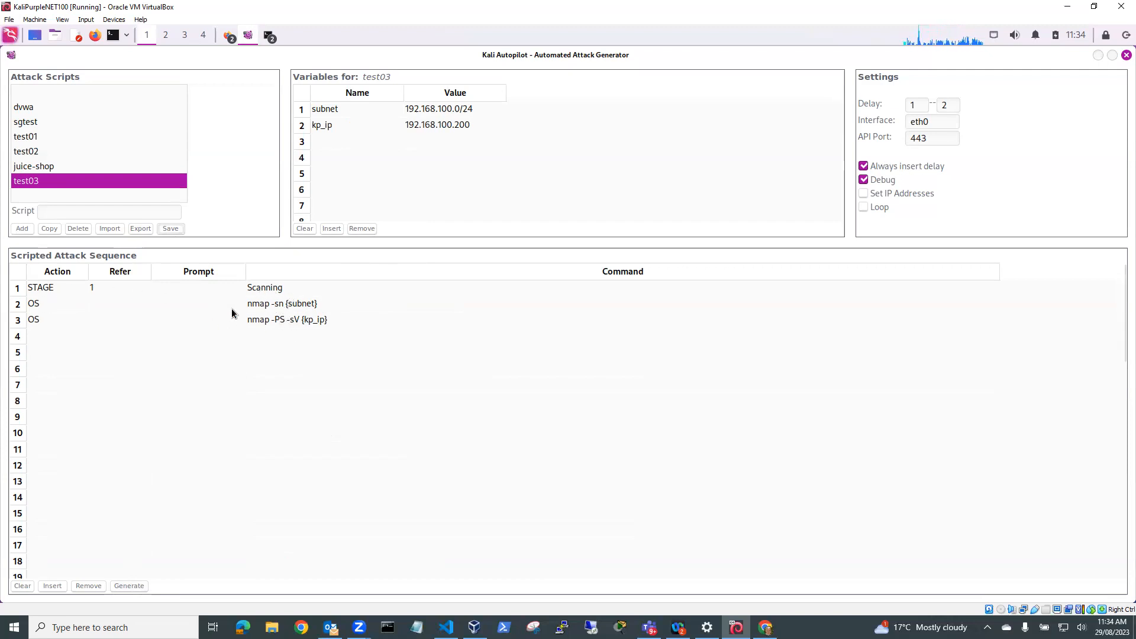
mouse_move(271, 312)
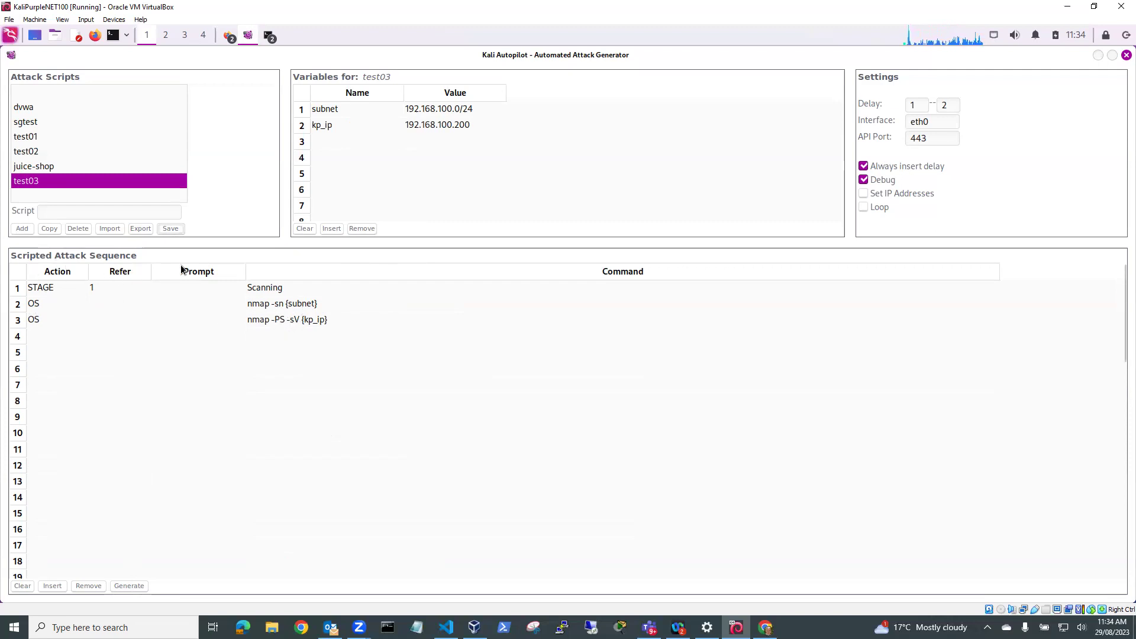
Generate test03.py from the test03 sequence and dismiss the confirmation.
click(127, 586)
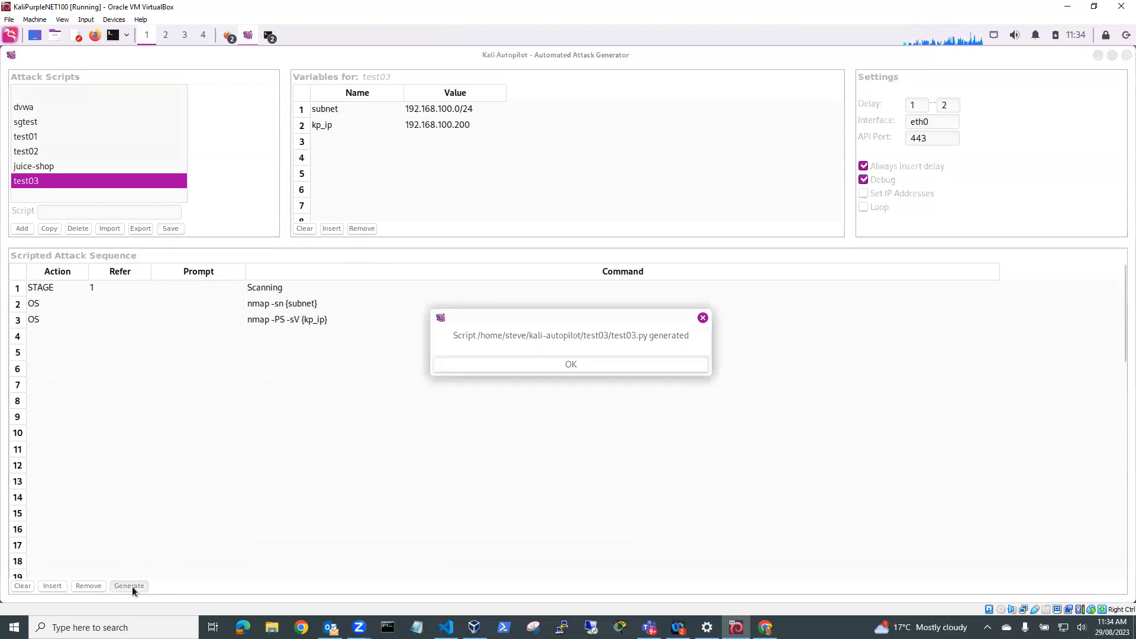
mouse_move(608, 346)
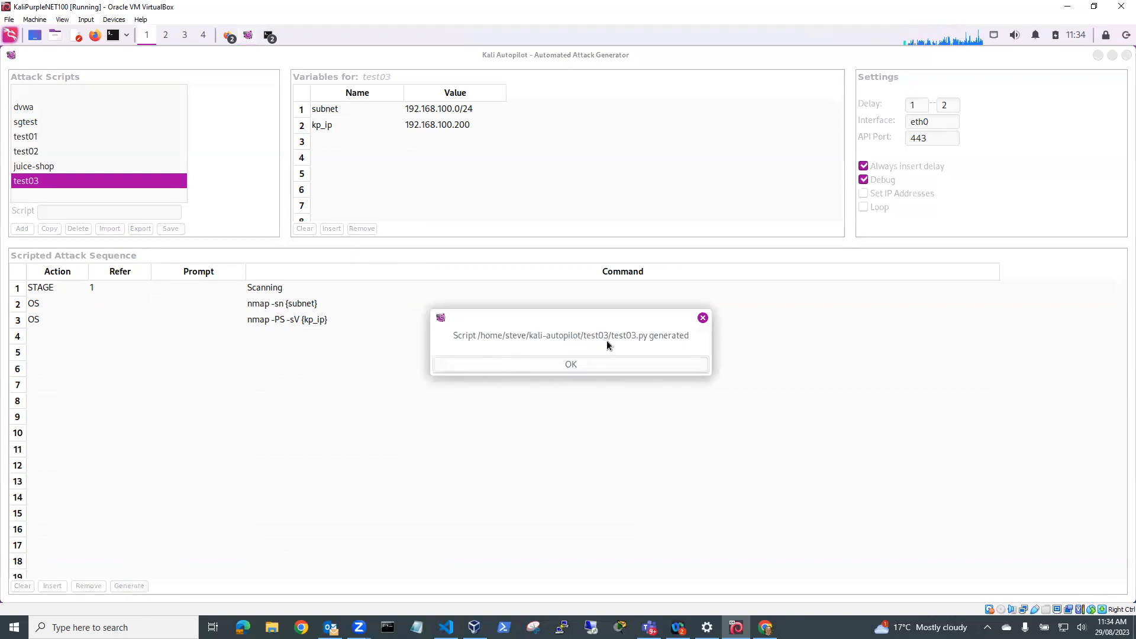
mouse_move(645, 339)
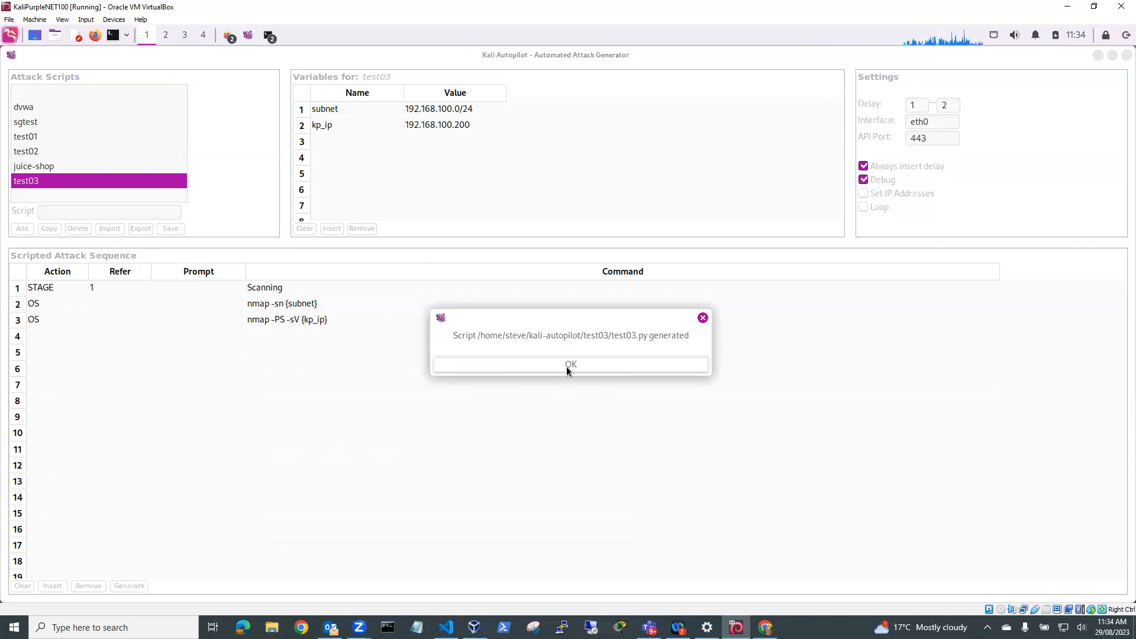
click(572, 365)
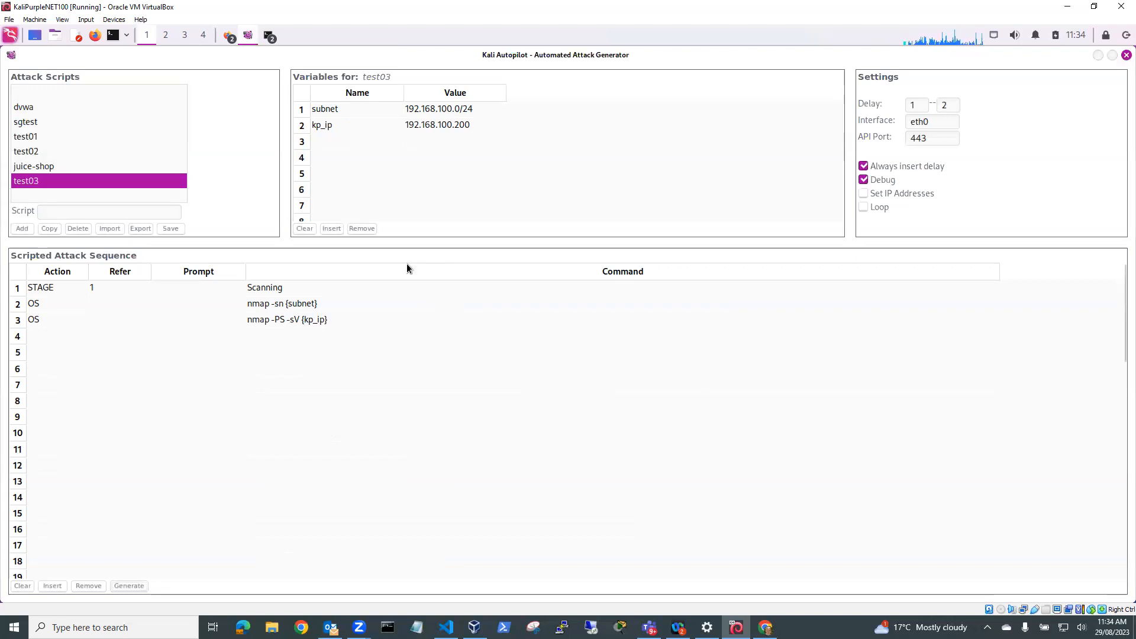
mouse_move(243, 180)
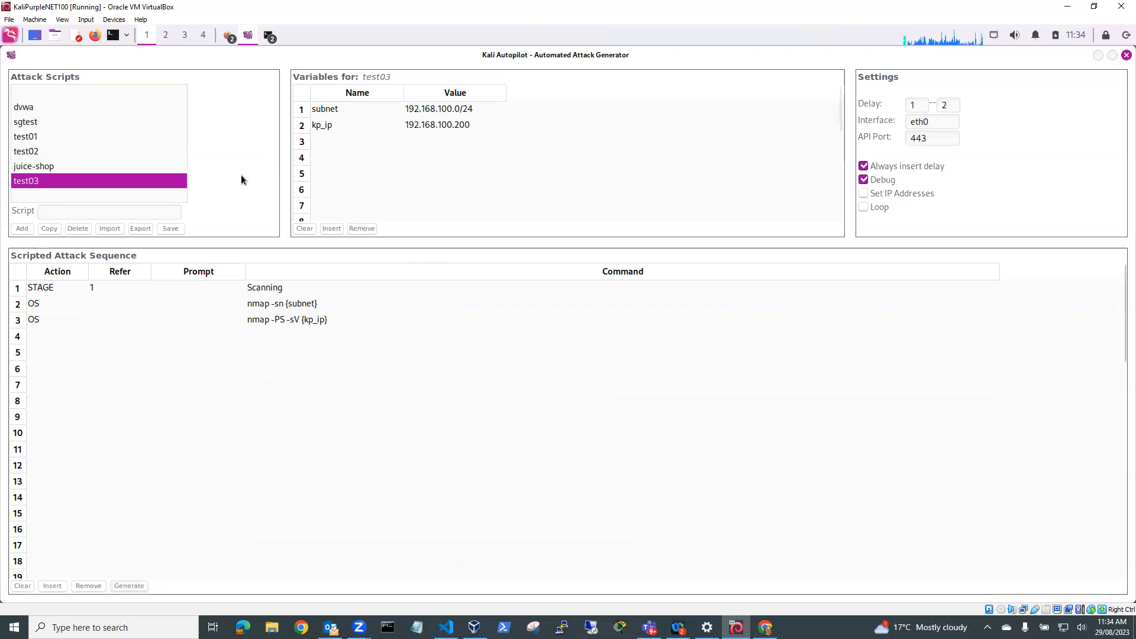
mouse_move(355, 123)
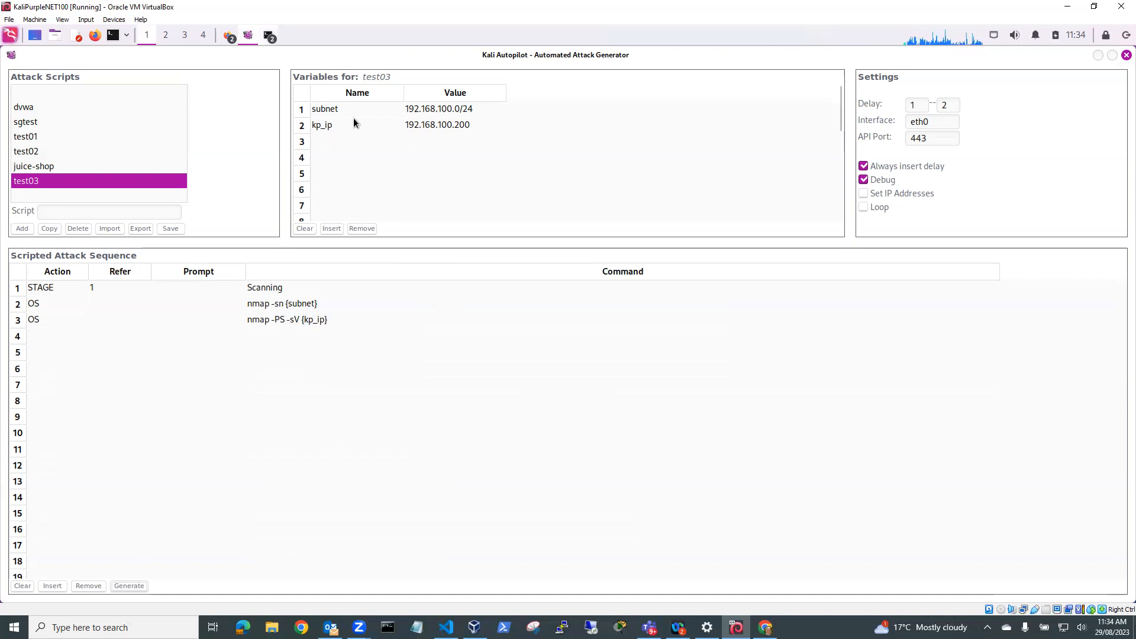
Bring the home-directory terminal window to the front.
click(266, 34)
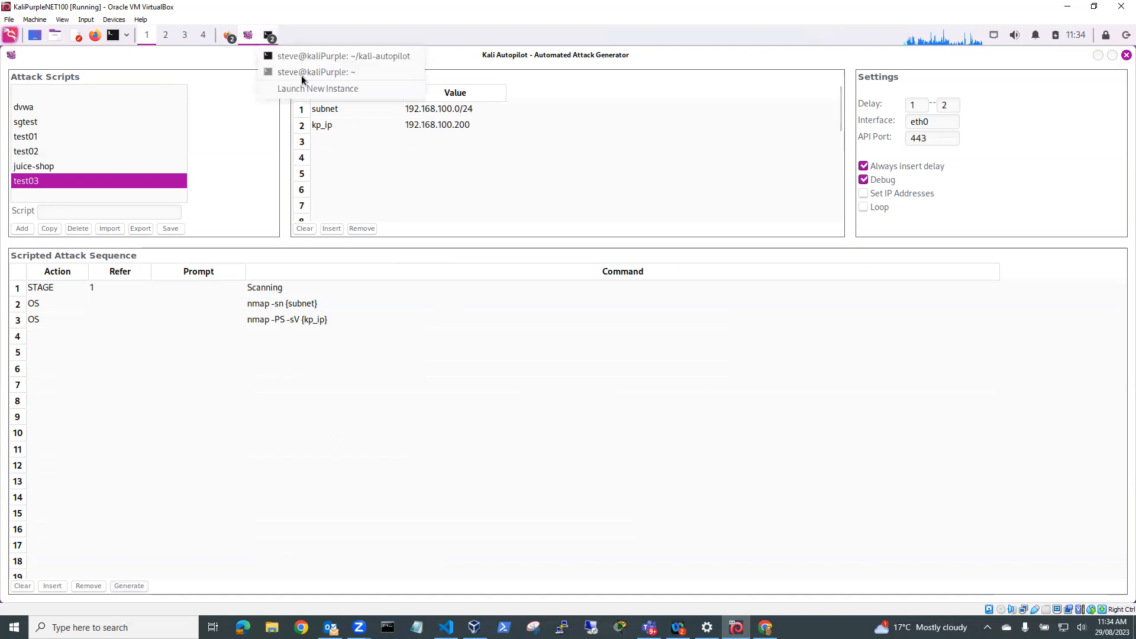
click(317, 71)
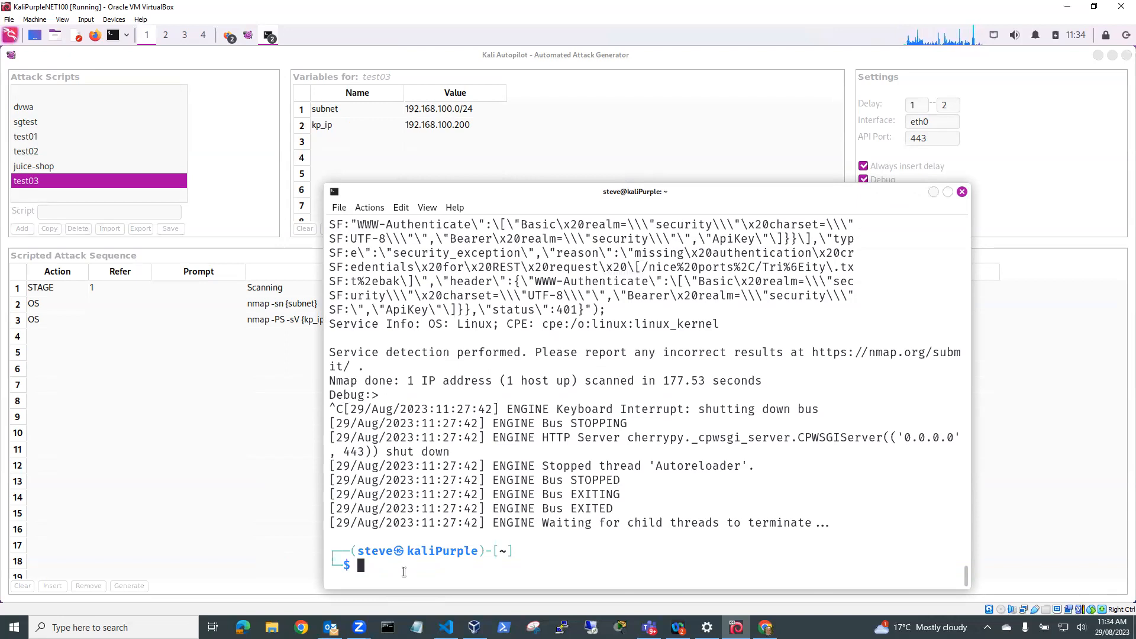
Open ~/kali-autopilot/test03/test03.py in nano.
text(nano test01.py)
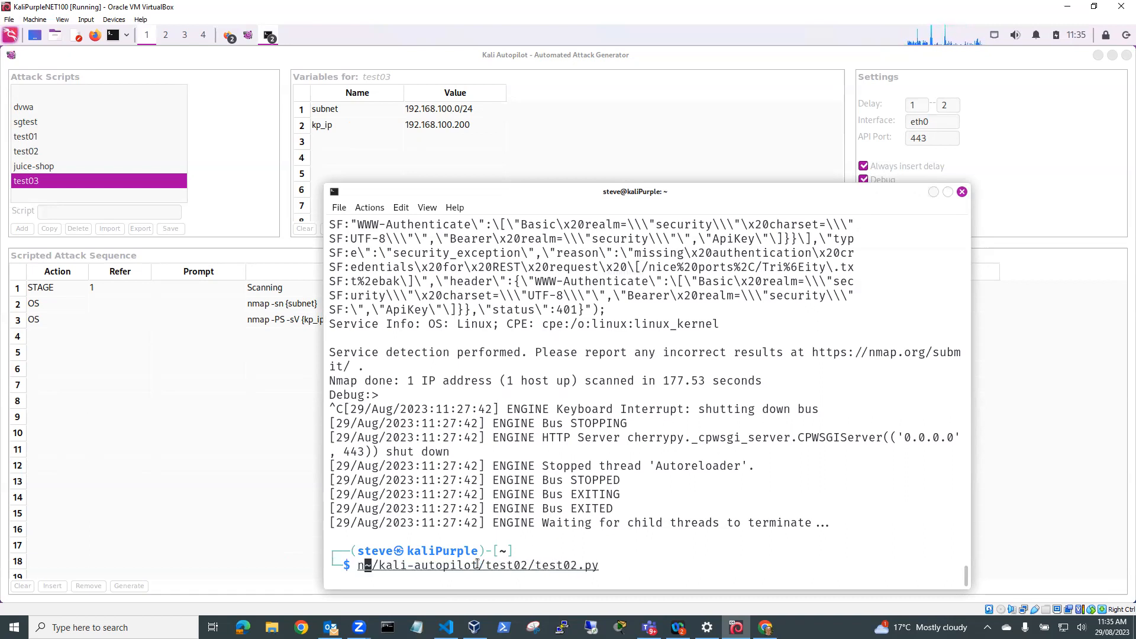
text(ano)
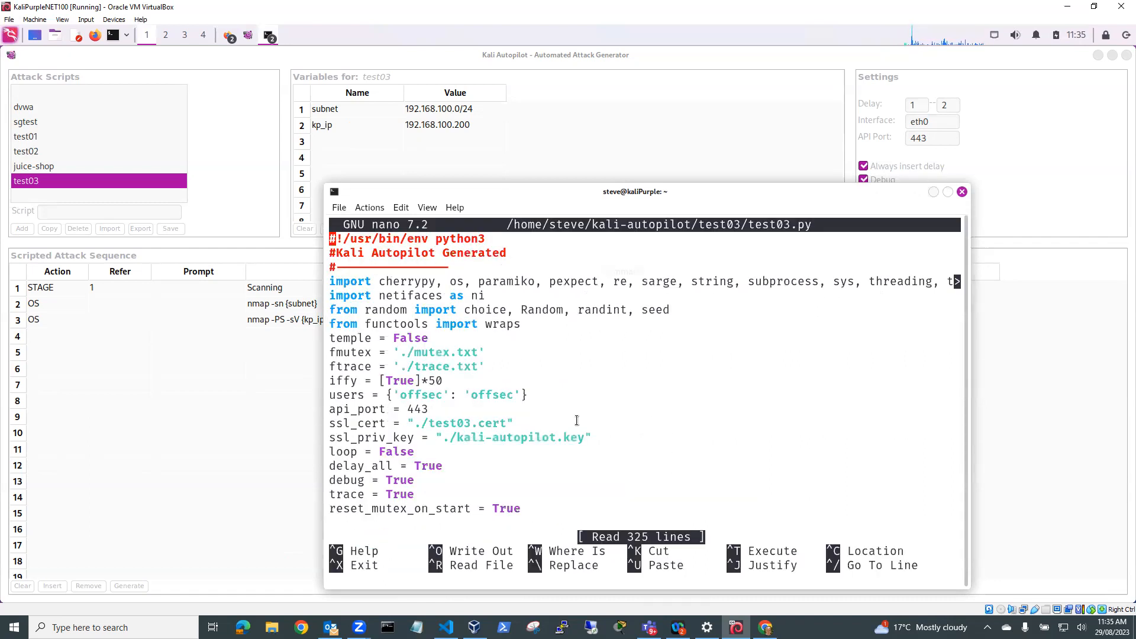
mouse_move(392, 367)
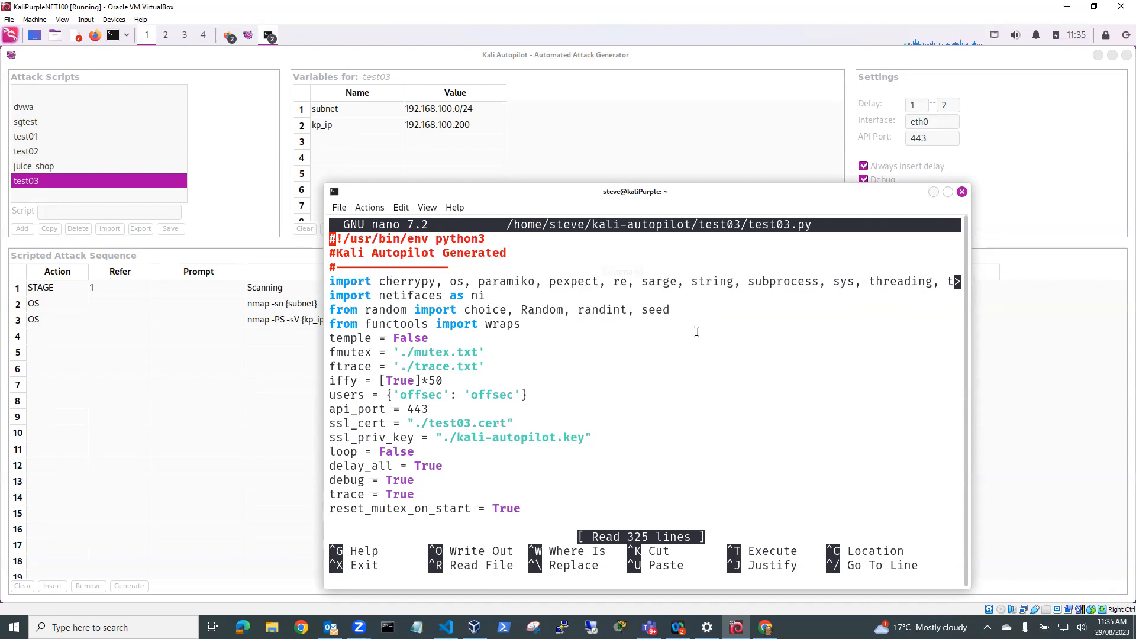
double_click(504, 282)
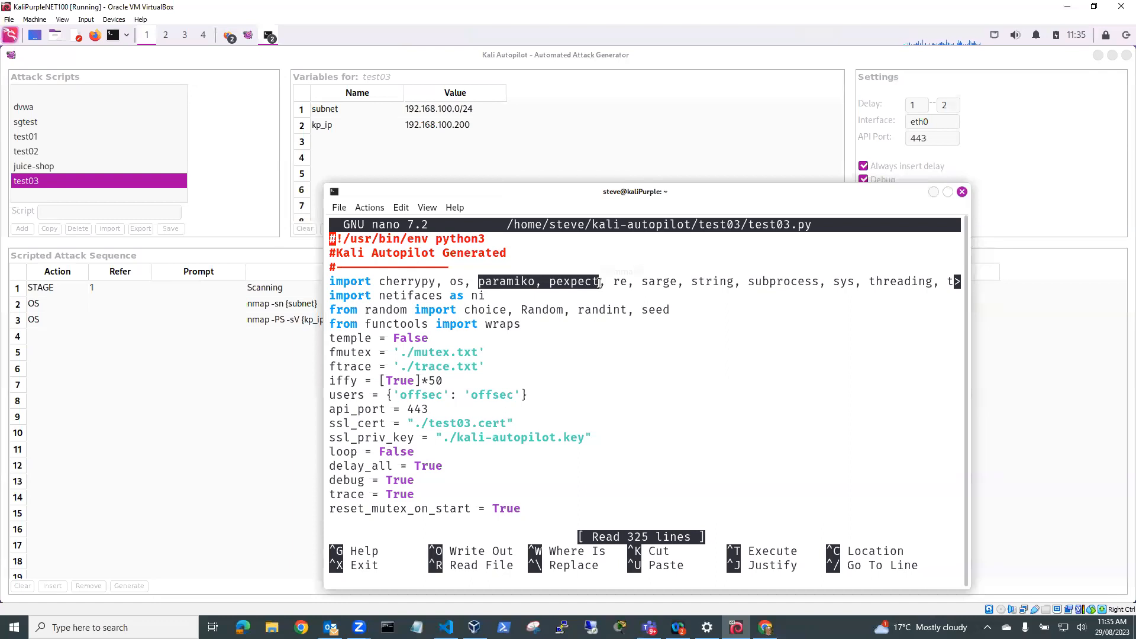
mouse_move(589, 379)
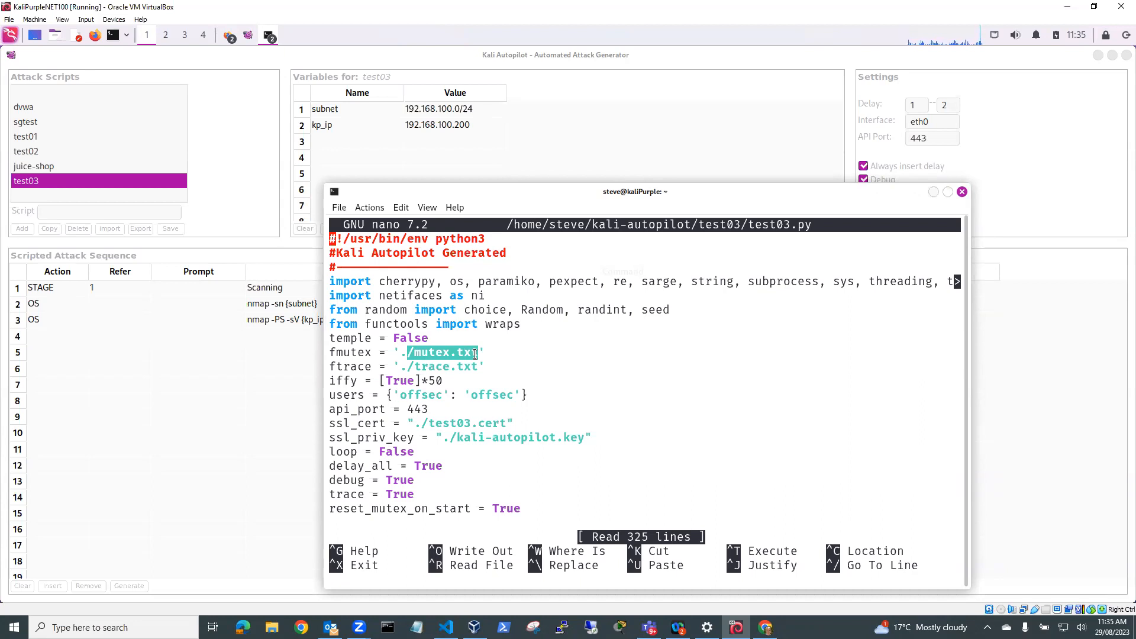
mouse_move(268, 376)
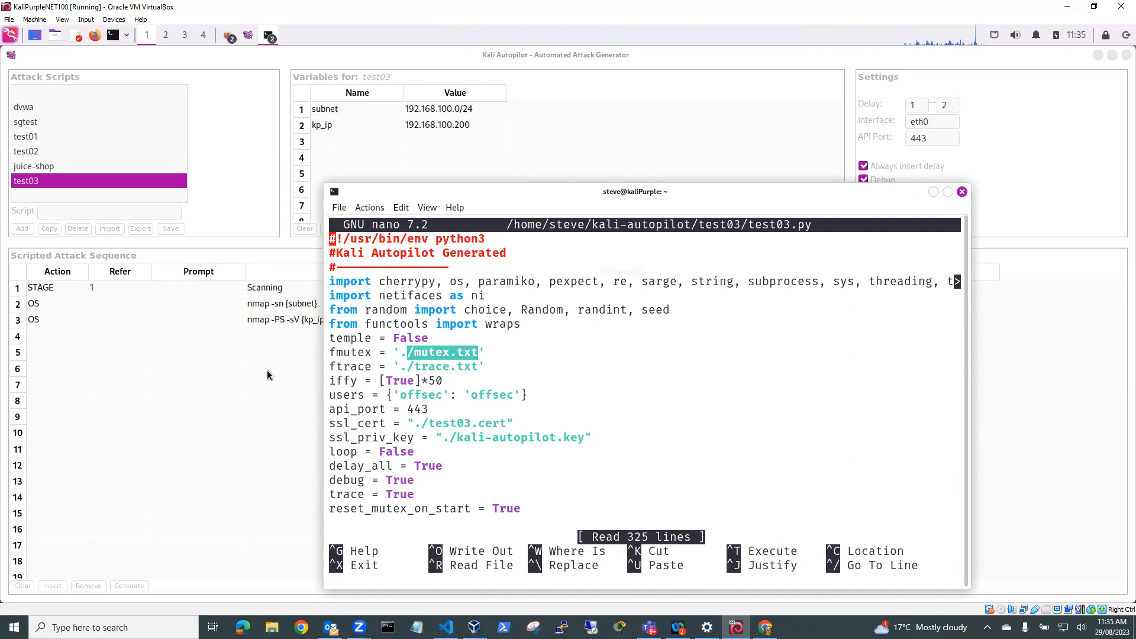
mouse_move(290, 425)
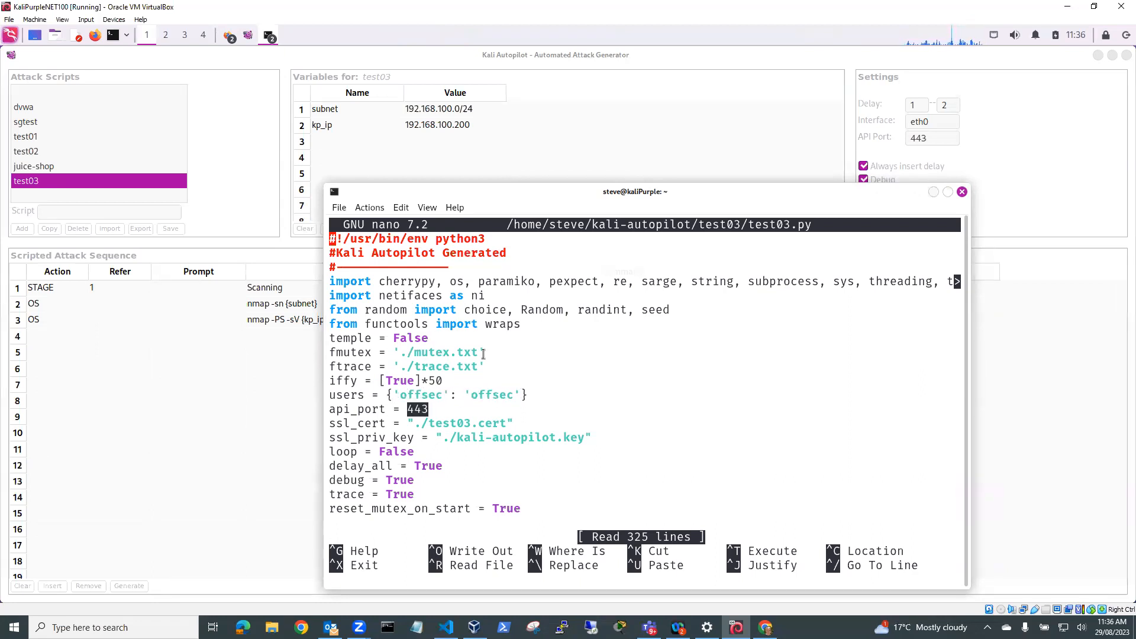
mouse_move(99, 294)
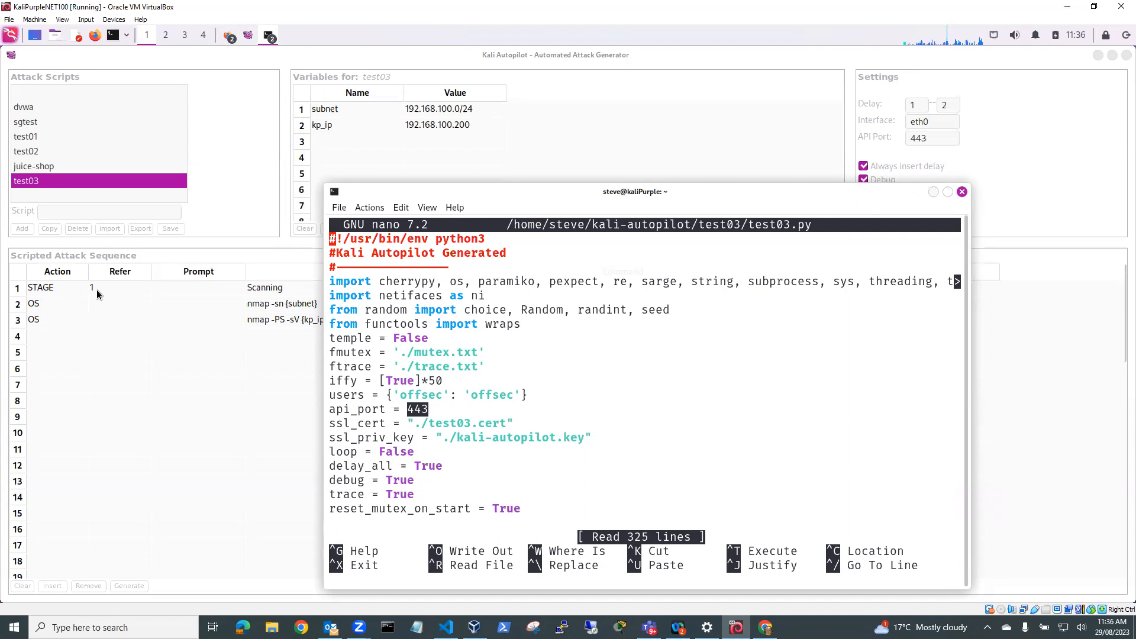
mouse_move(83, 295)
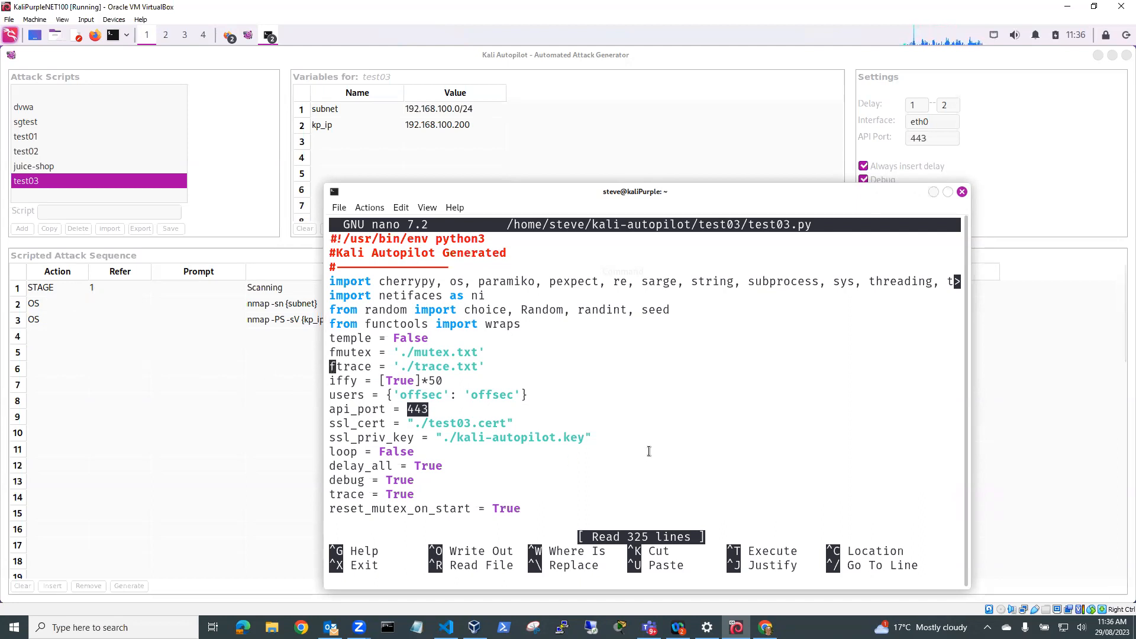
scroll(down, 3)
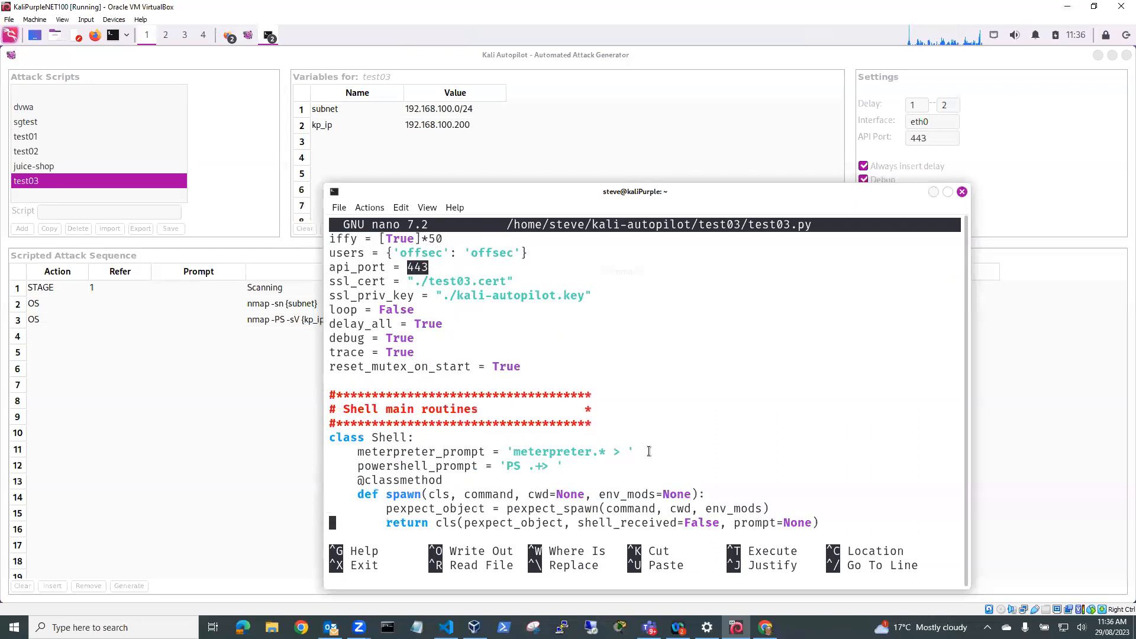
scroll(down, 3)
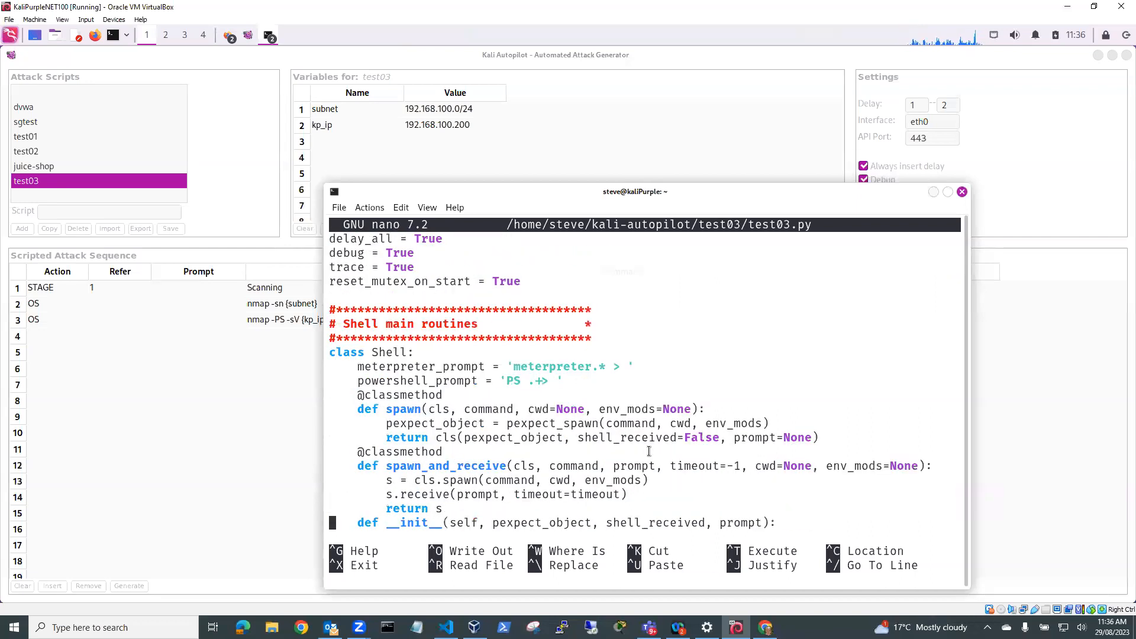
scroll(down, 3)
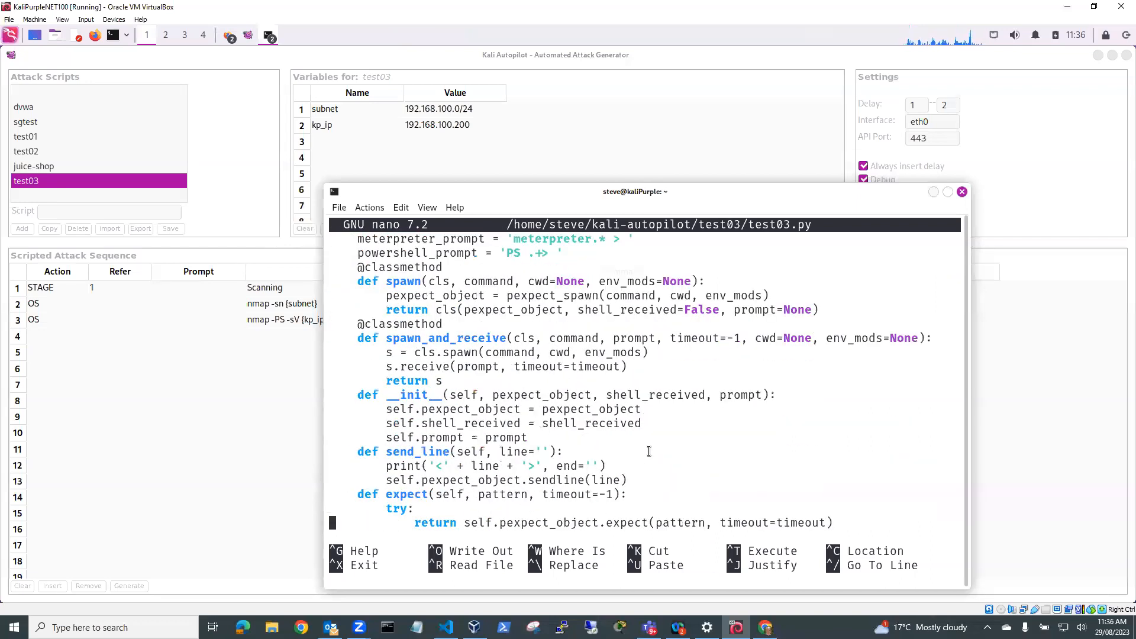
scroll(down, 3)
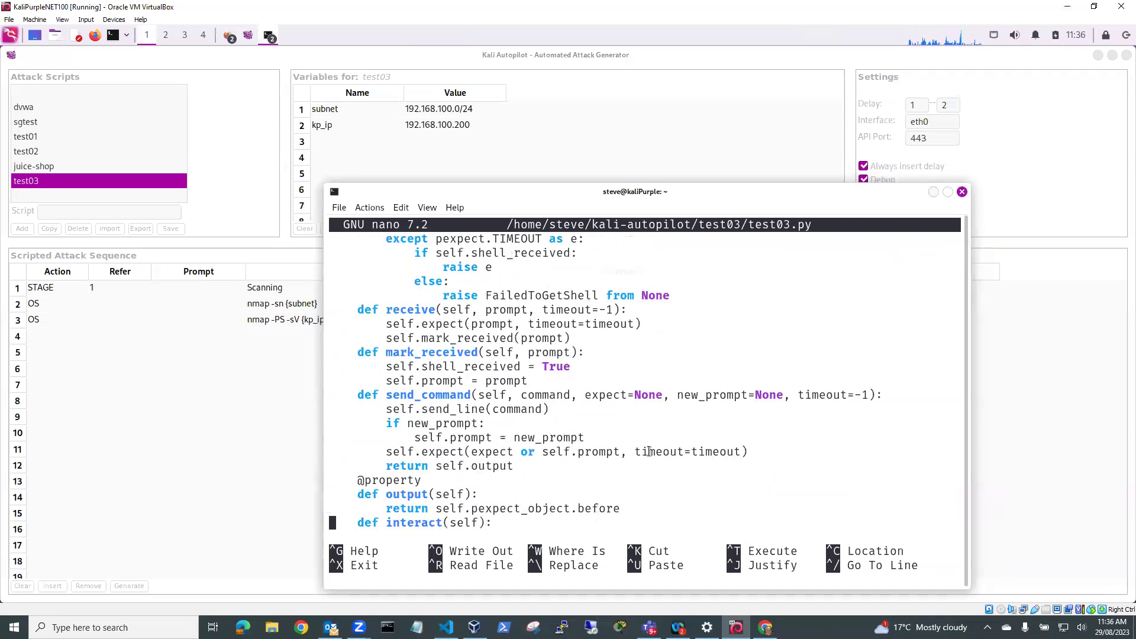
scroll(down, 3)
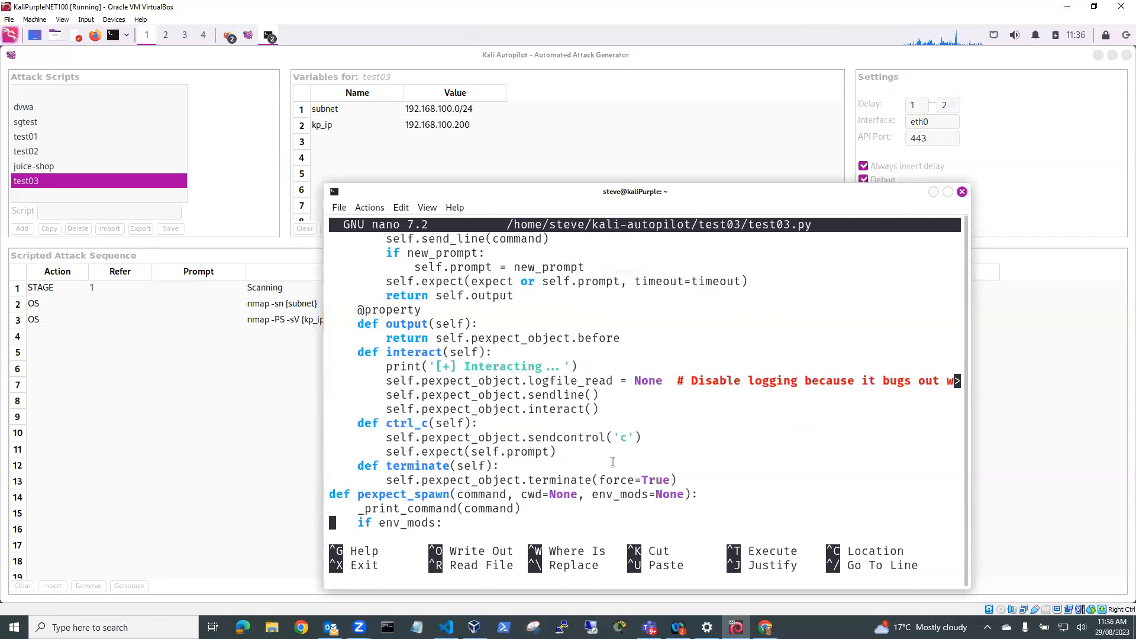
scroll(down, 3)
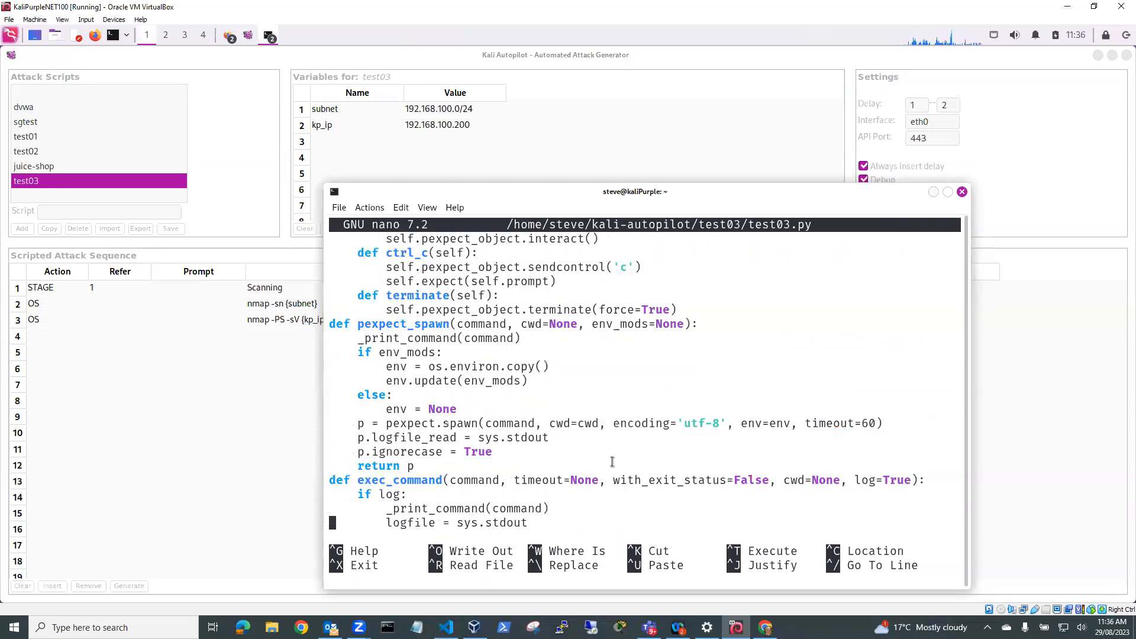
scroll(down, 3)
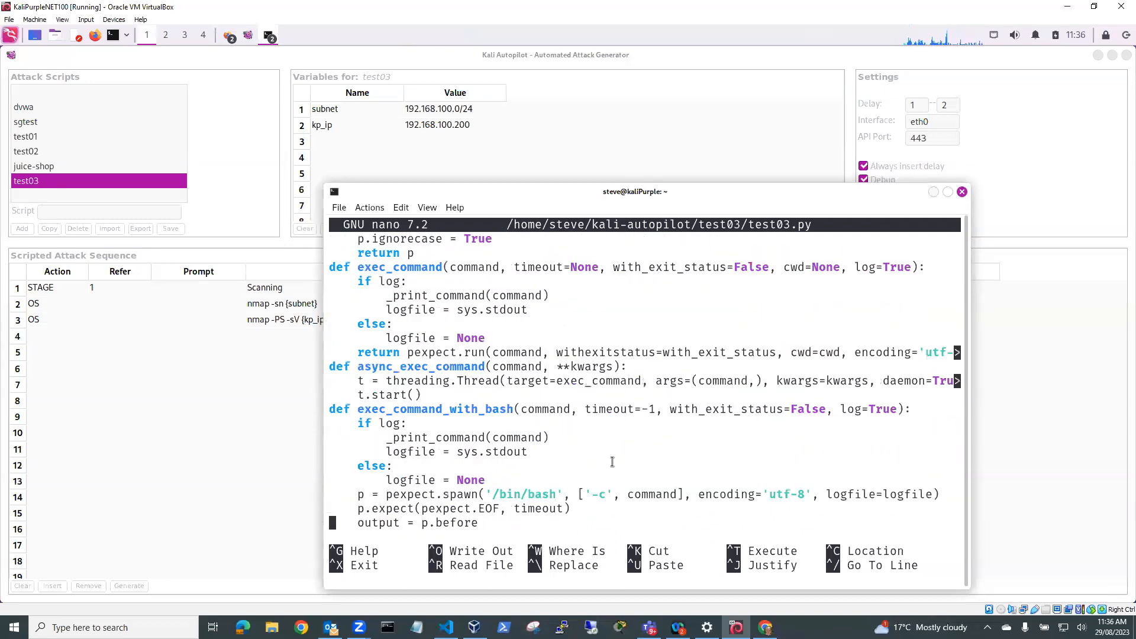
scroll(down, 3)
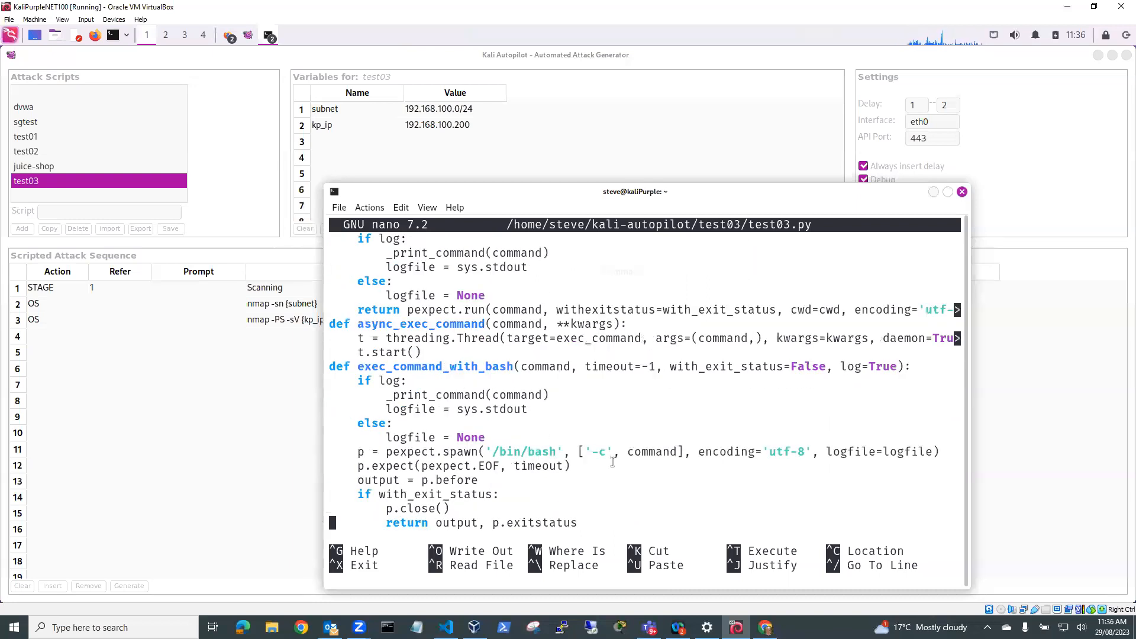
mouse_move(501, 452)
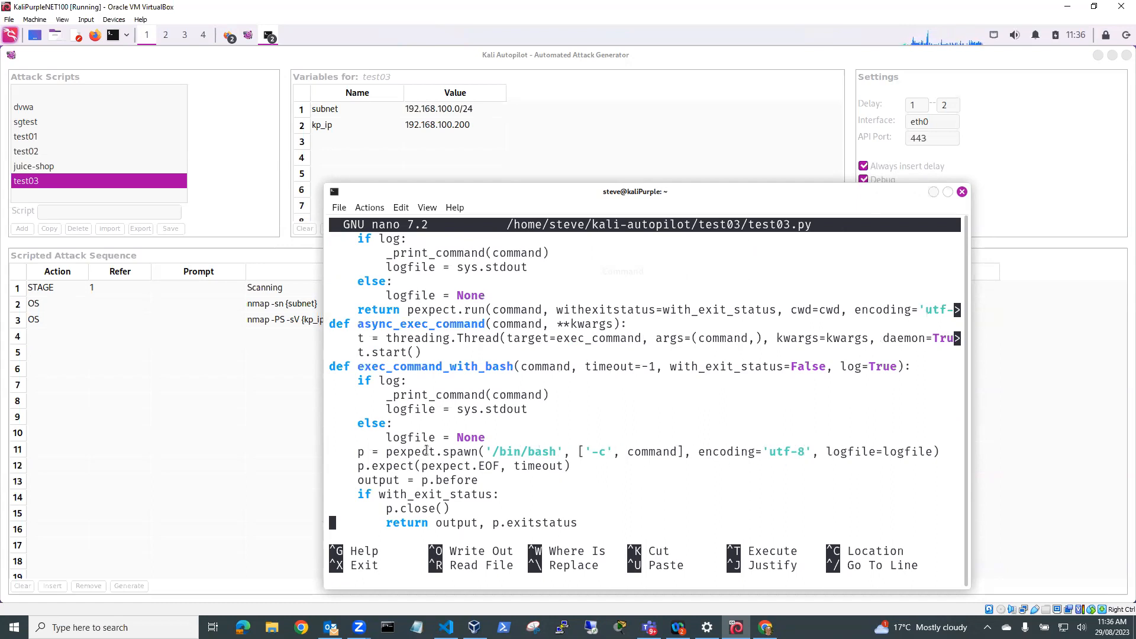
scroll(down, 3)
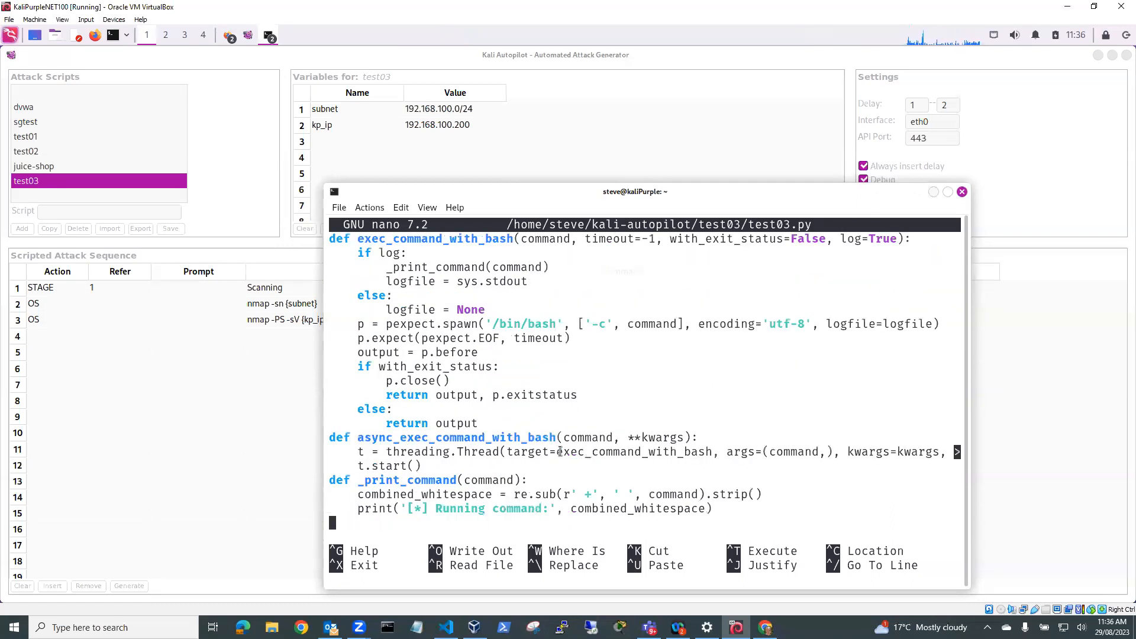
scroll(down, 3)
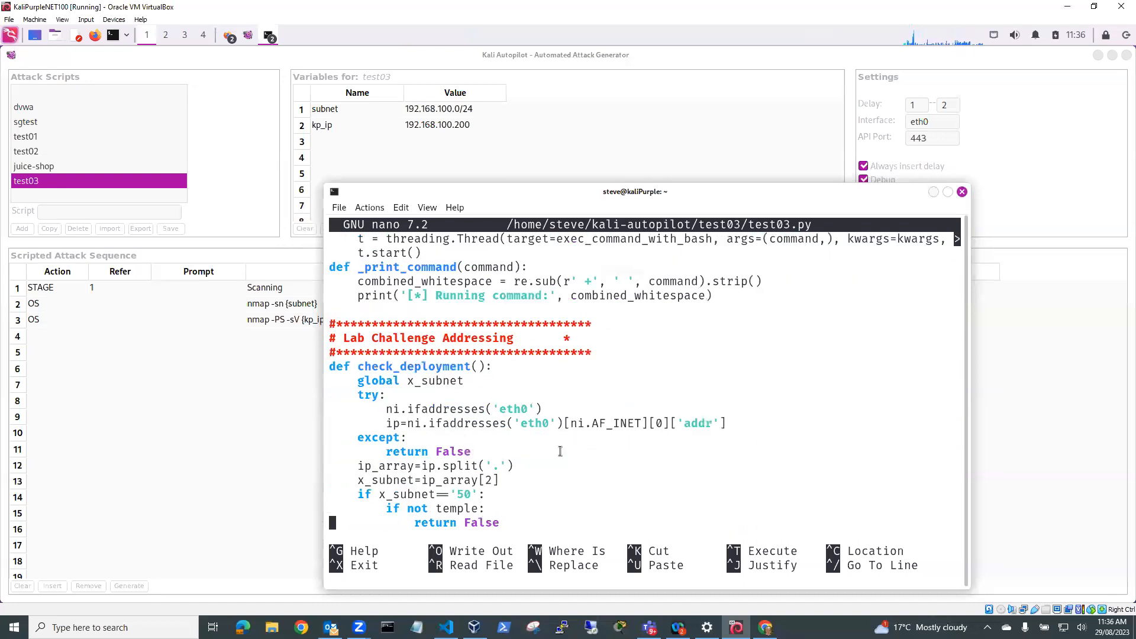
mouse_move(498, 409)
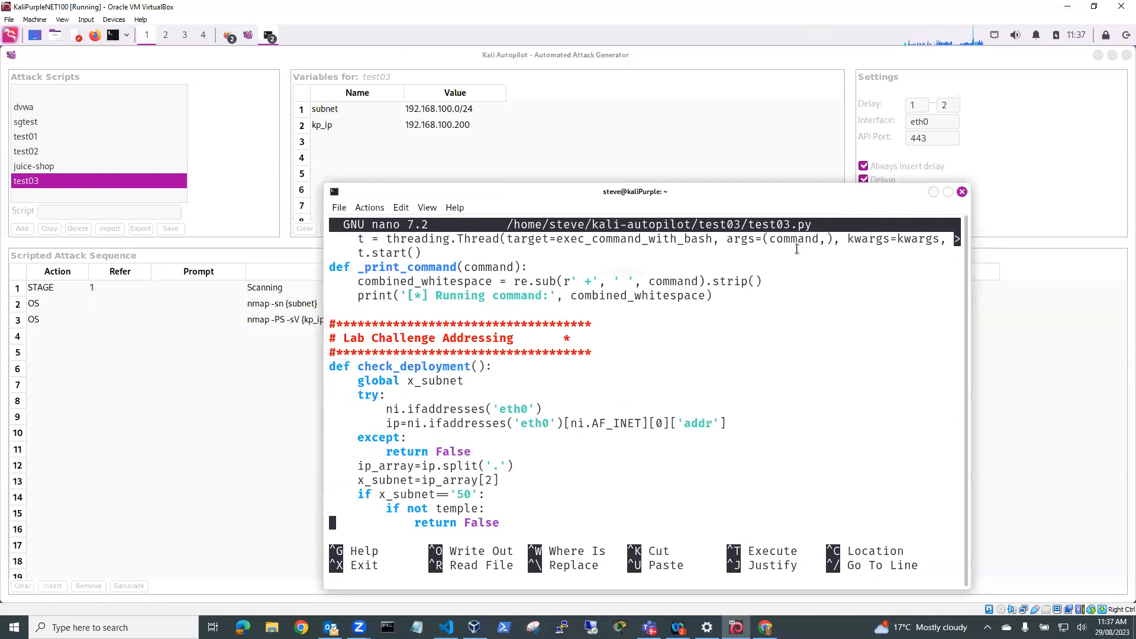
scroll(down, 3)
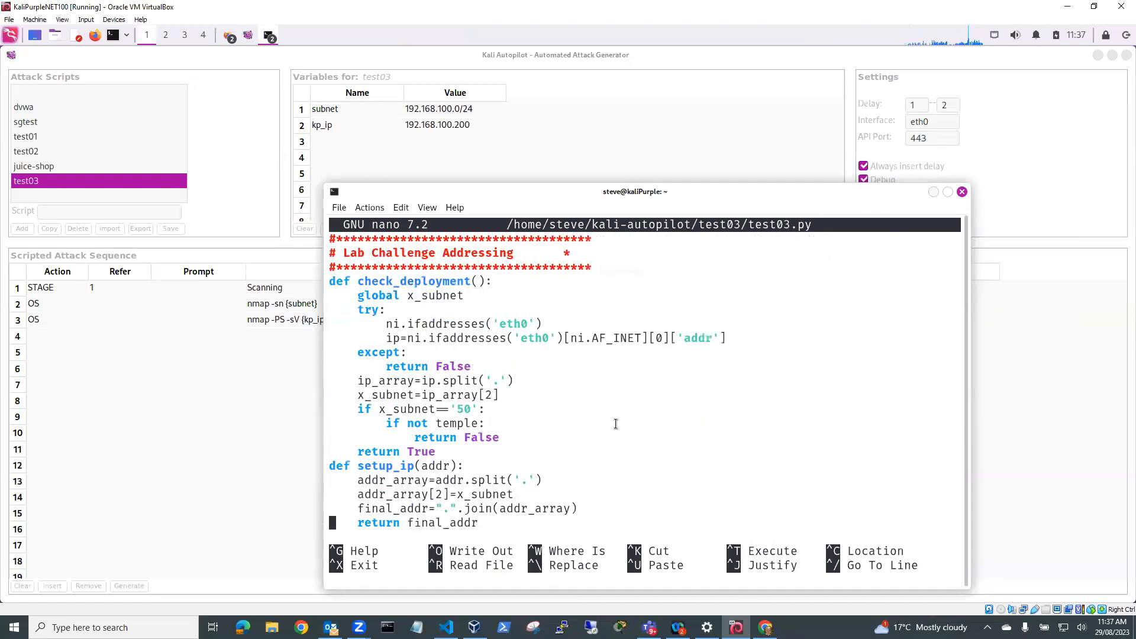
scroll(down, 3)
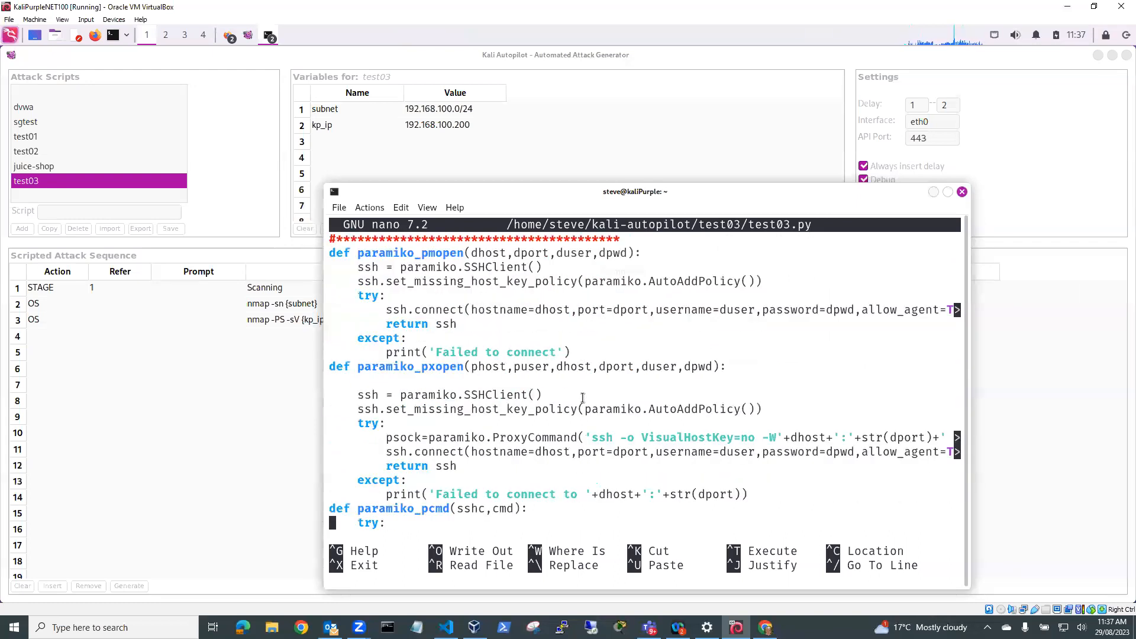
scroll(down, 3)
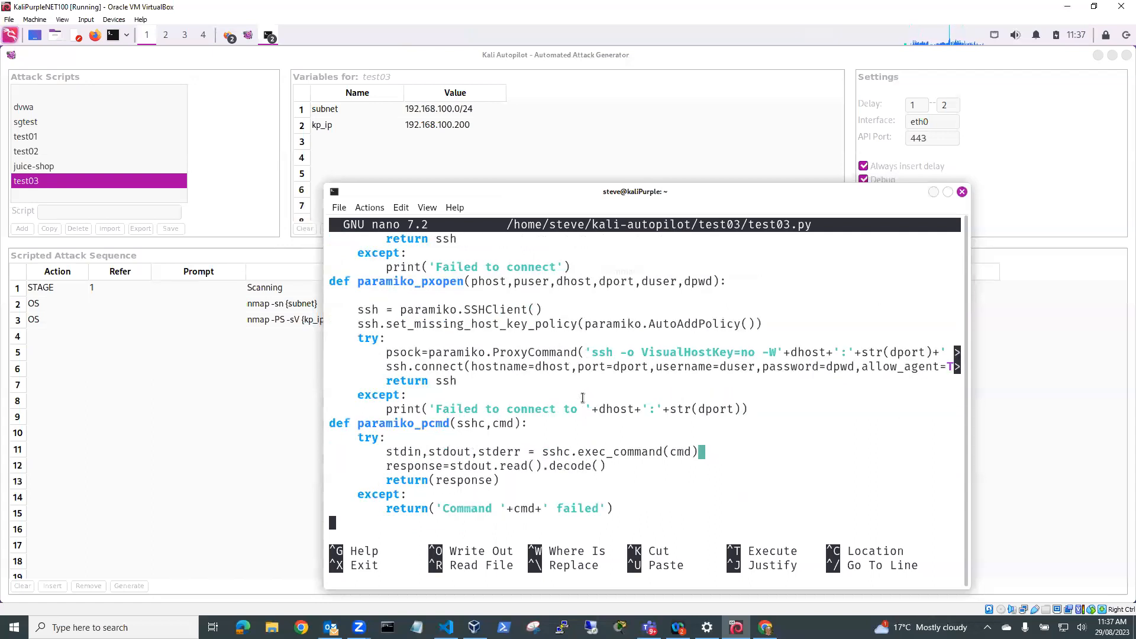
scroll(down, 3)
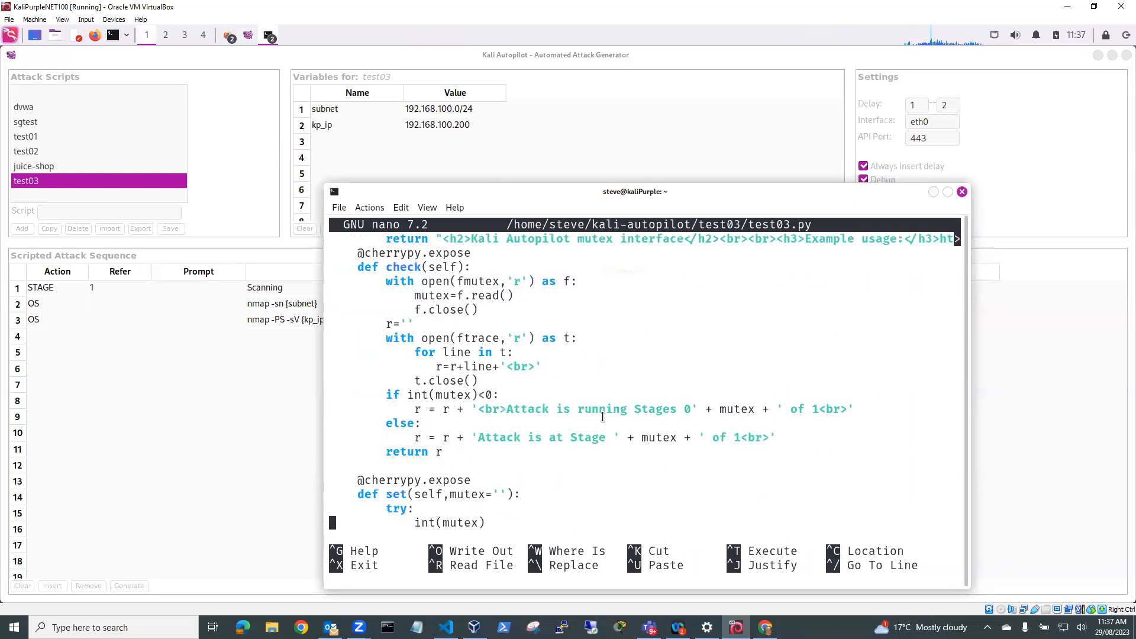
scroll(down, 3)
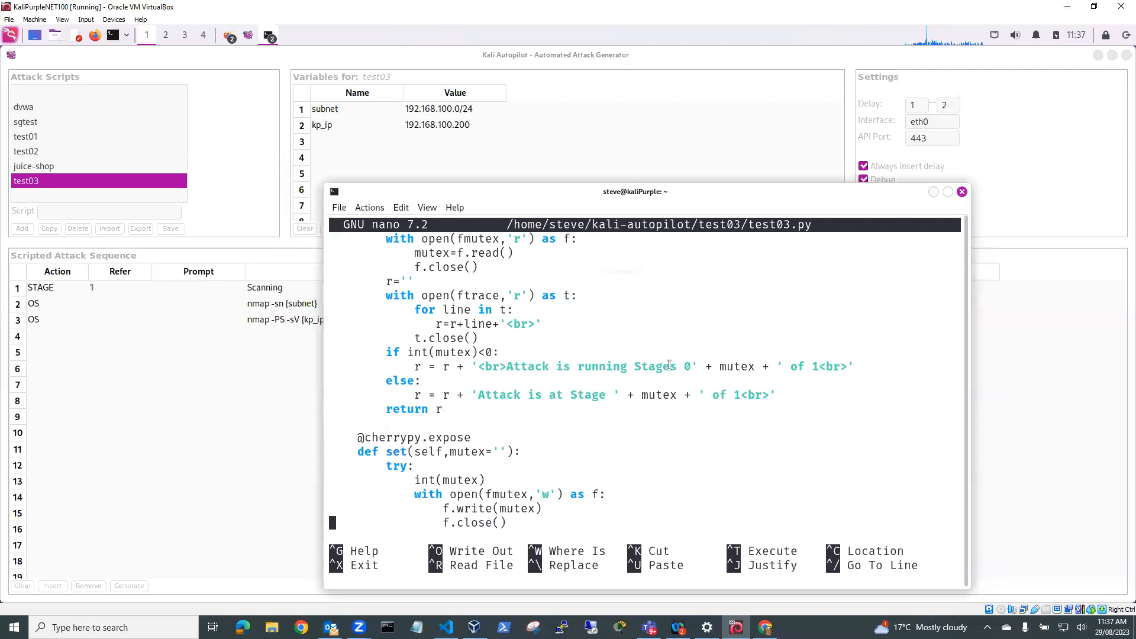
scroll(down, 3)
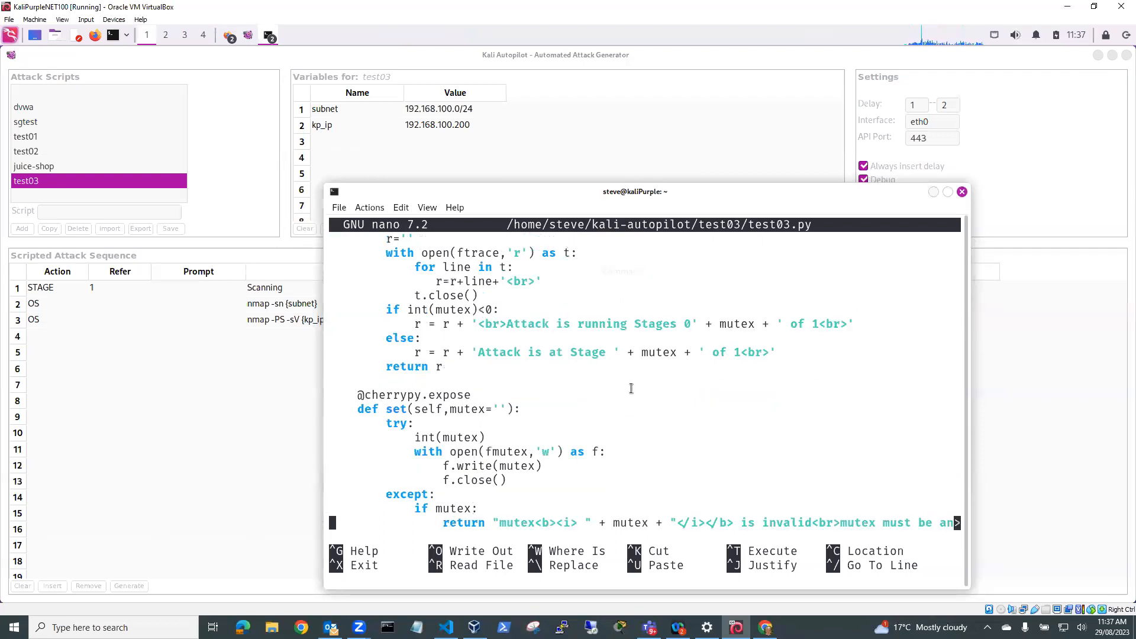
scroll(down, 3)
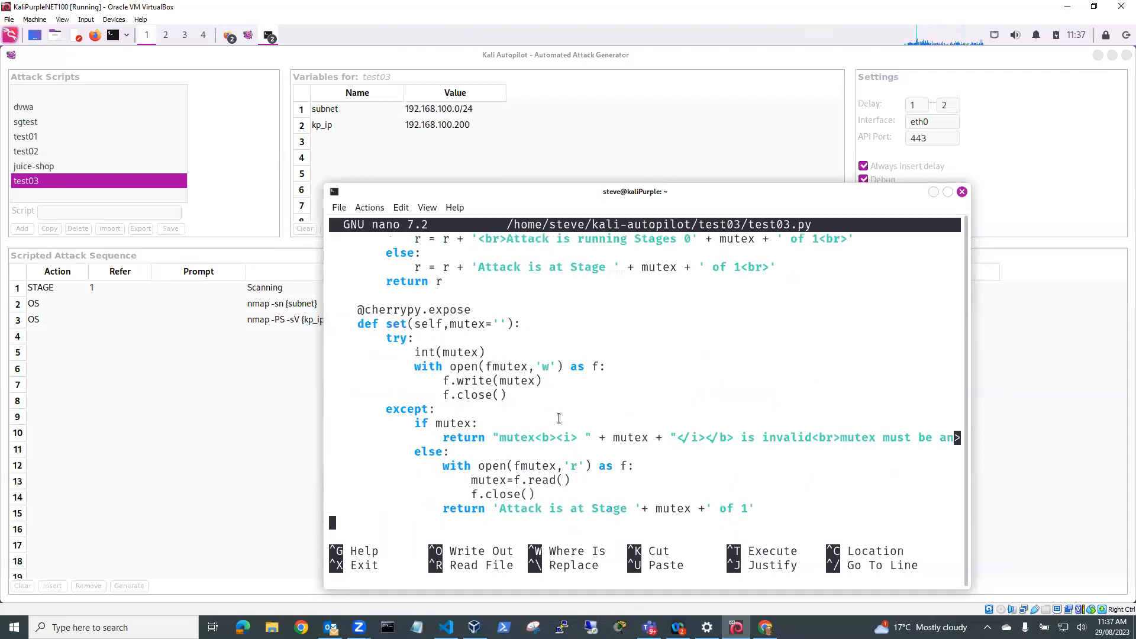
scroll(down, 3)
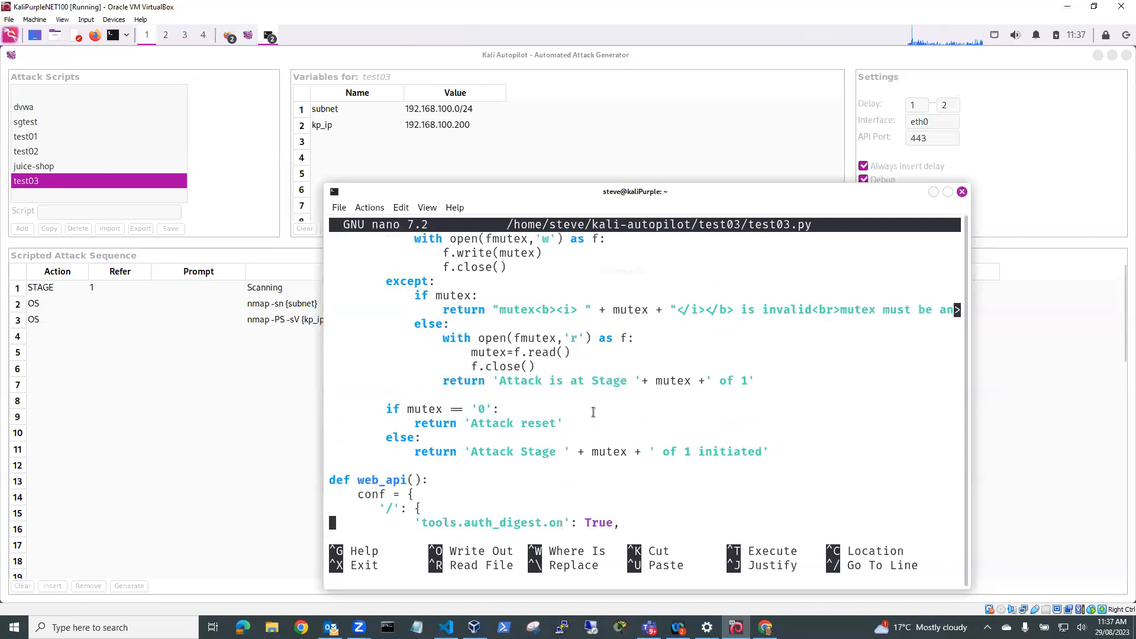
scroll(down, 3)
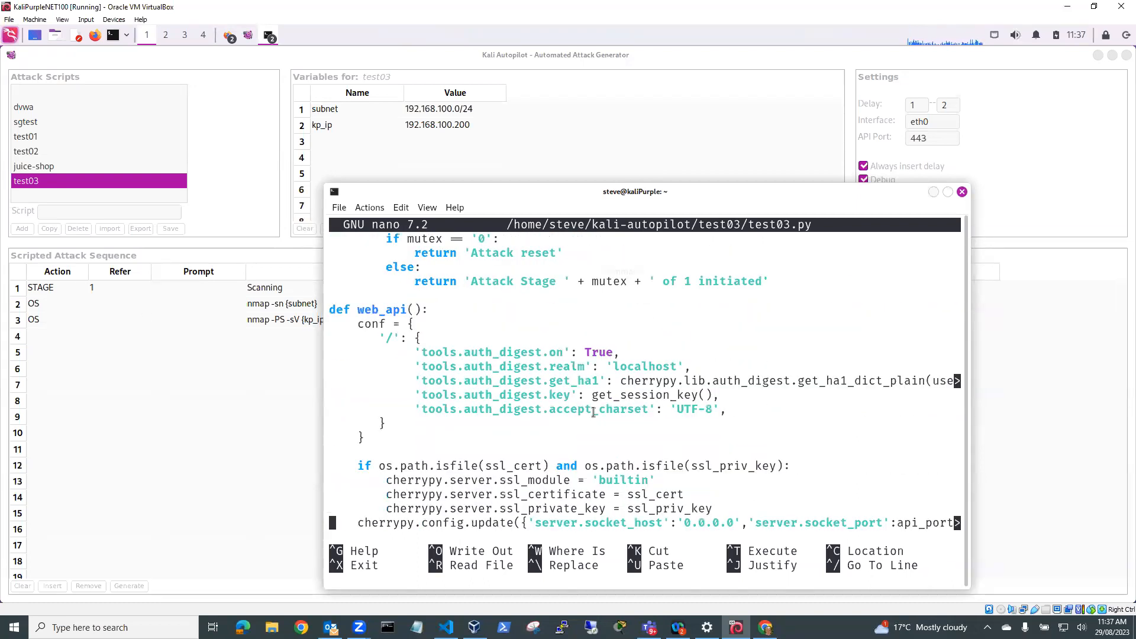
scroll(down, 3)
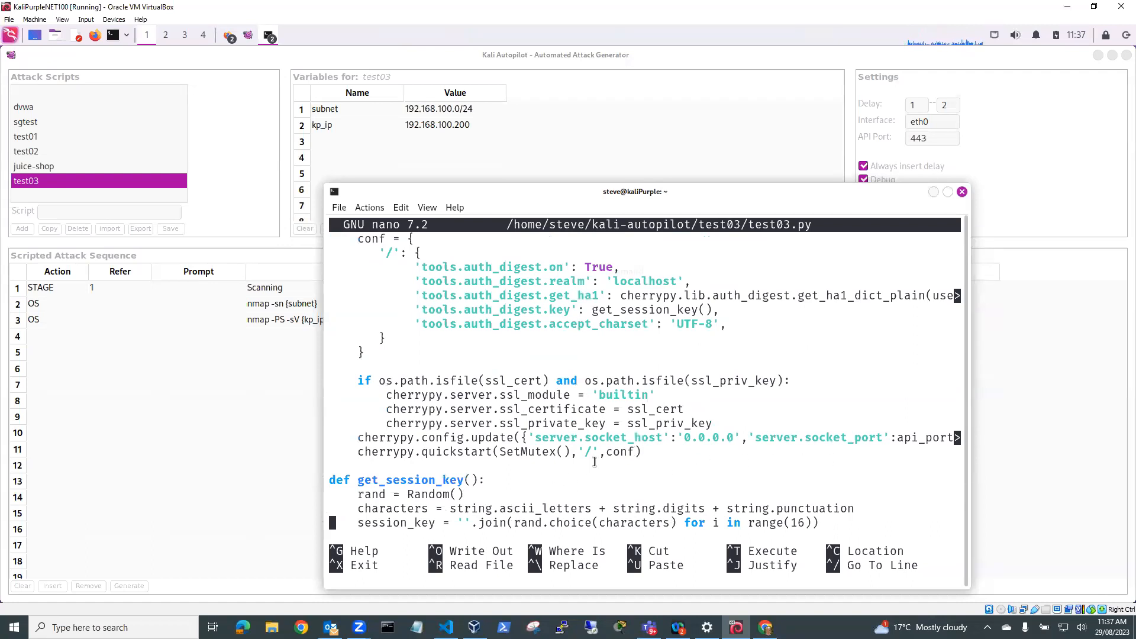
scroll(down, 3)
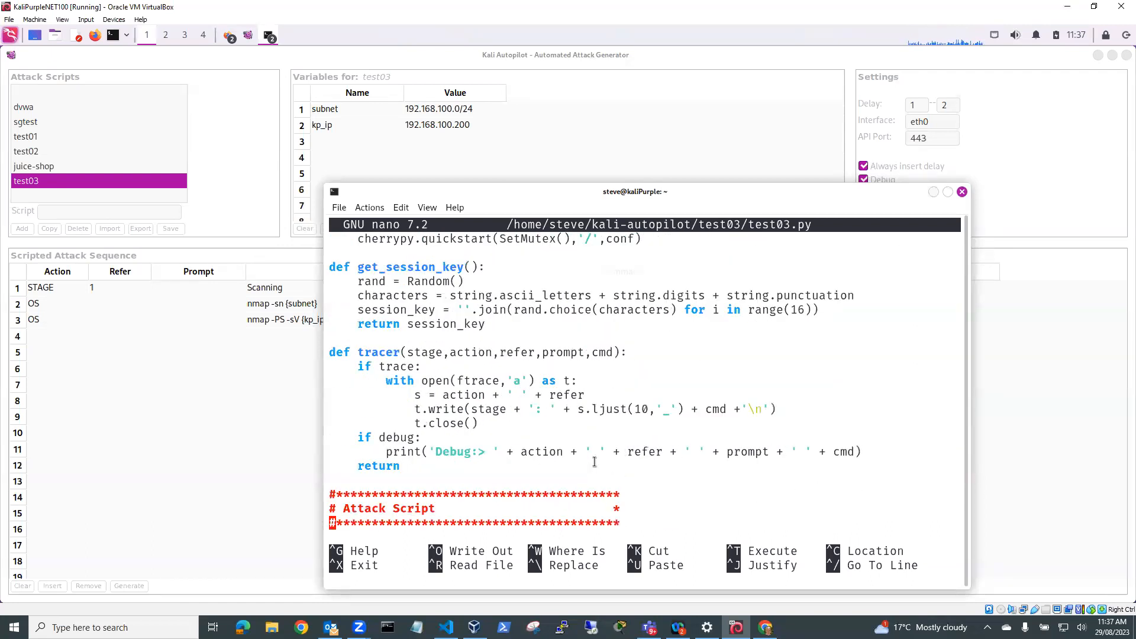
scroll(down, 3)
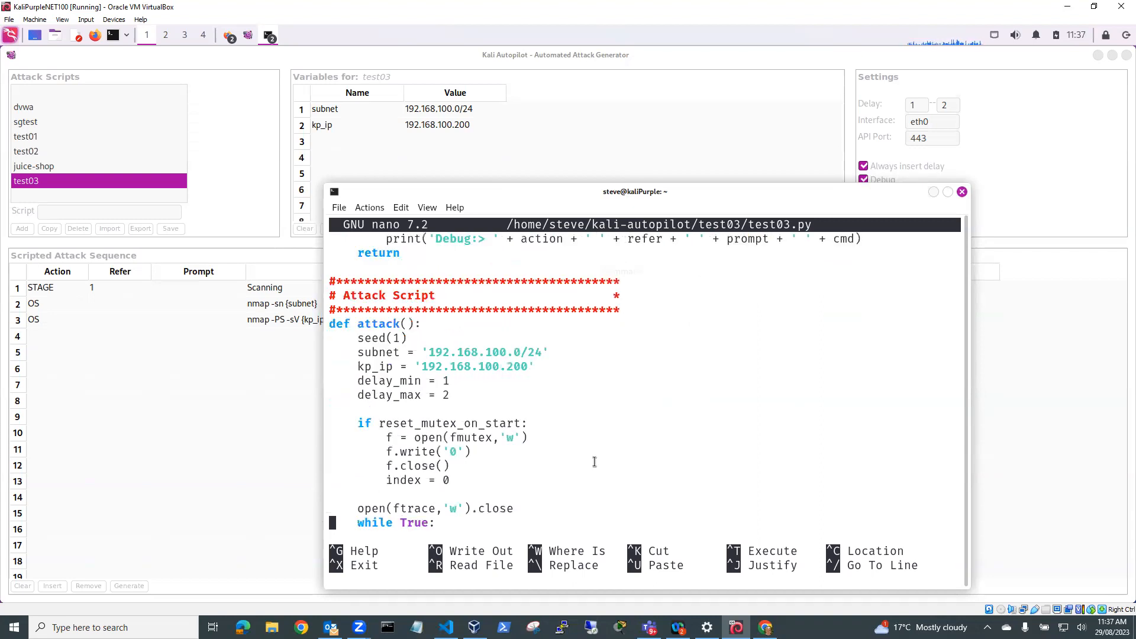
mouse_move(400, 90)
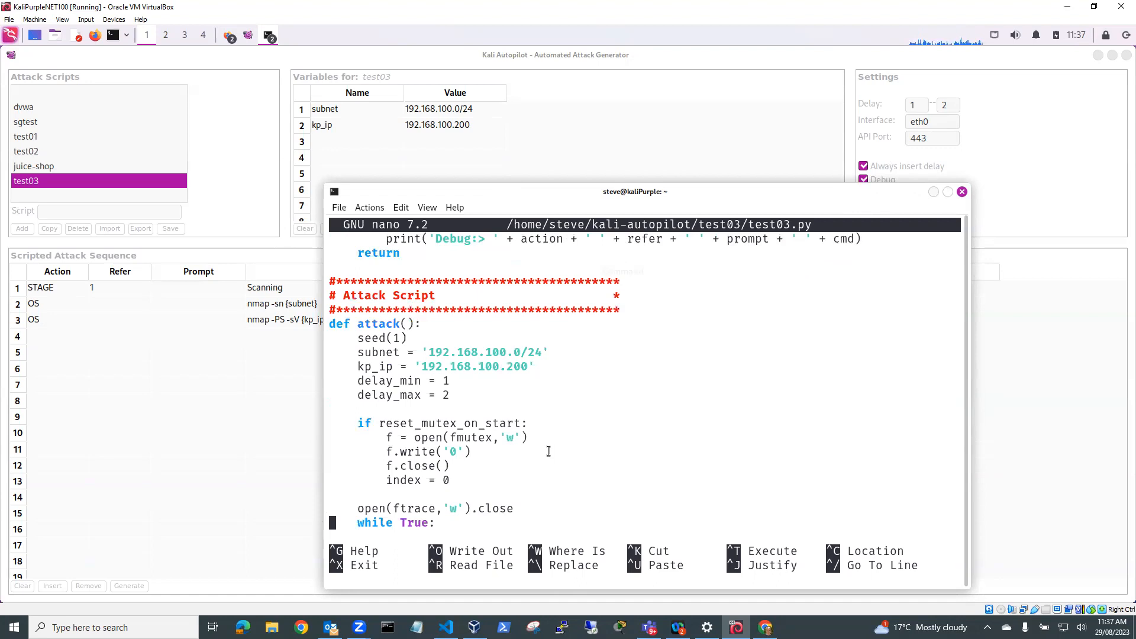
scroll(down, 3)
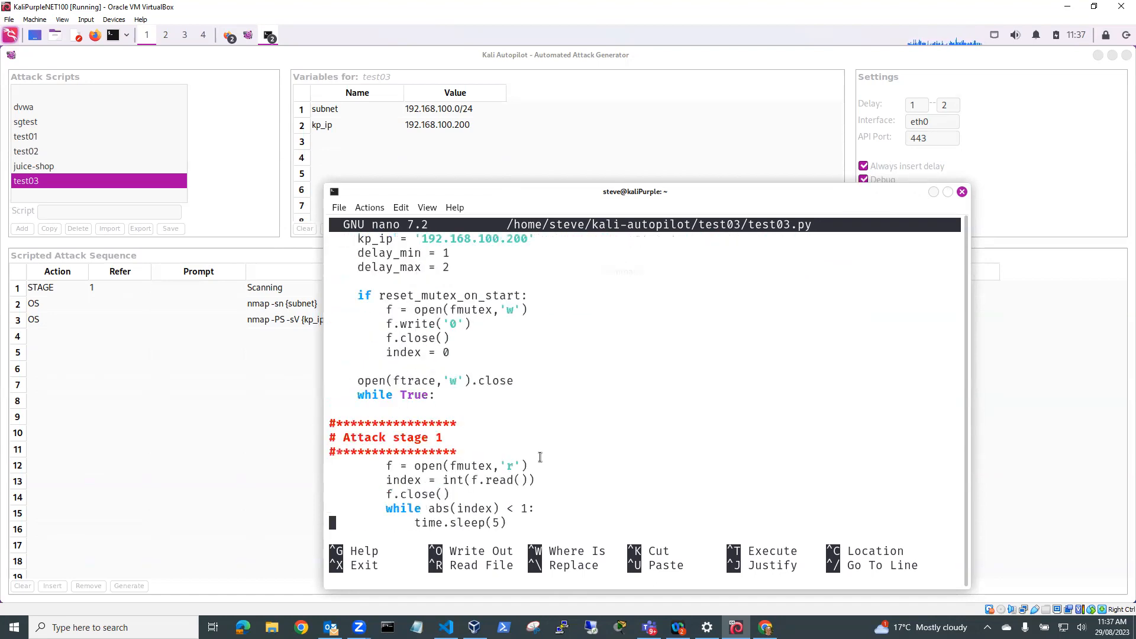
scroll(down, 3)
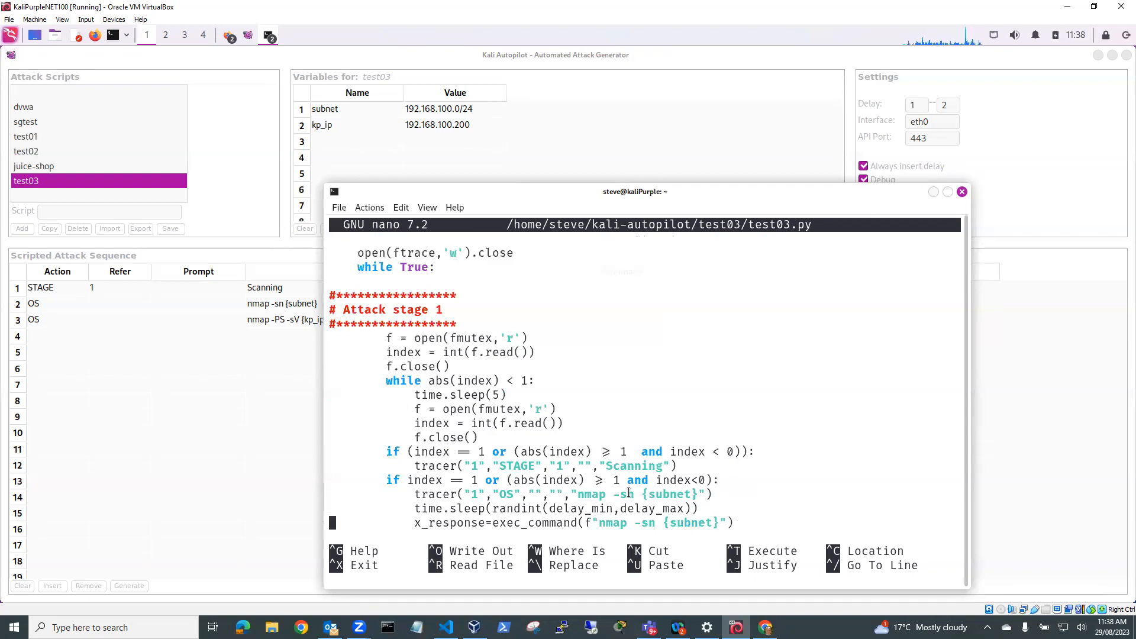
scroll(down, 3)
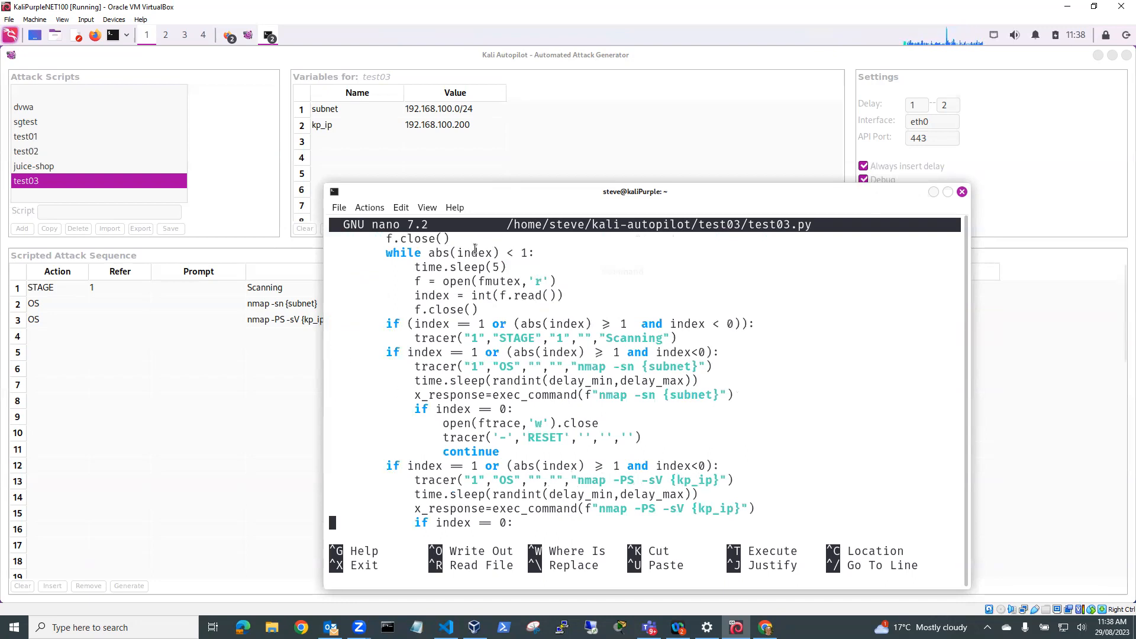
drag(634, 192, 735, 189)
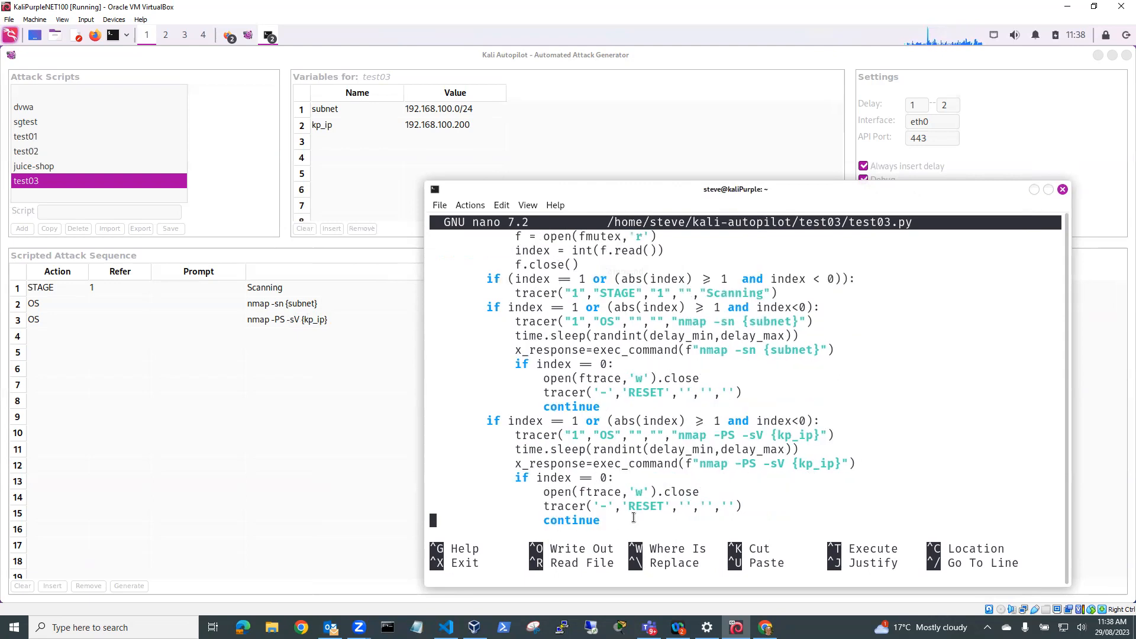
scroll(down, 3)
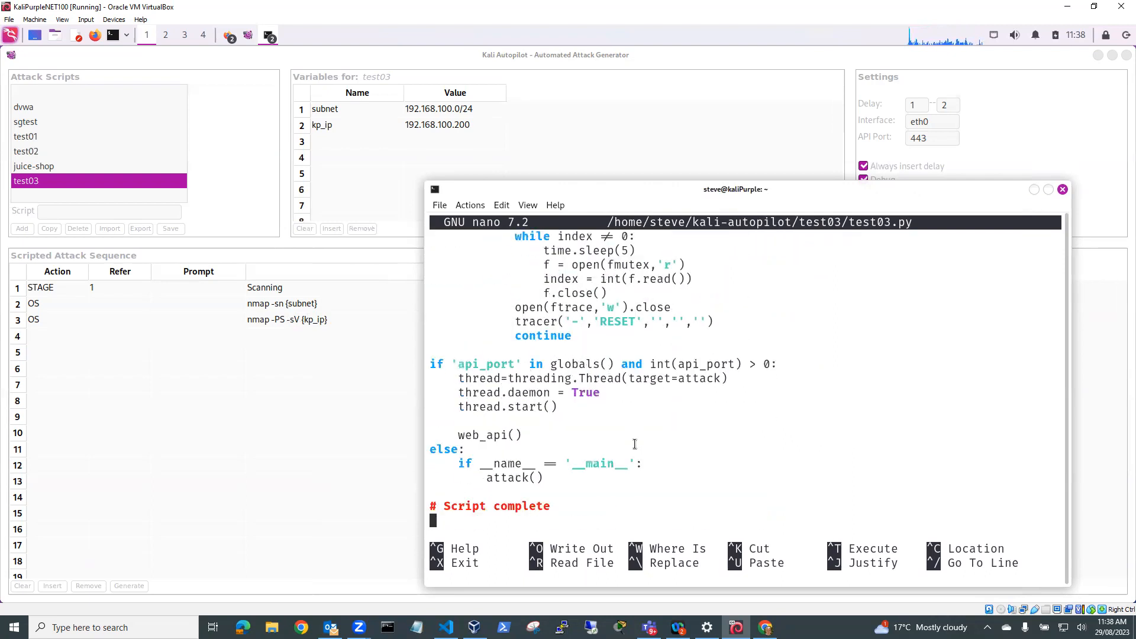
mouse_move(642, 452)
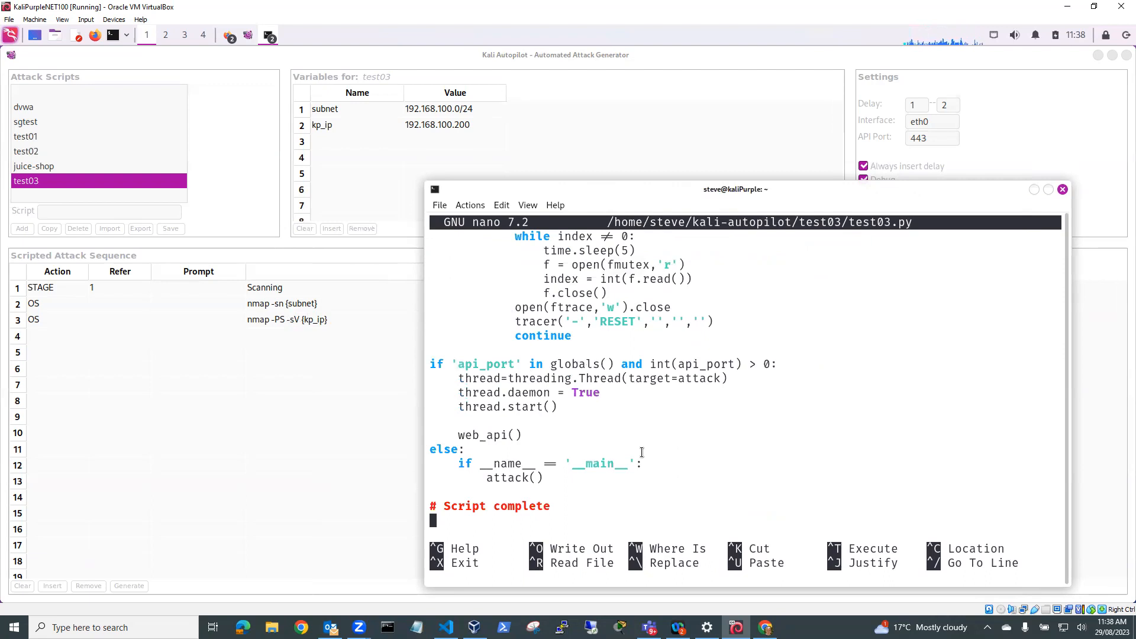
Exit nano and run ~/kali-autopilot/test03/test03.py so its engine serves on port 443.
key(ctrl+x)
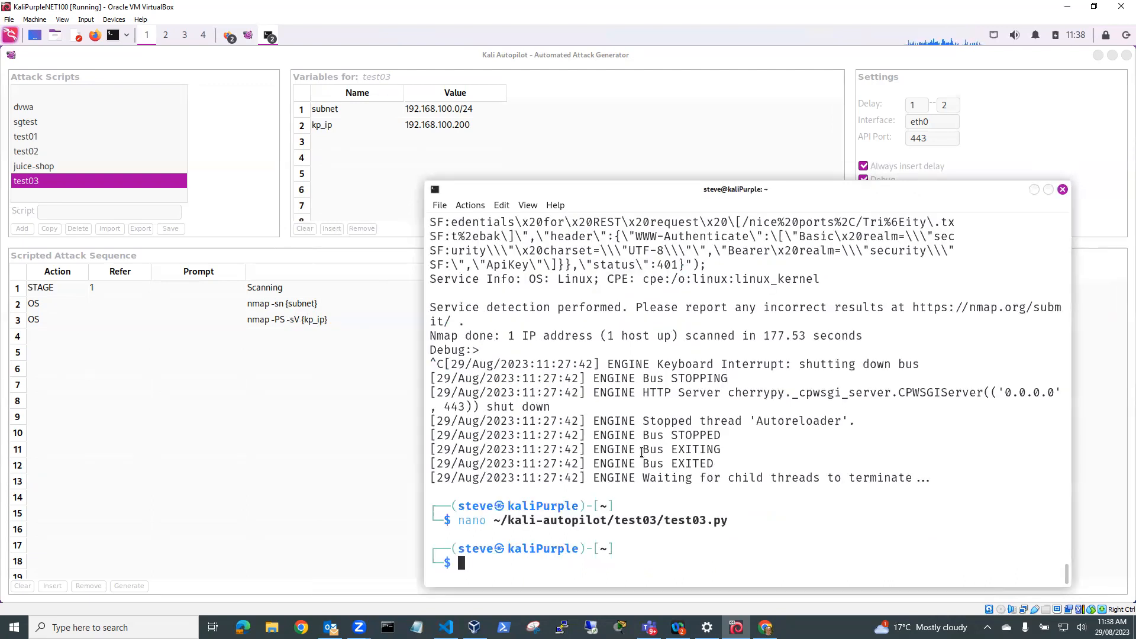
mouse_move(633, 565)
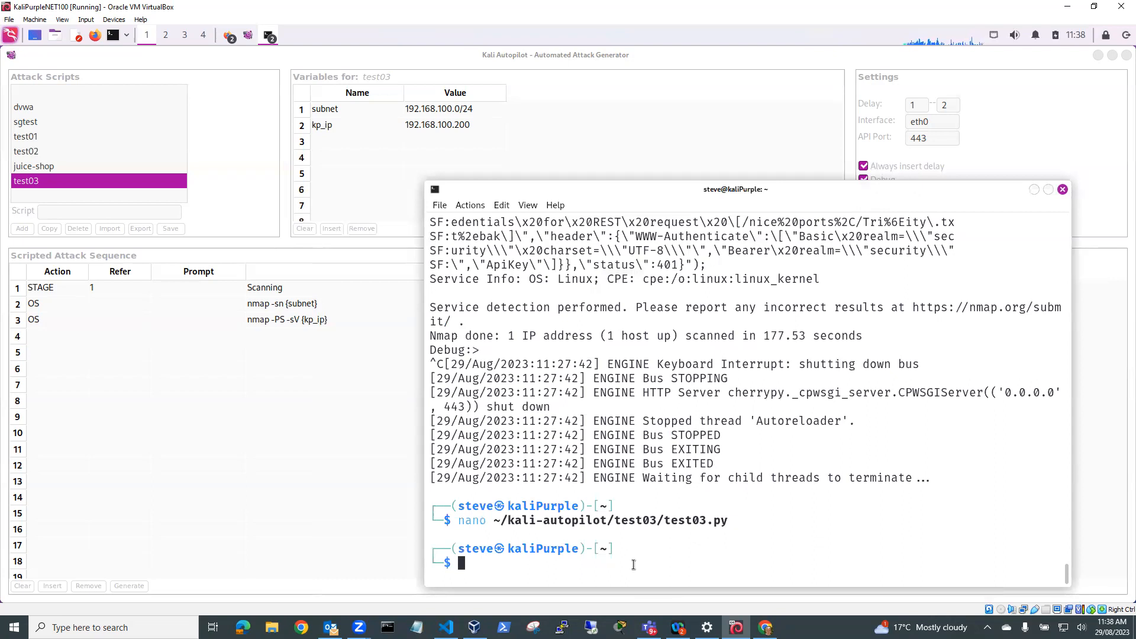
text(nano ~/kali-autopilot/test03/test03.py)
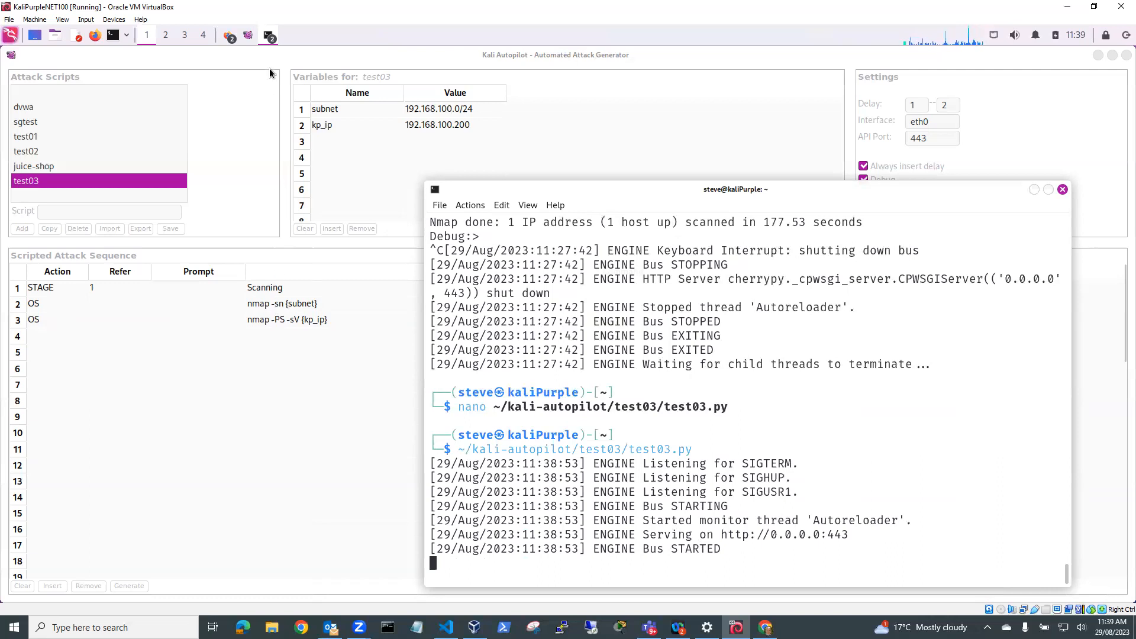
mouse_move(244, 83)
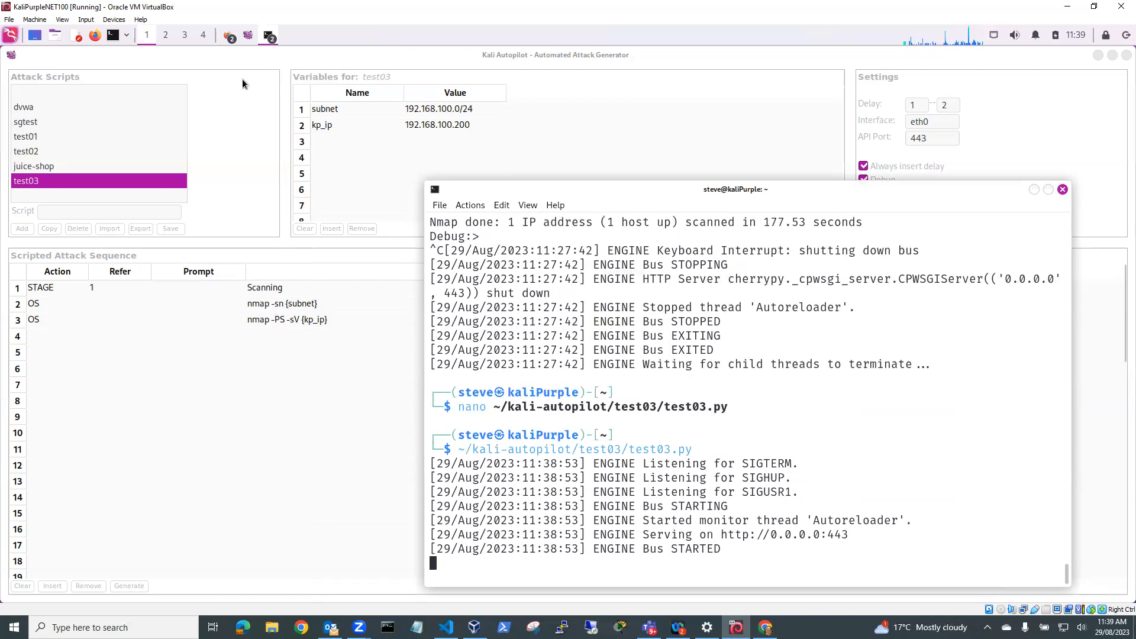
mouse_move(528, 33)
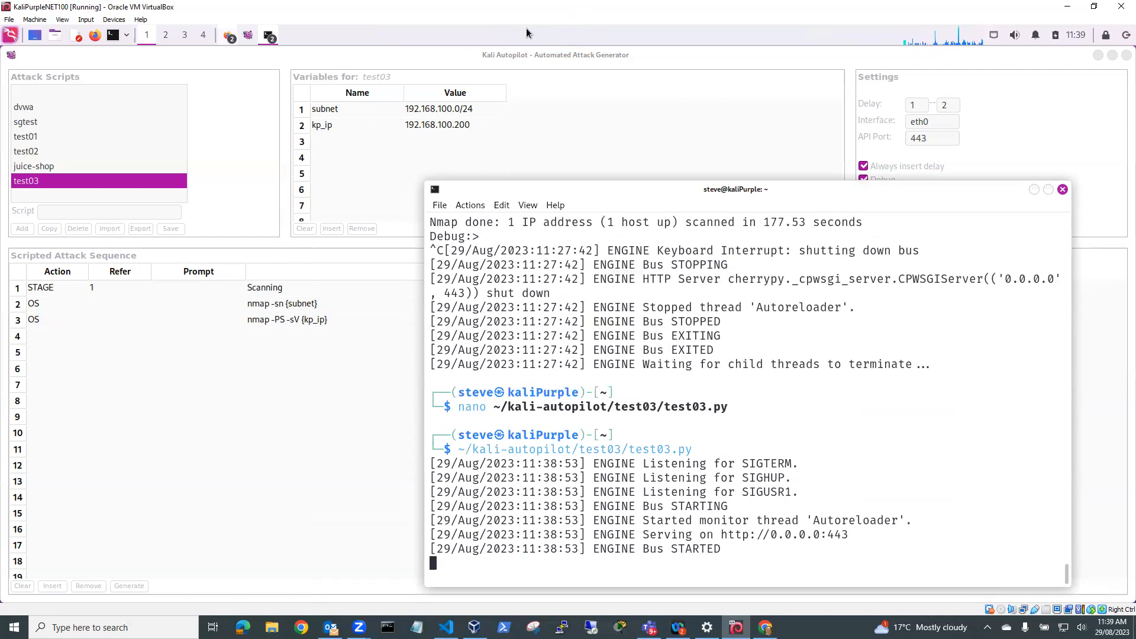
Switch to the open Kali Linux Firefox window.
click(230, 35)
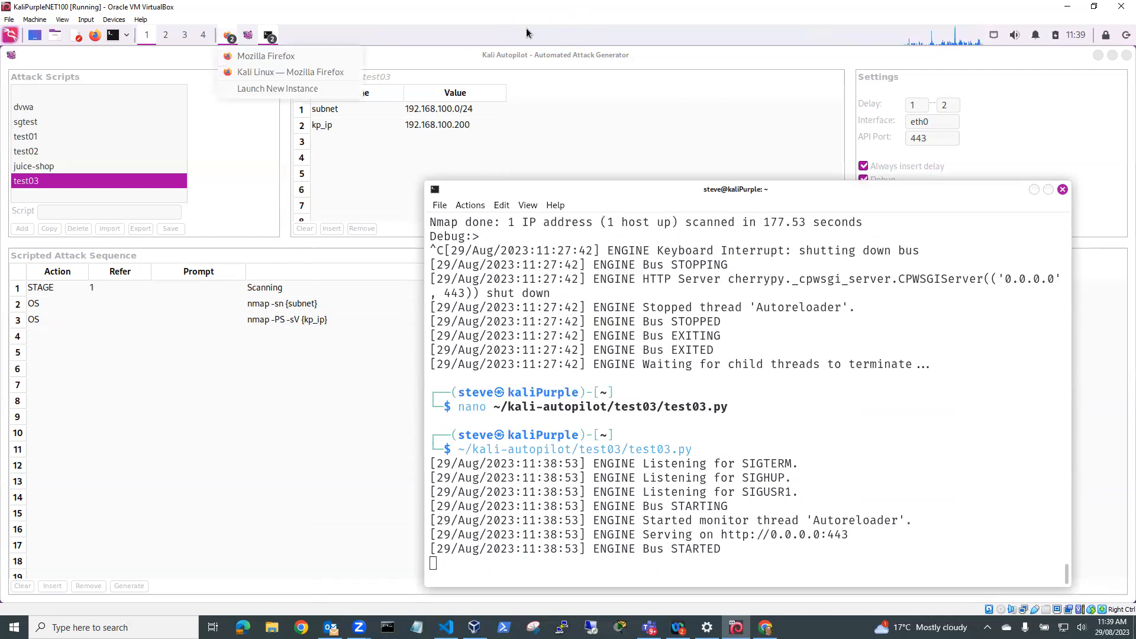
click(292, 71)
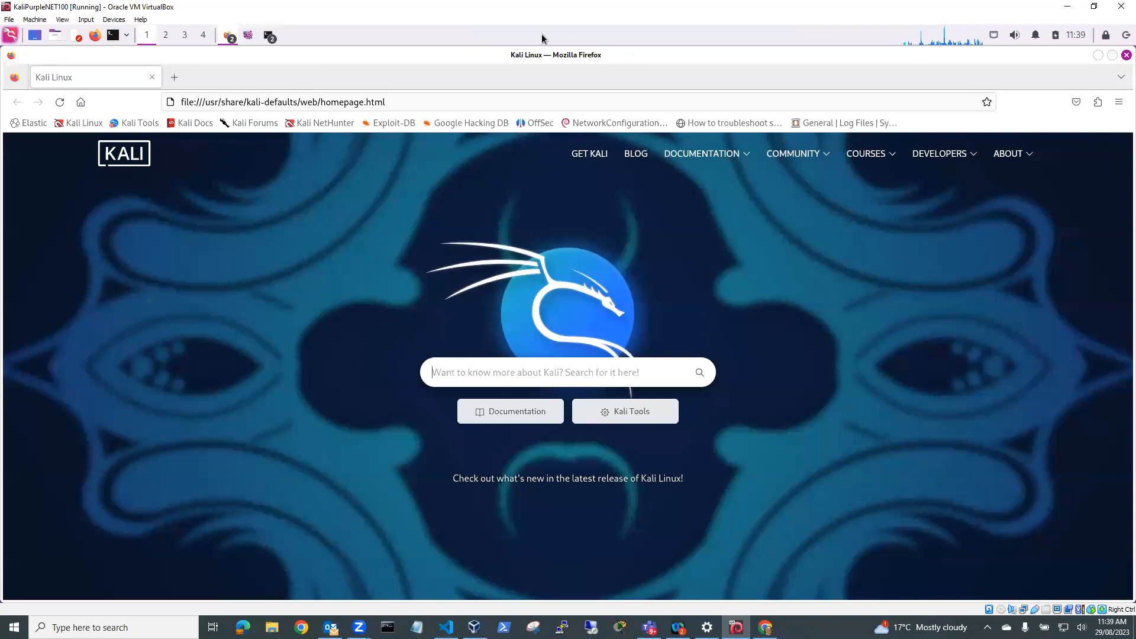
click(225, 34)
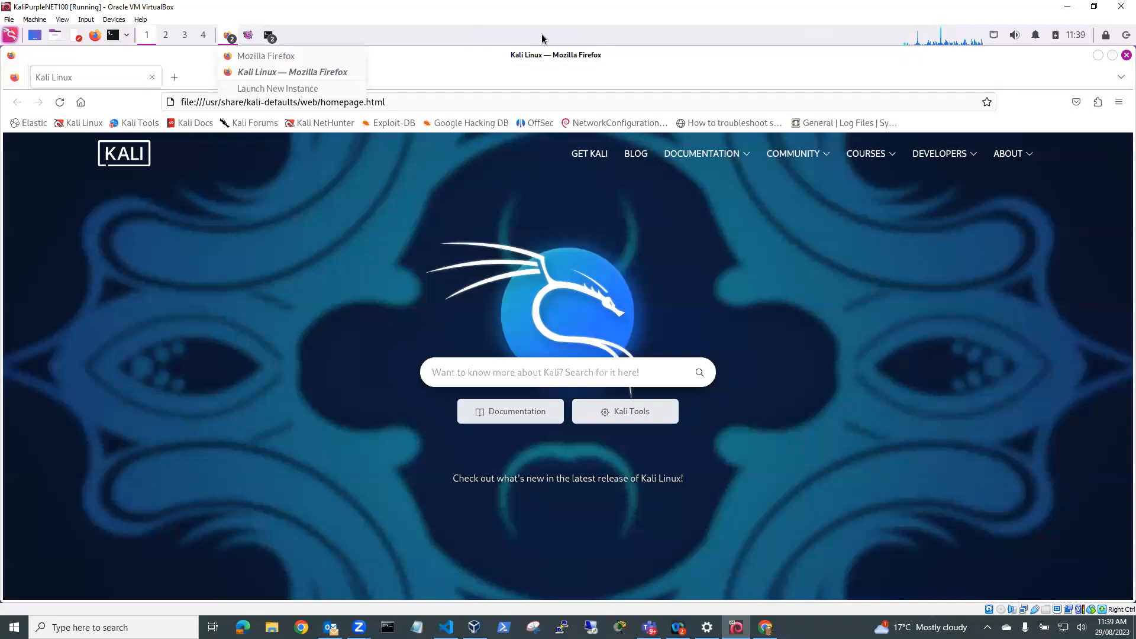
mouse_move(933, 65)
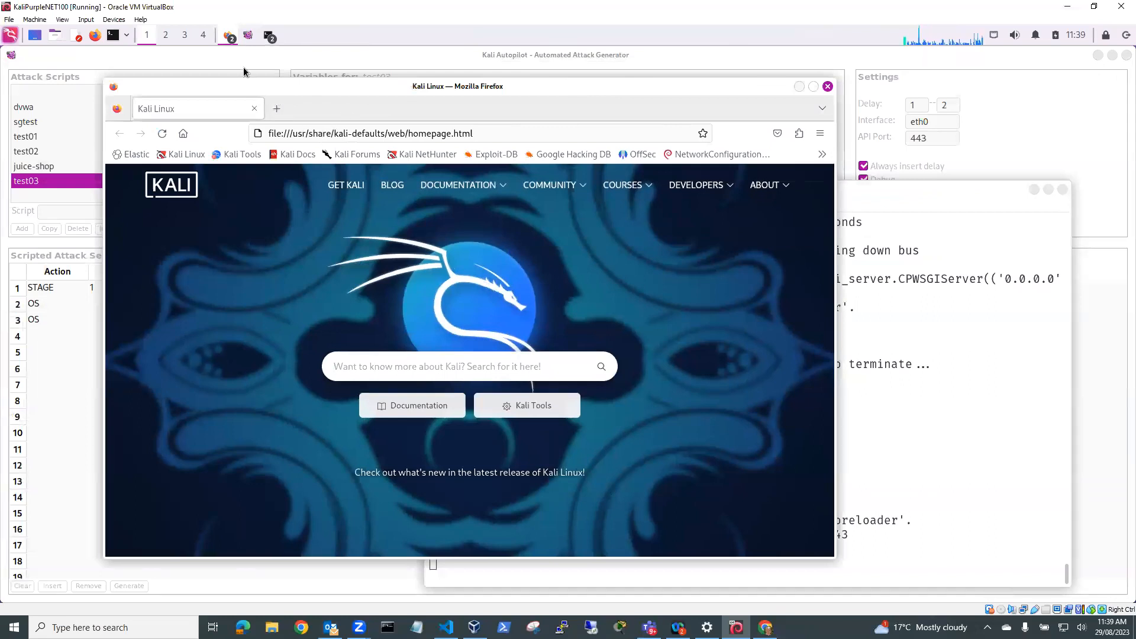
click(371, 132)
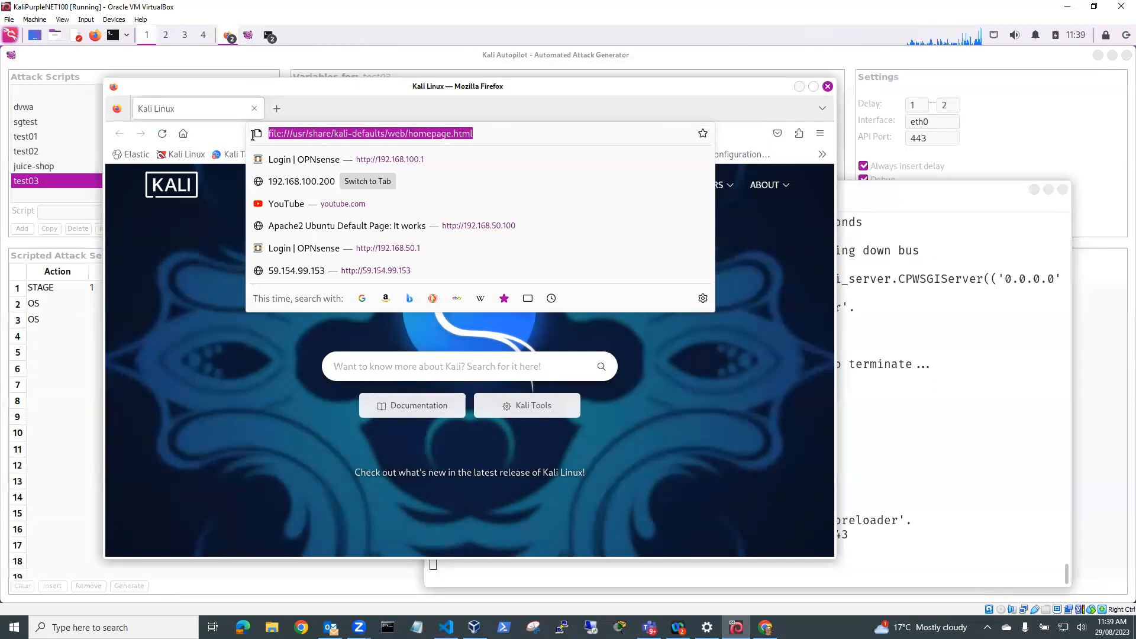
text(http://192.168.100.200:443/)
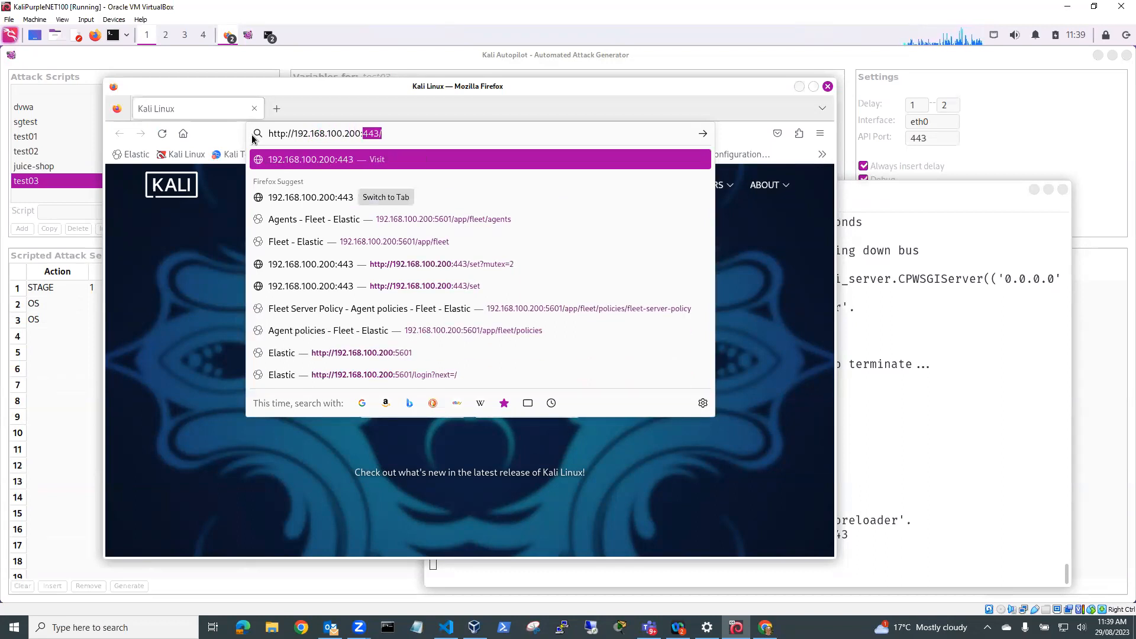
key(Backspace)
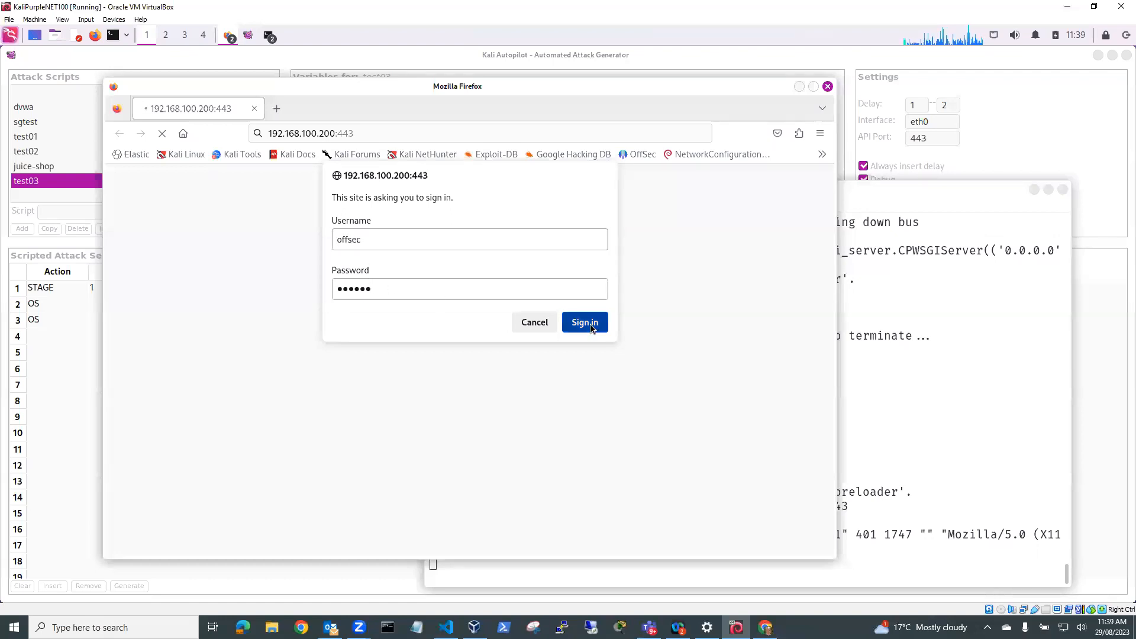
Sign in, then request set?mutex=1 from the address bar so test03 proceeds.
click(585, 322)
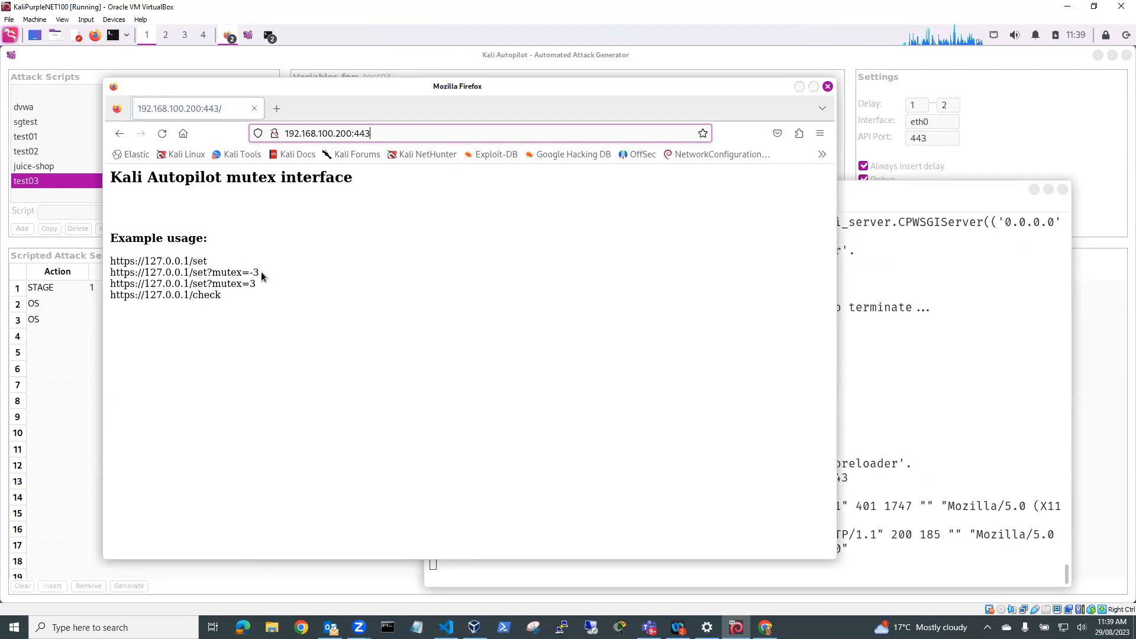
mouse_move(230, 302)
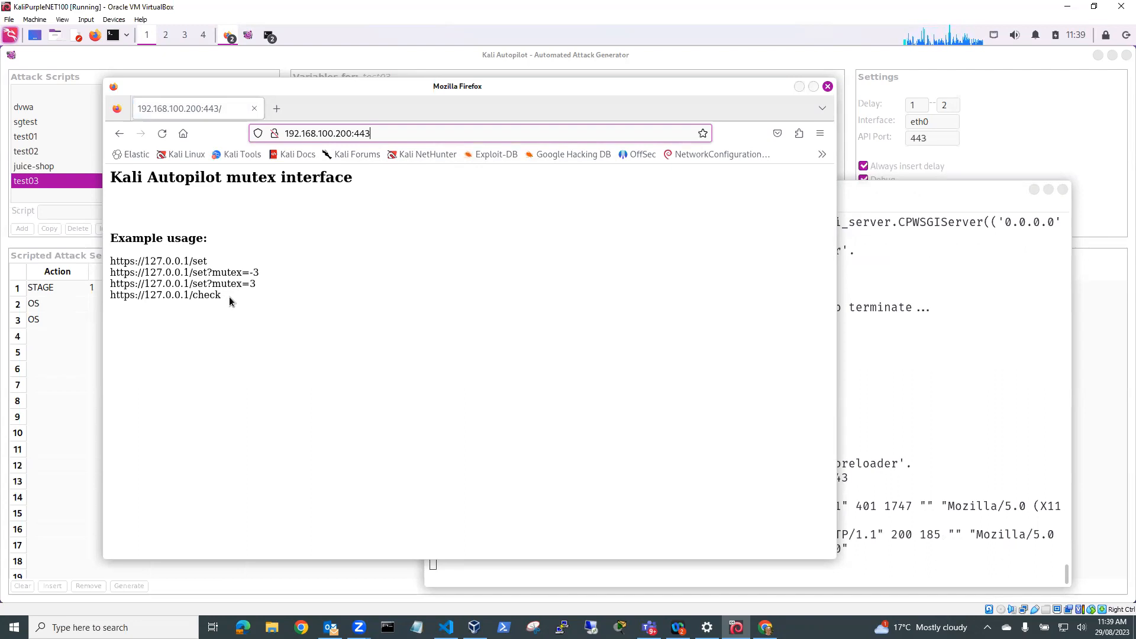
click(376, 132)
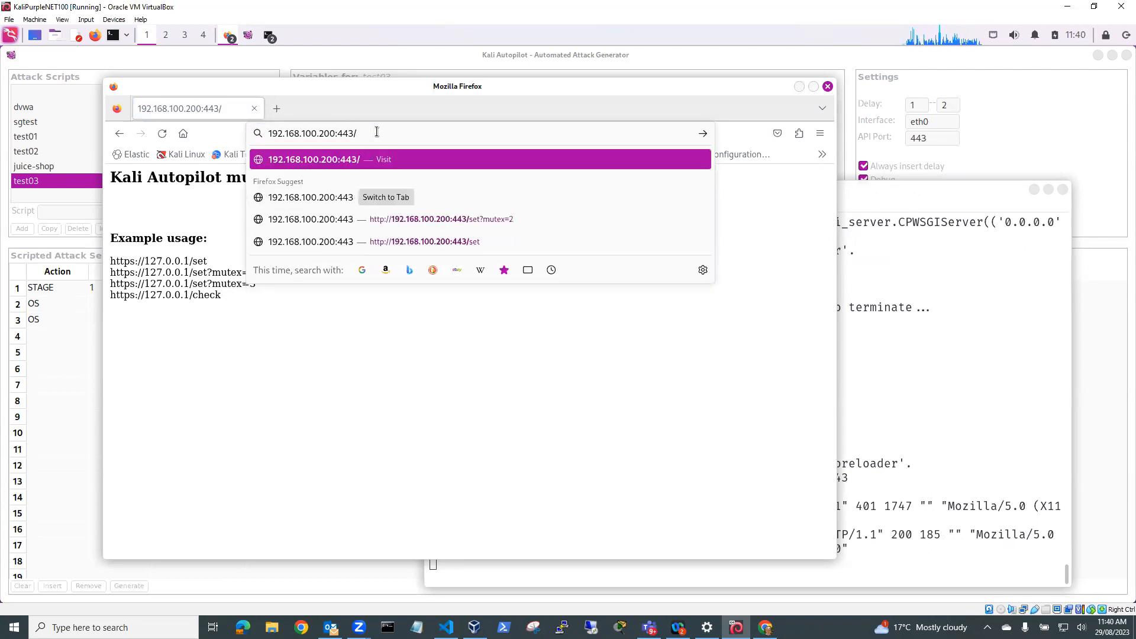
text(set?mutex=1)
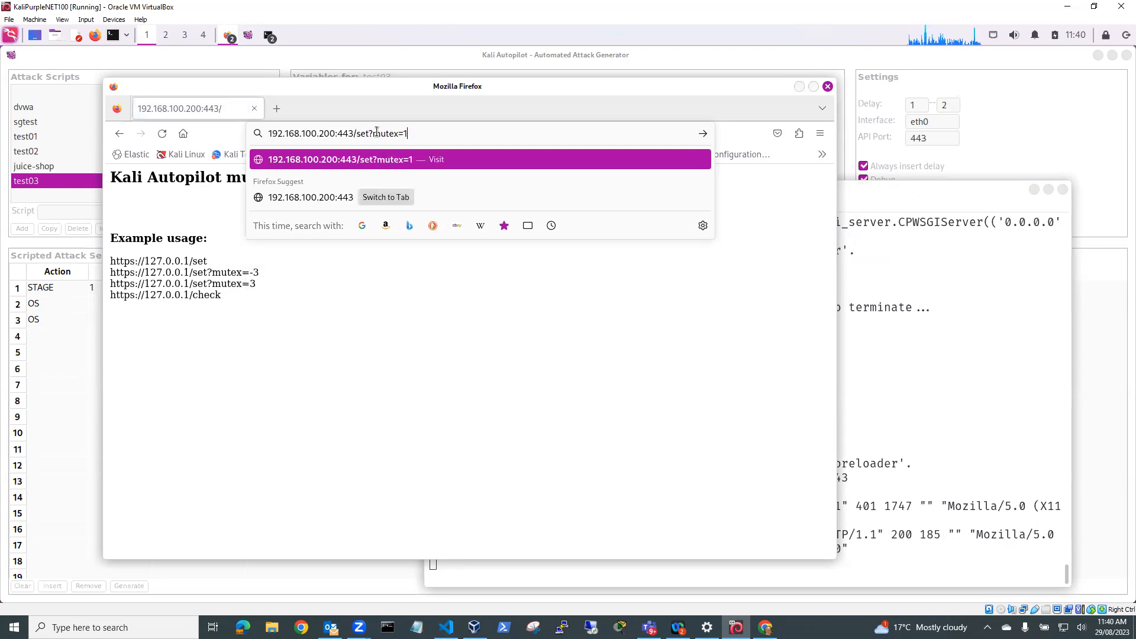
mouse_move(356, 115)
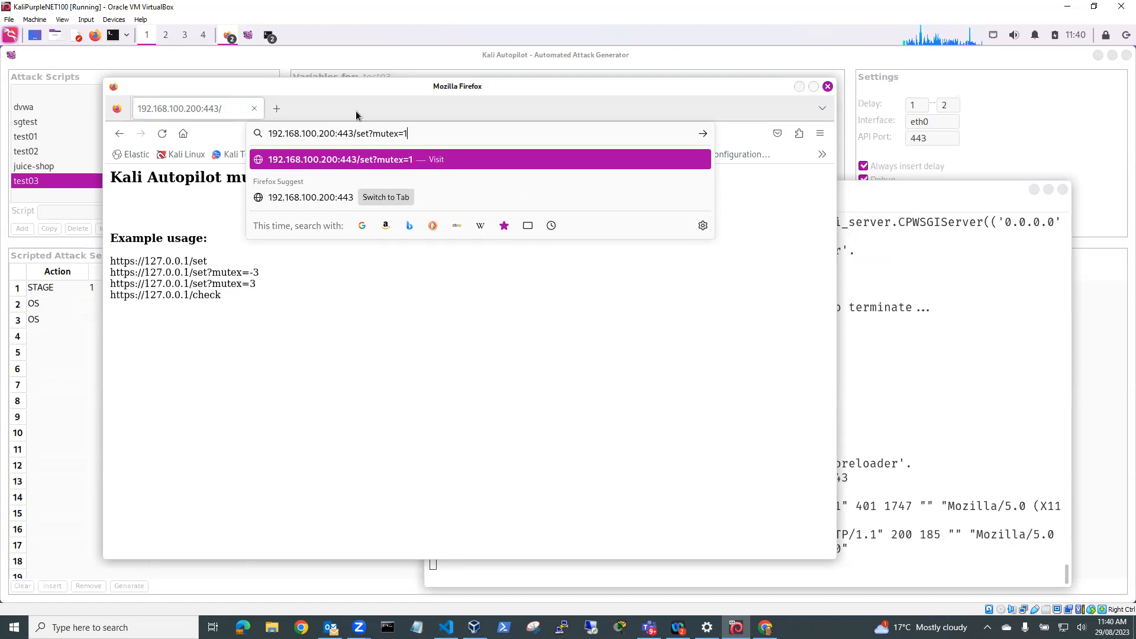
mouse_move(501, 95)
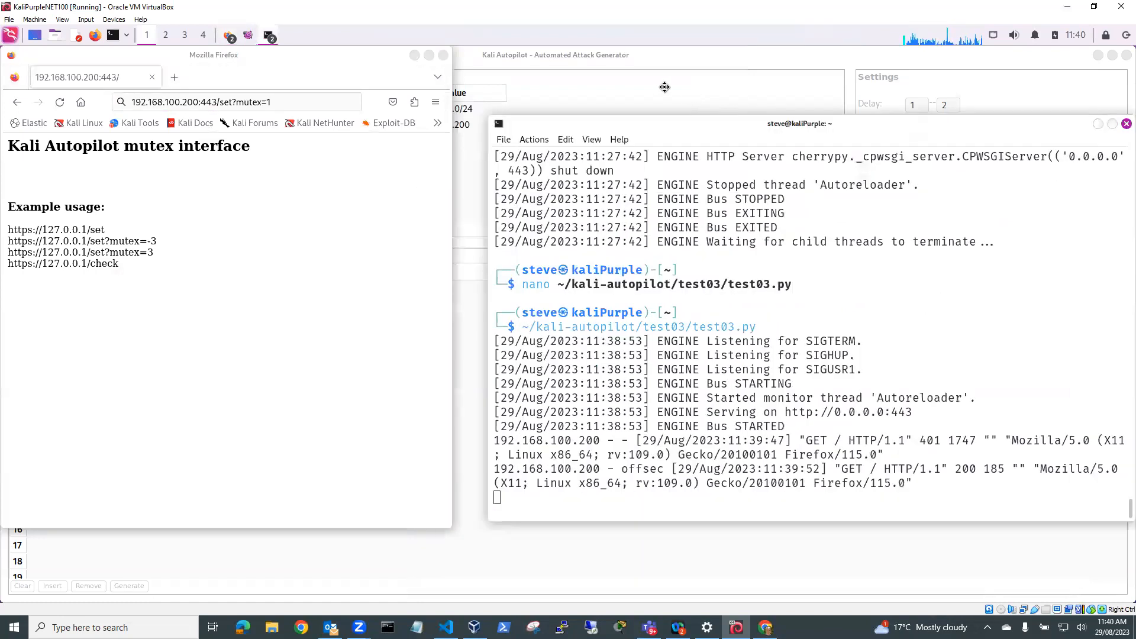
Return to the terminal and mark the scan report line for kali-purple (192.168.100.200).
click(237, 102)
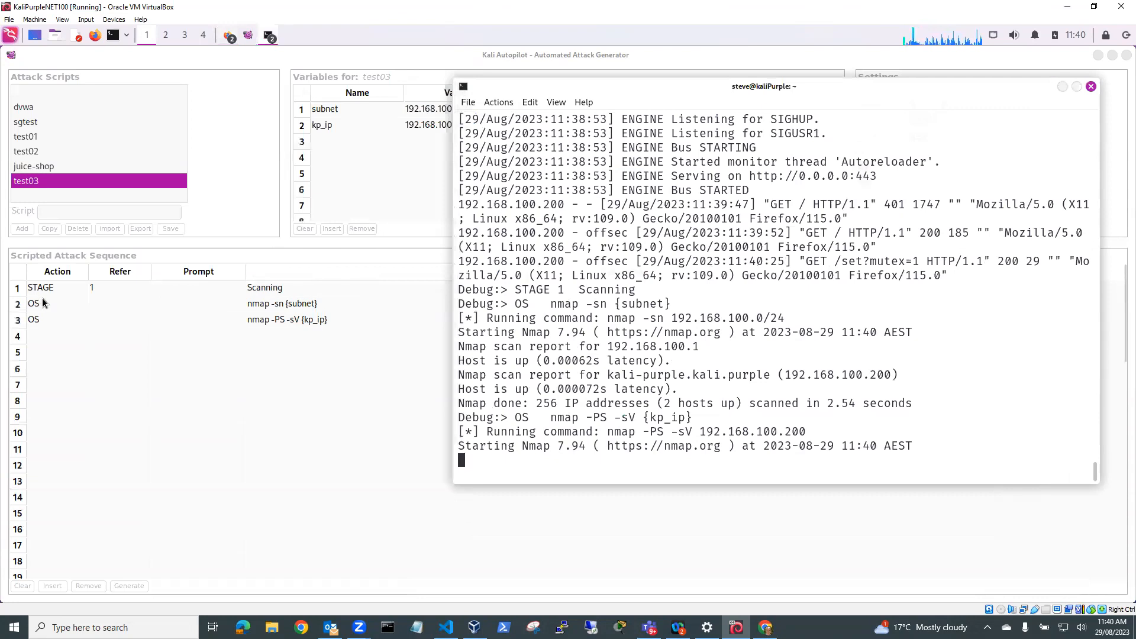
mouse_move(433, 331)
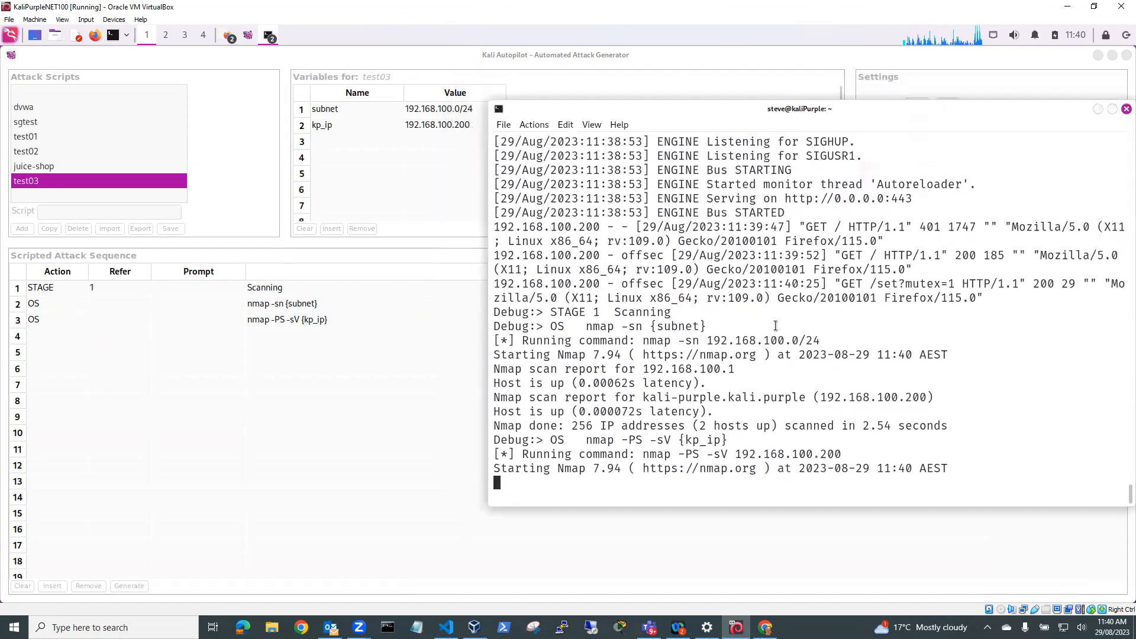
mouse_move(608, 488)
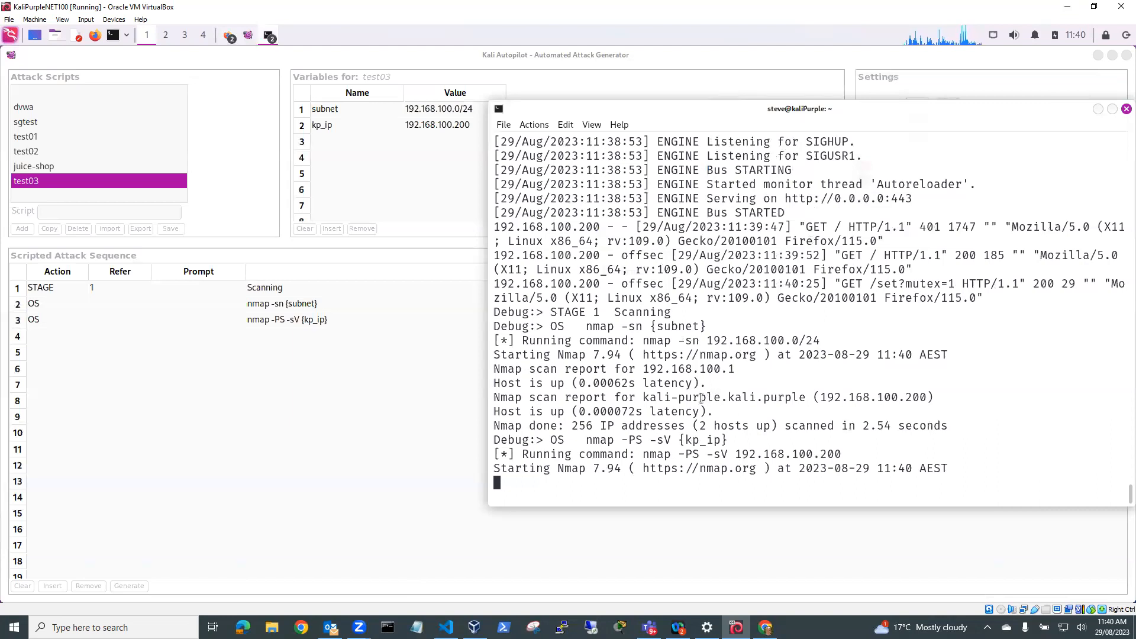
triple_click(696, 398)
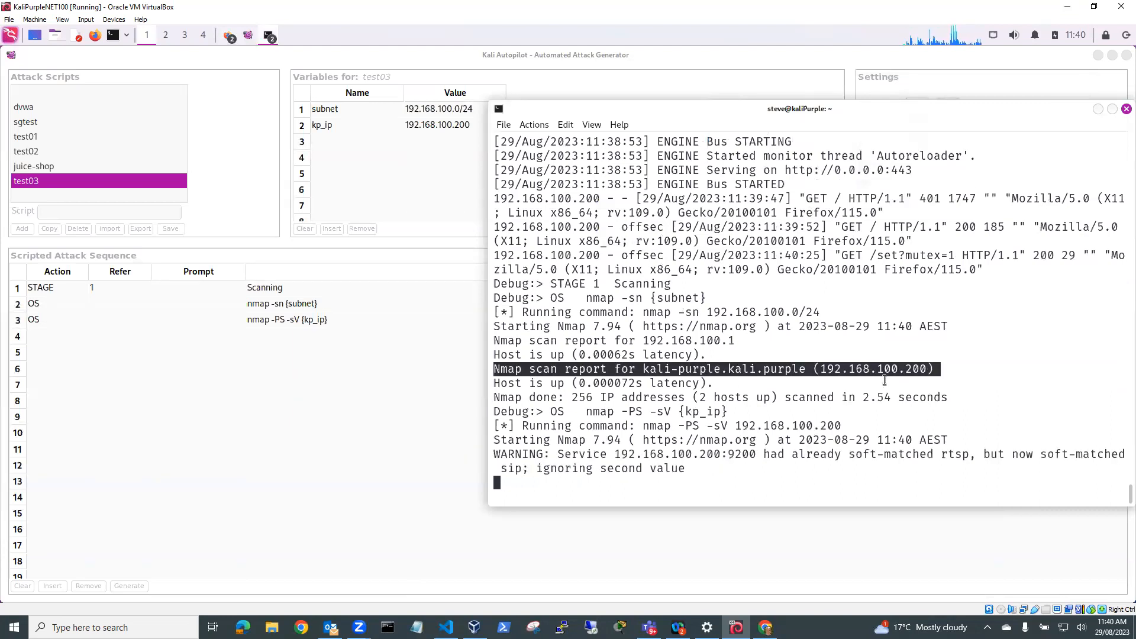
mouse_move(315, 334)
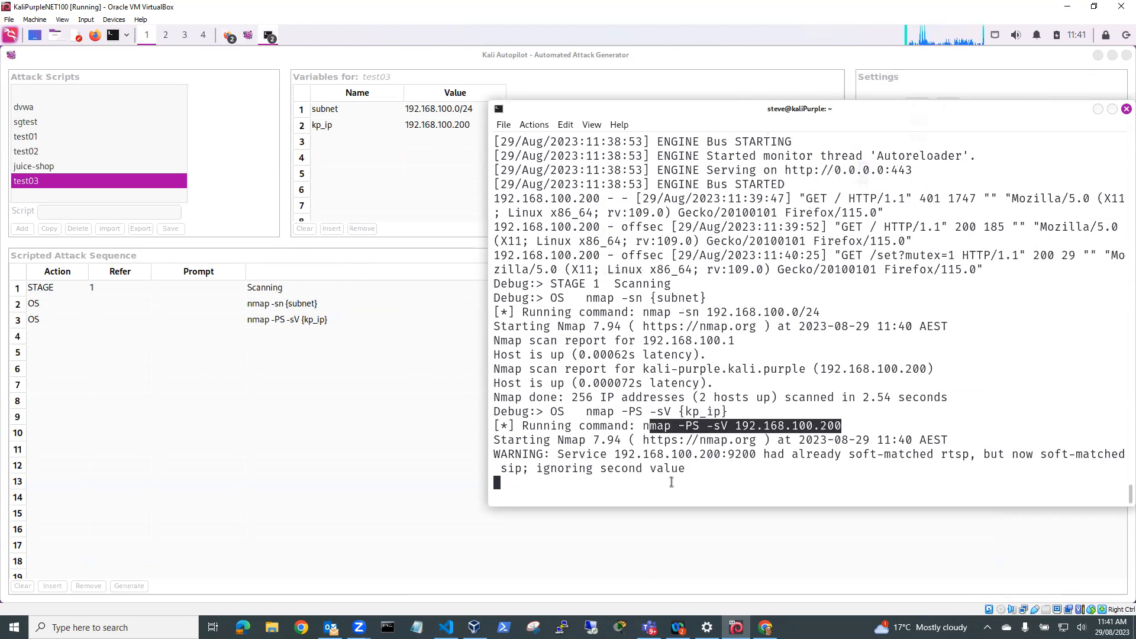
mouse_move(644, 490)
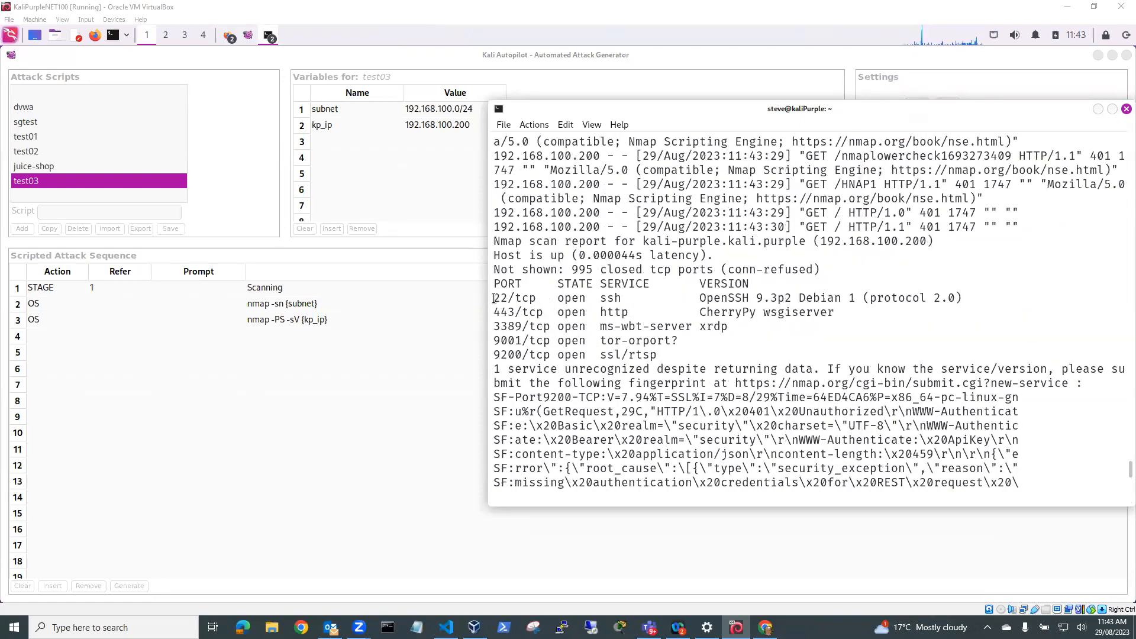
Mark the 9001/tcp tor-orport line and scroll to the 'Nmap done' service summary.
drag(492, 298, 935, 298)
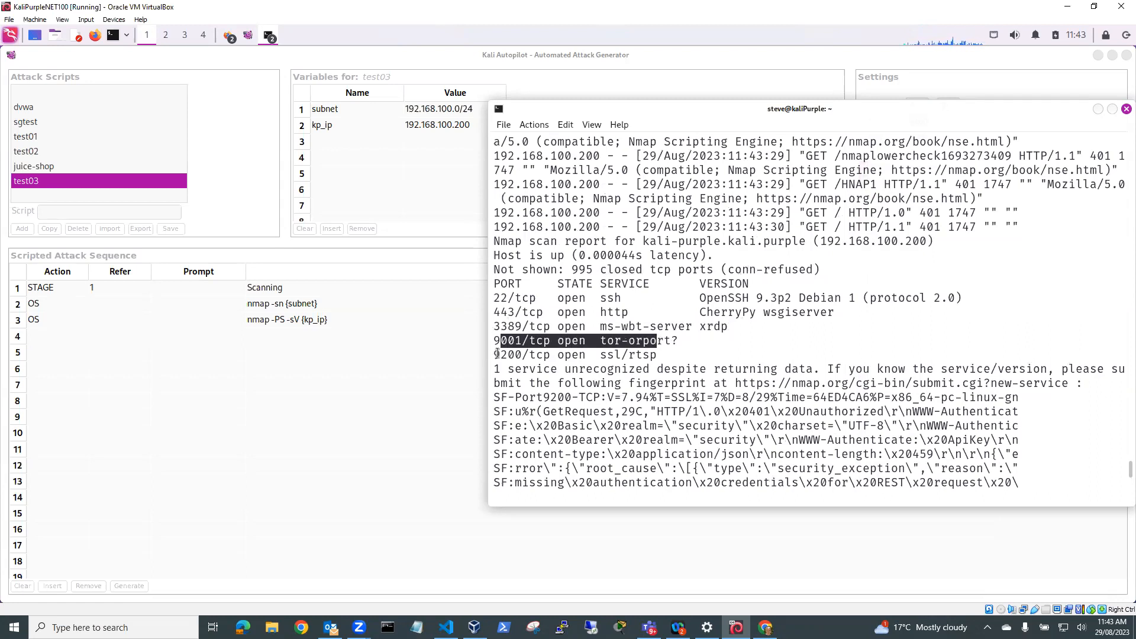
click(650, 355)
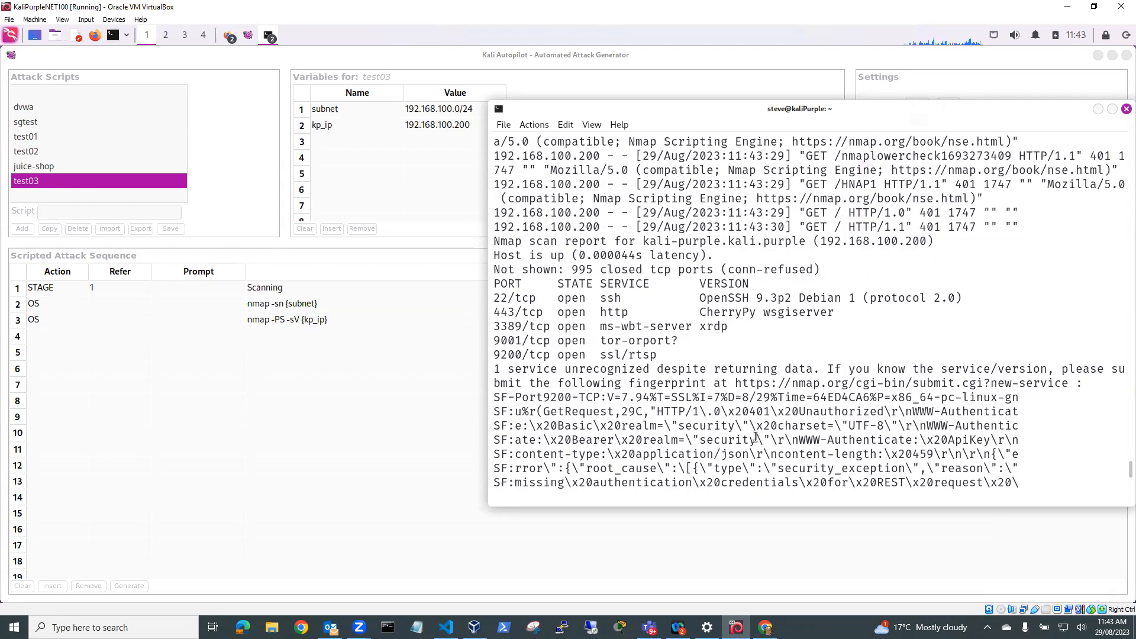
scroll(down, 3)
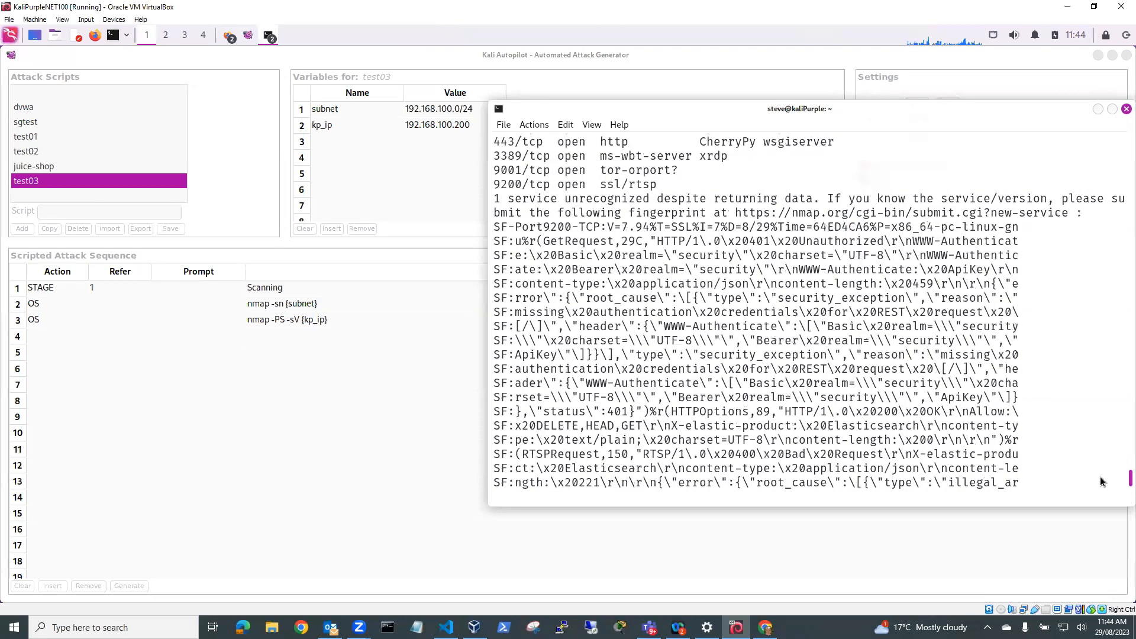
scroll(down, 3)
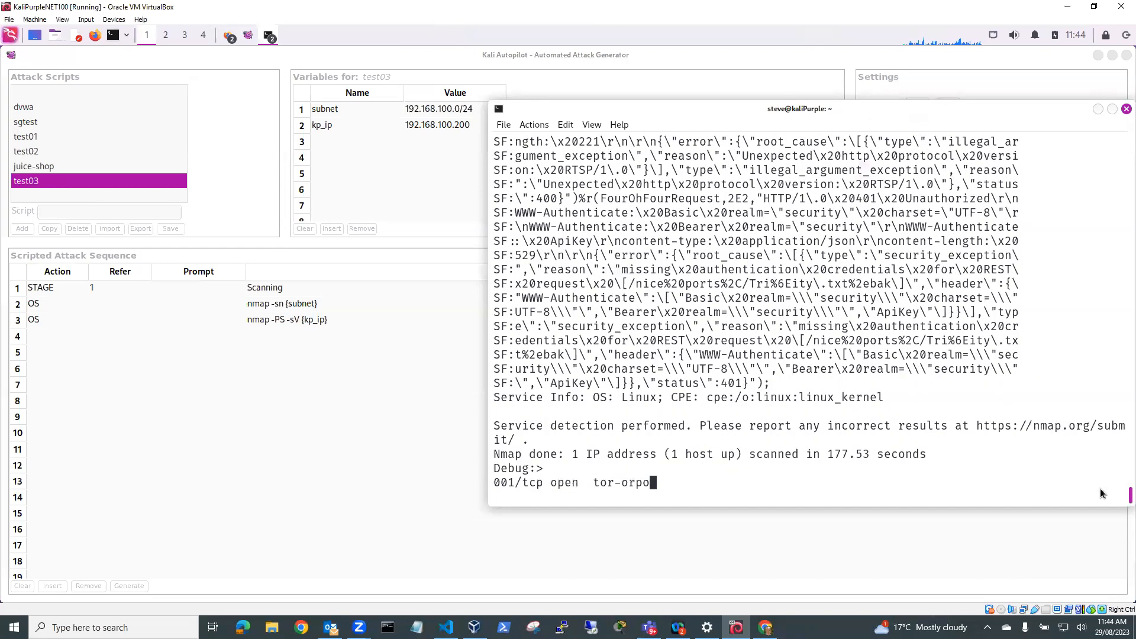
mouse_move(627, 426)
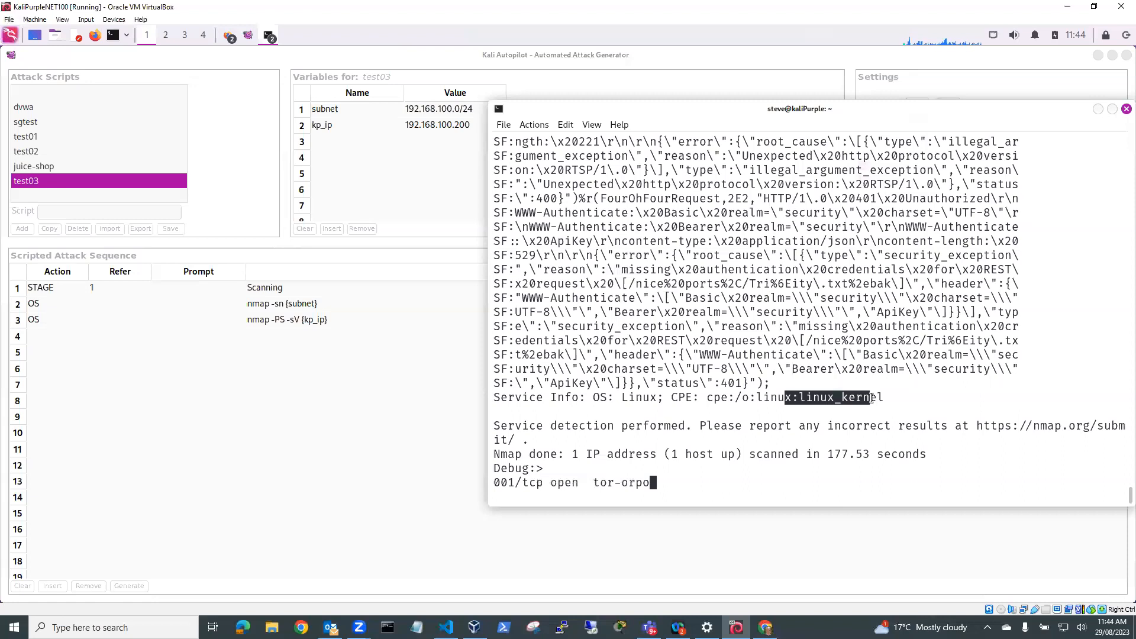
mouse_move(658, 397)
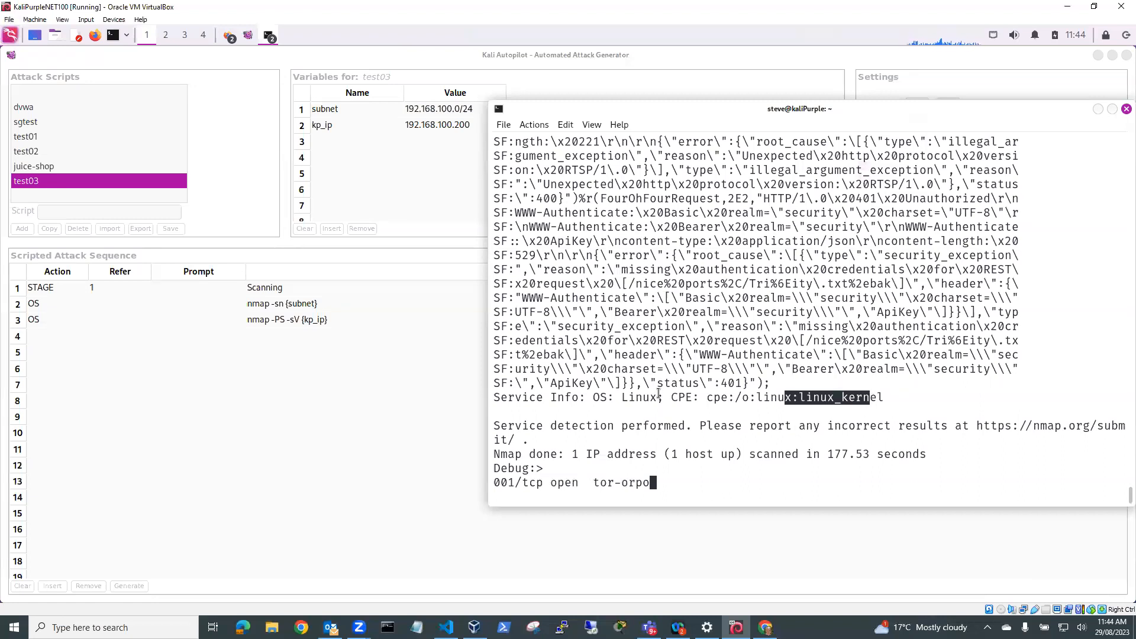
mouse_move(658, 425)
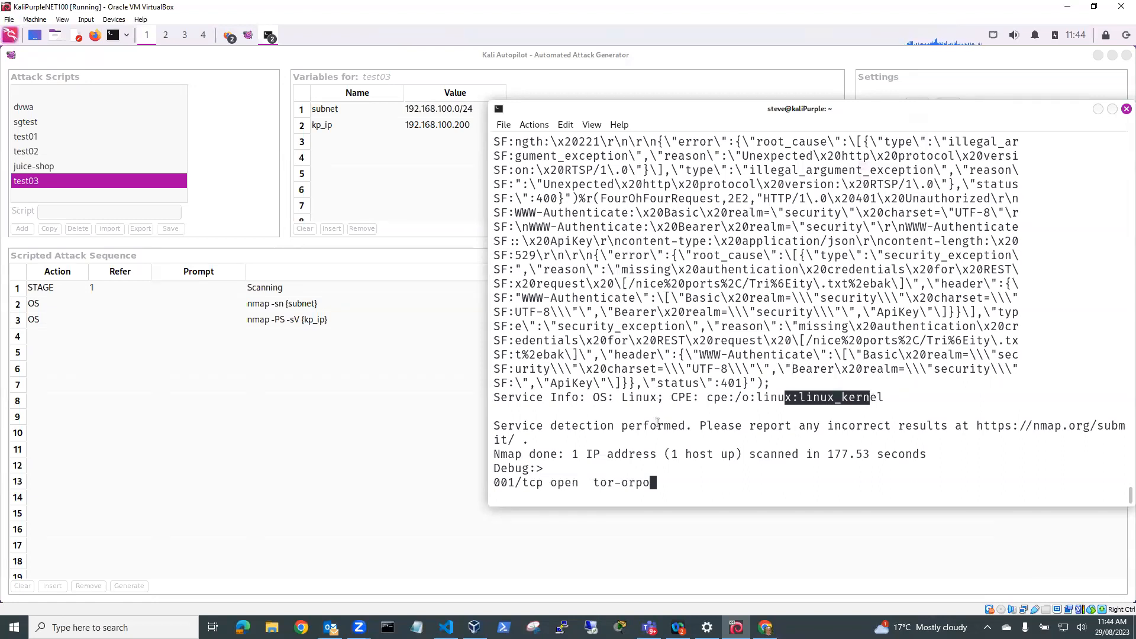